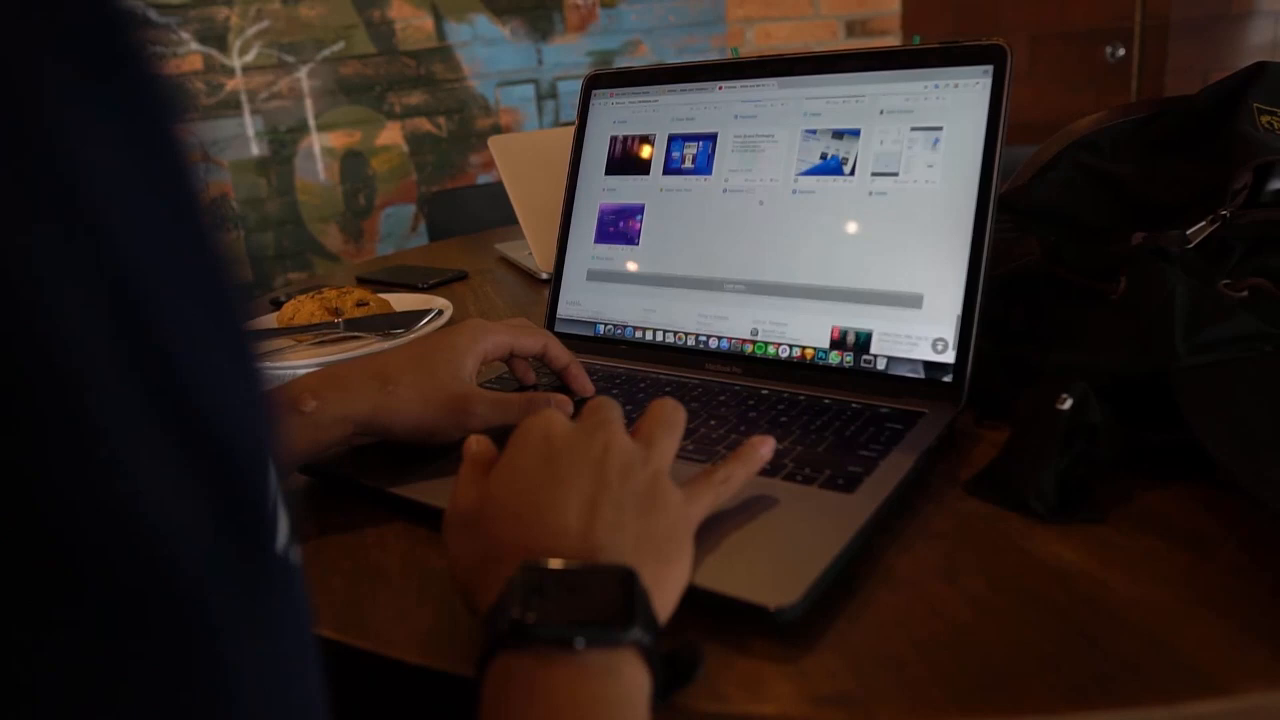
Open the browser and log in to Shopify to reach the stores list showing My Store
{"action": "scroll", "scroll_direction": "down", "scroll_amount": 3}
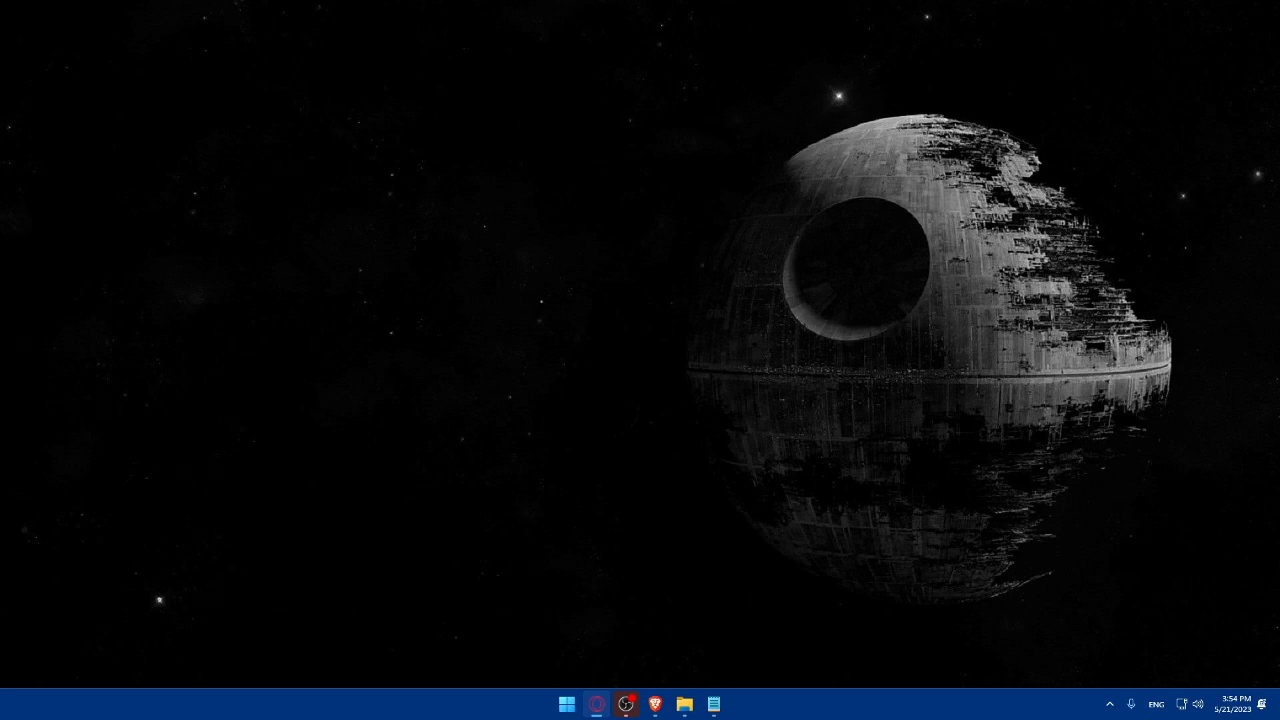
{"action": "left_click", "coordinate": [655, 705]}
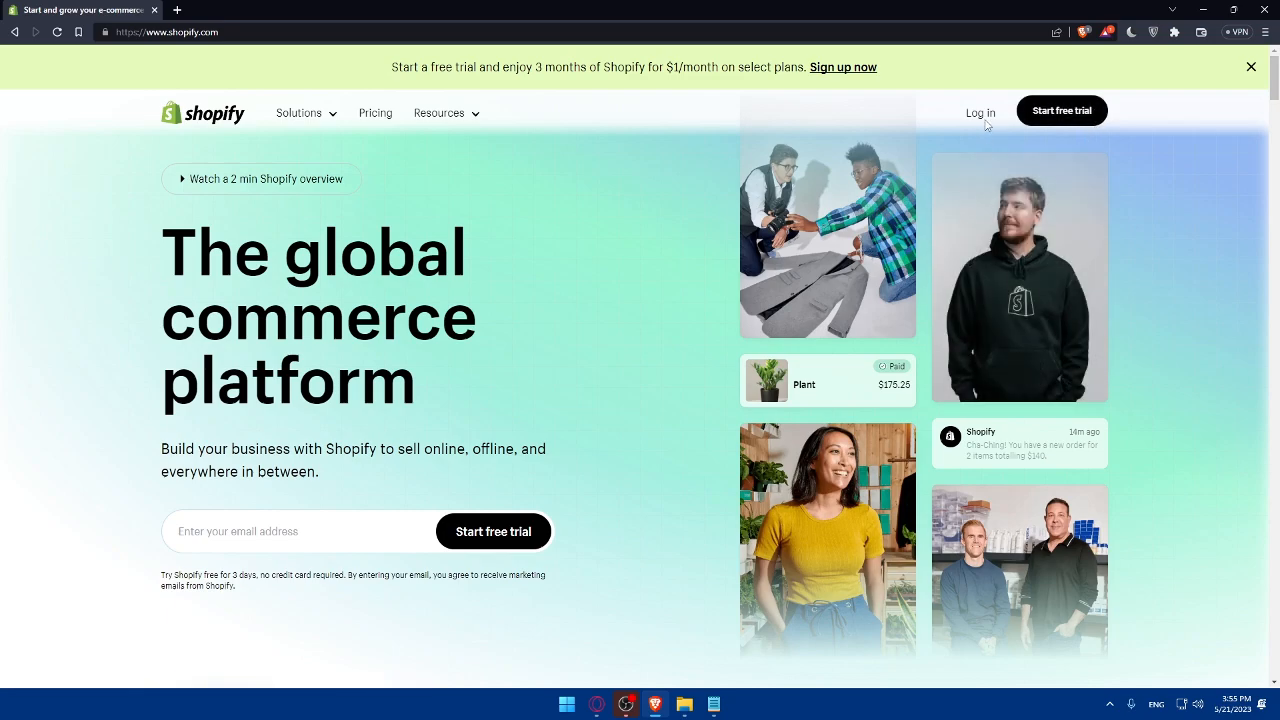
{"action": "left_click", "coordinate": [980, 112]}
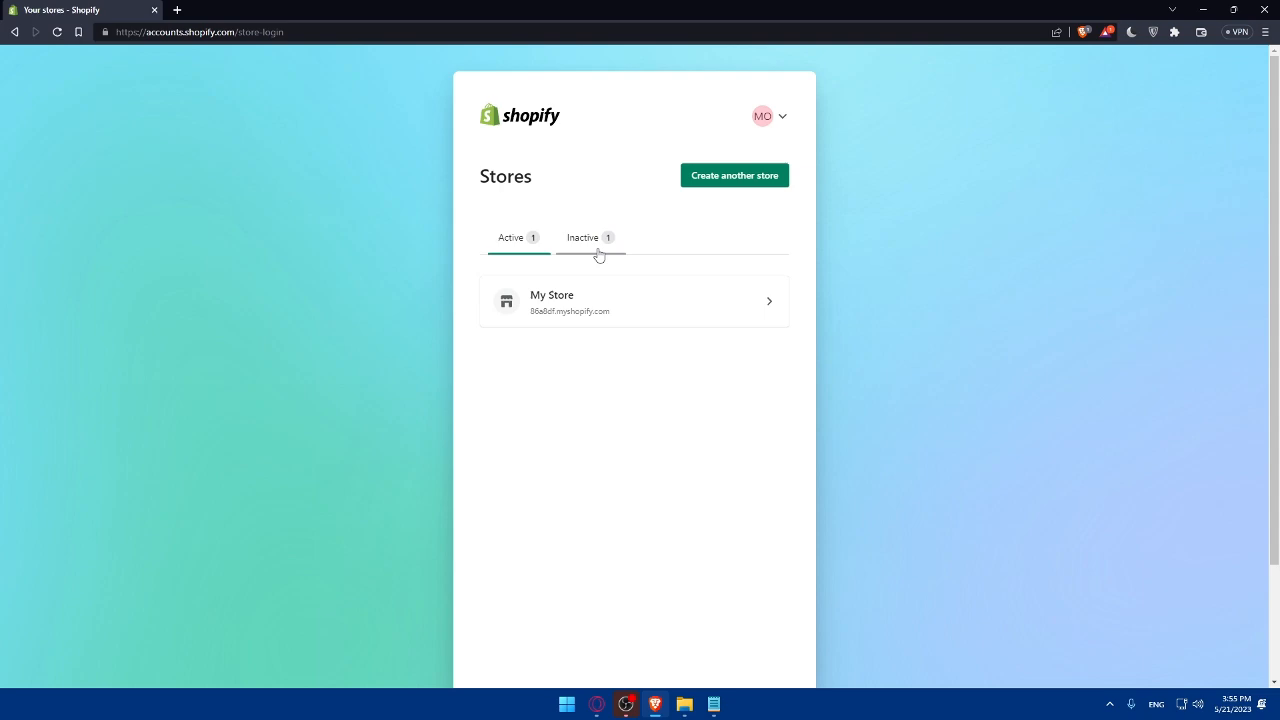
{"action": "mouse_move", "coordinate": [567, 301]}
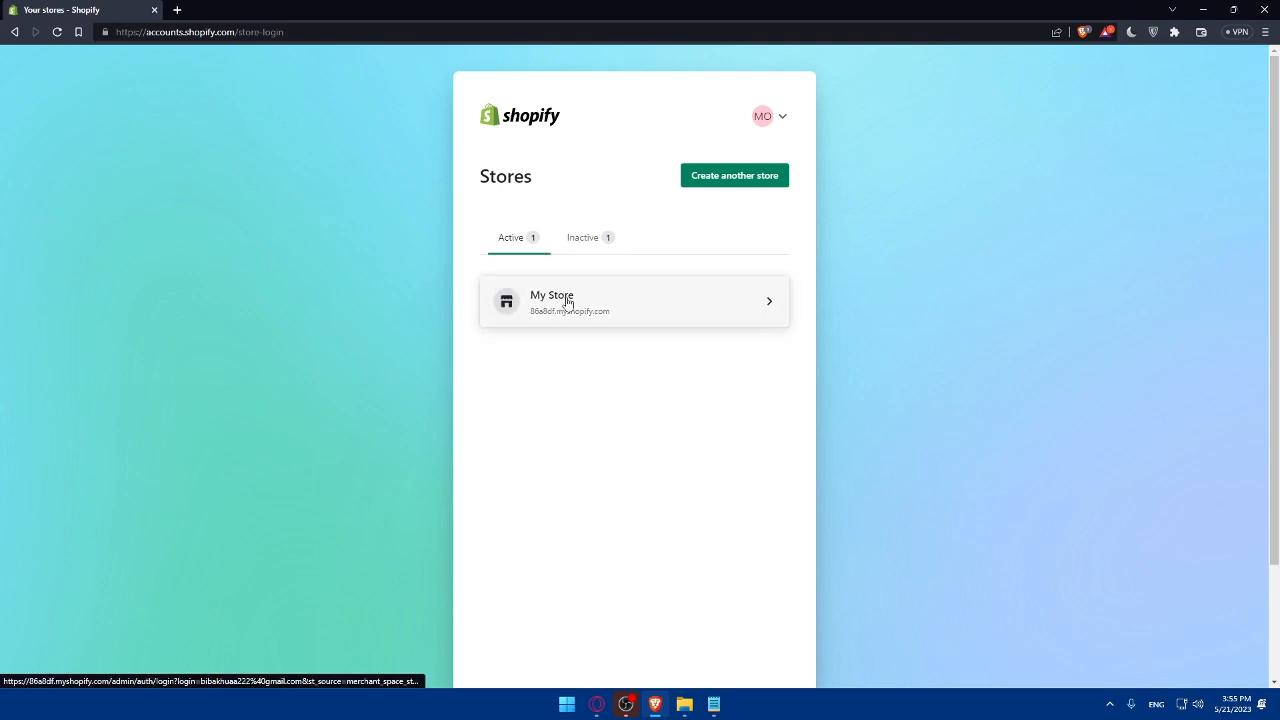
Enter My Store's admin and show the 'Picked for you' recommended apps panel
{"action": "left_click", "coordinate": [633, 301]}
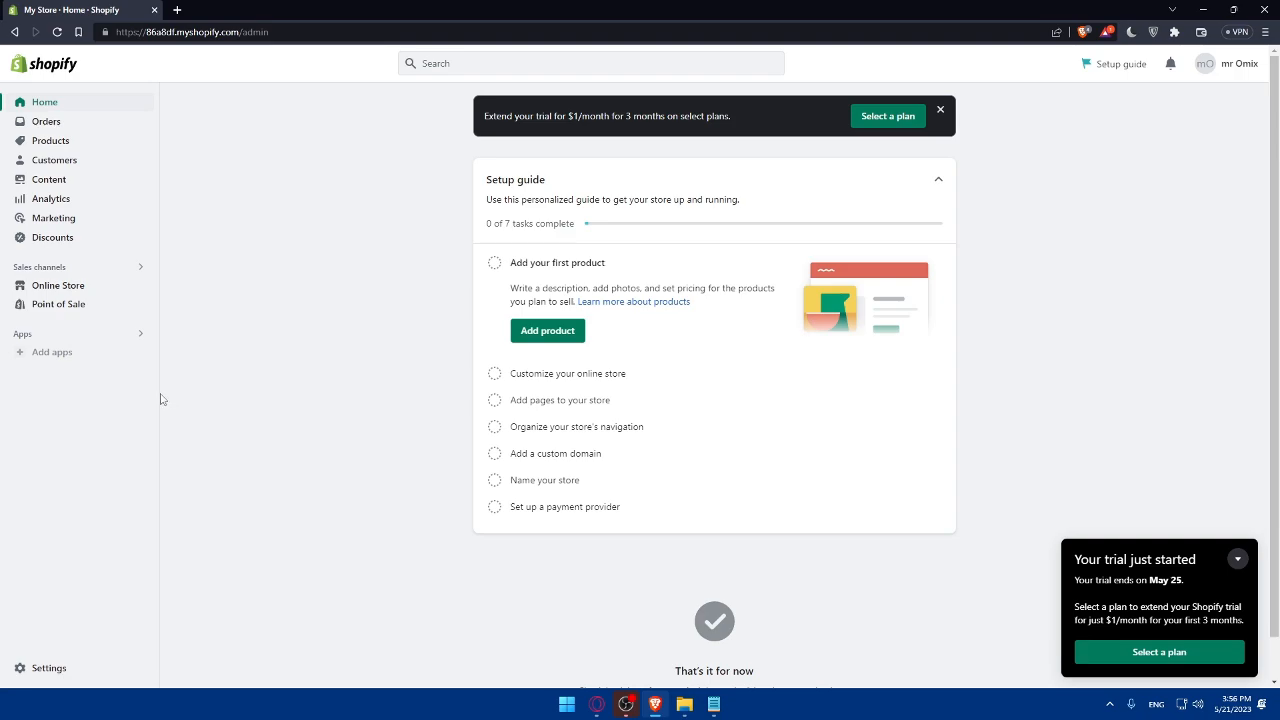
{"action": "mouse_move", "coordinate": [84, 219]}
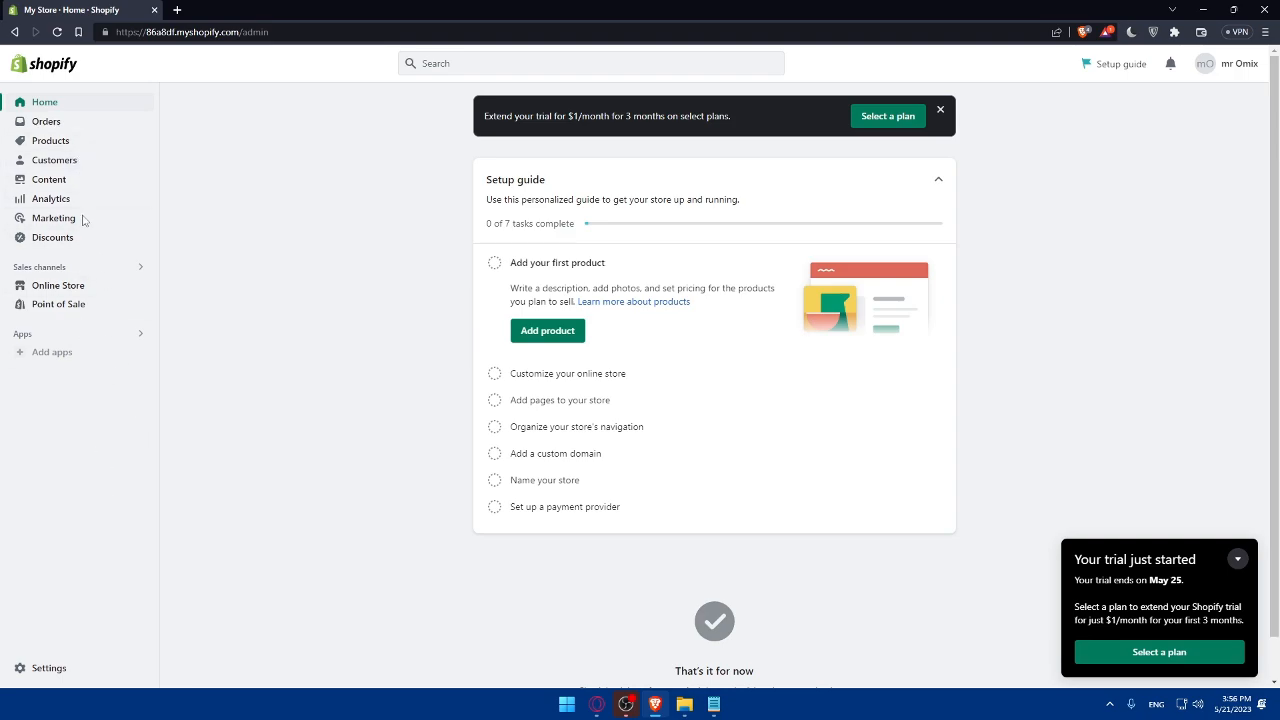
{"action": "mouse_move", "coordinate": [87, 358]}
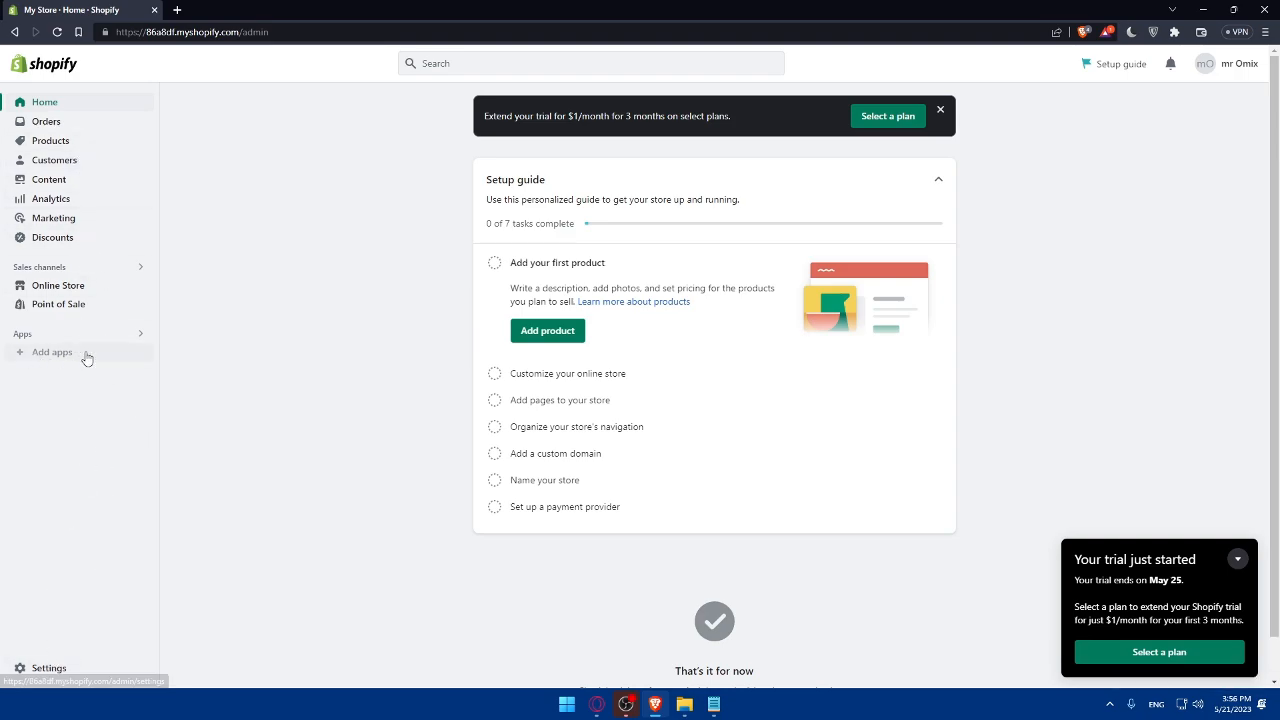
{"action": "left_click", "coordinate": [52, 351]}
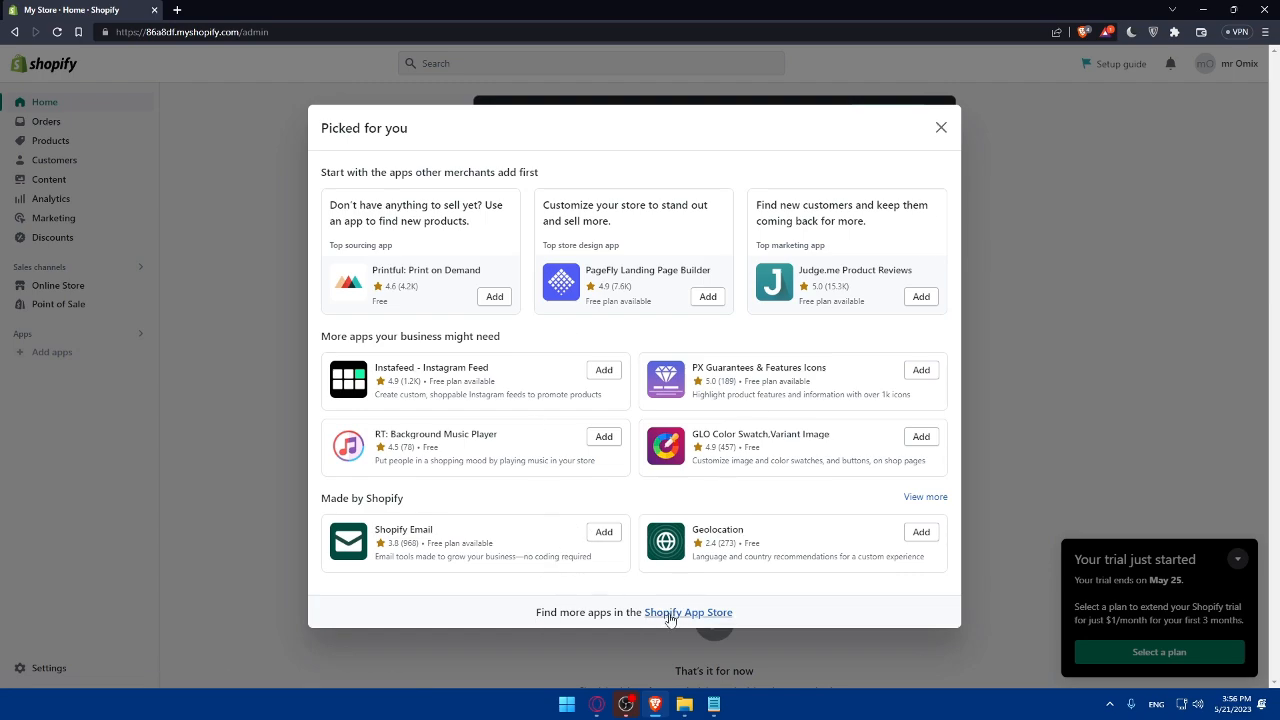
Open the Shopify App Store and search for 'teelaunch', fixing the misspelled term
{"action": "left_click", "coordinate": [689, 612]}
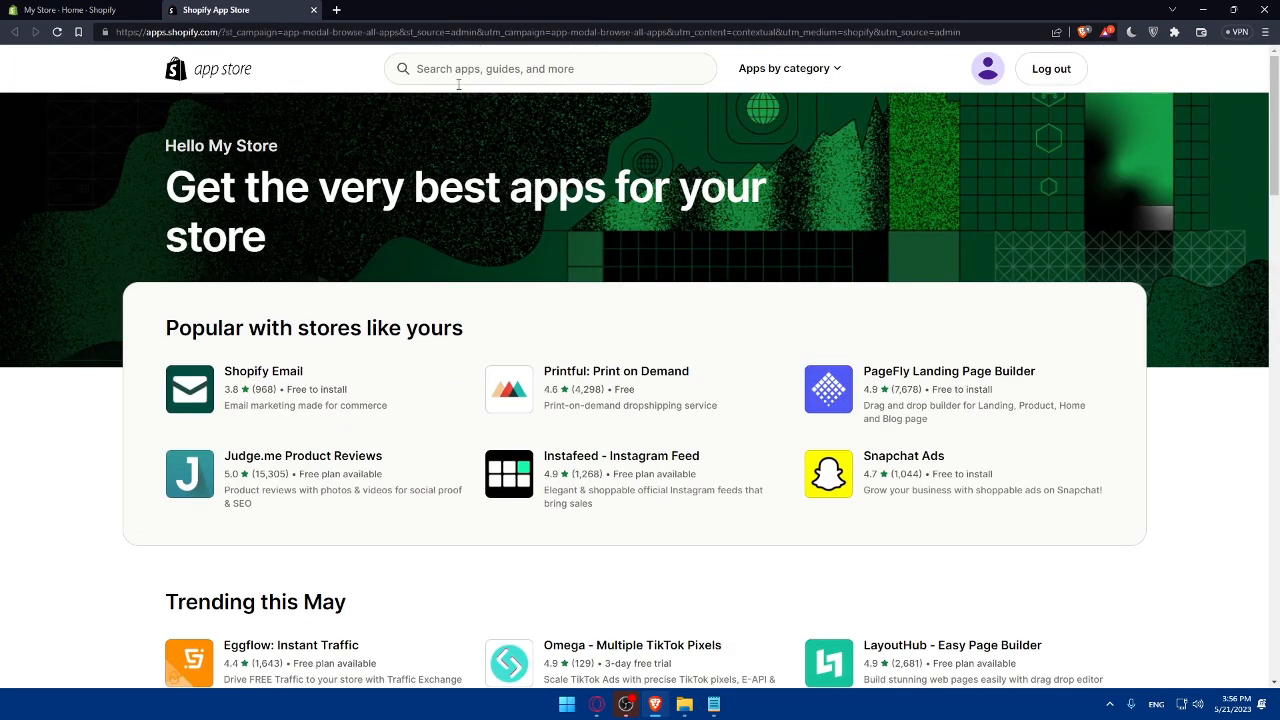
{"action": "mouse_move", "coordinate": [500, 68]}
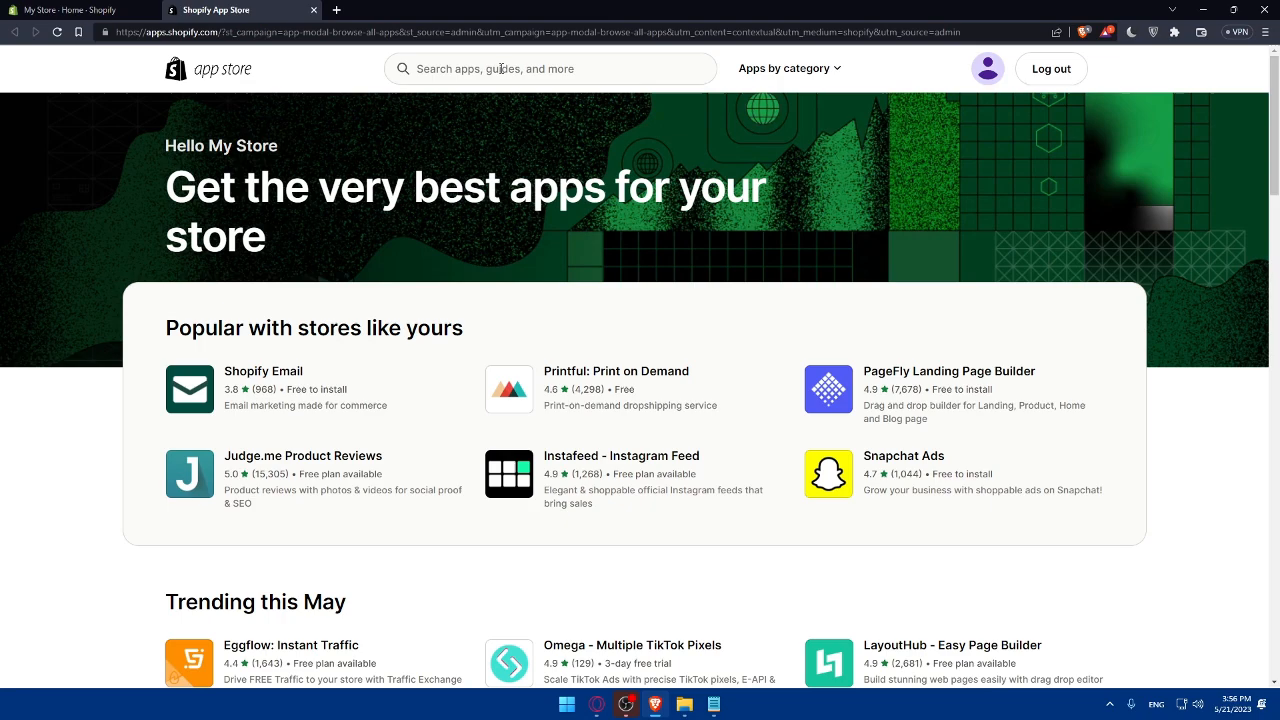
{"action": "type", "text": "teel"}
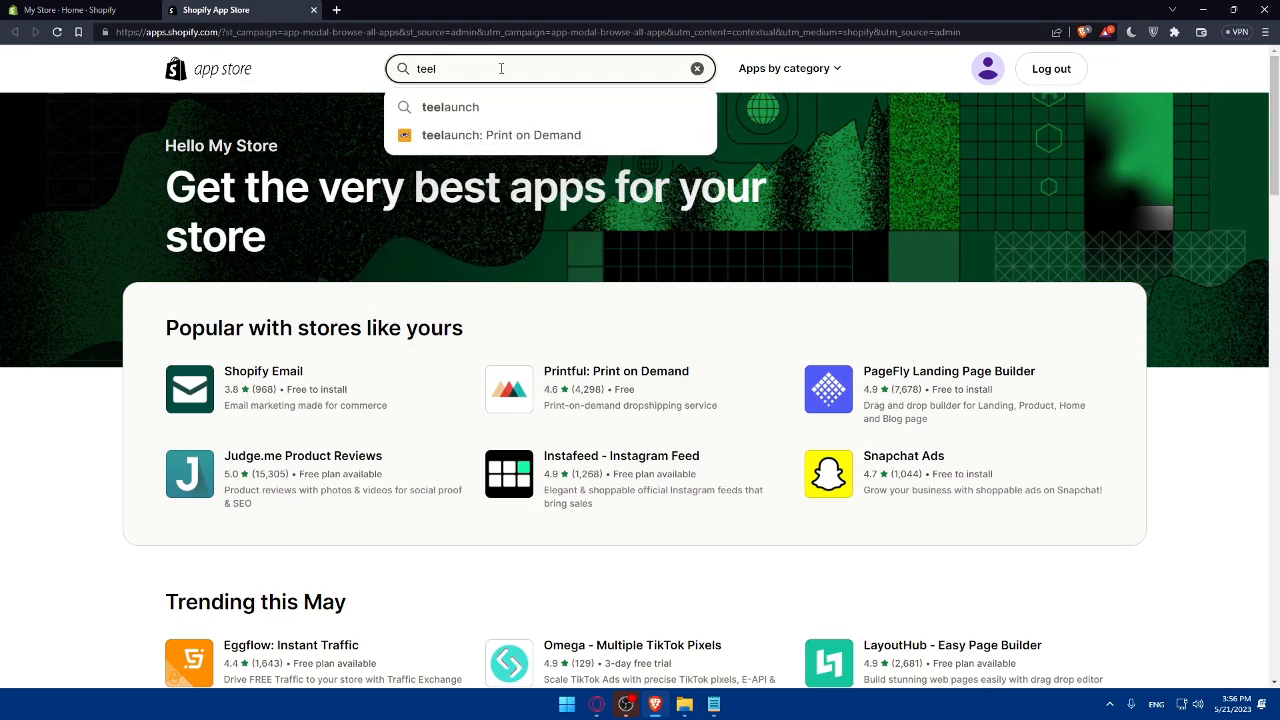
{"action": "type", "text": "l"}
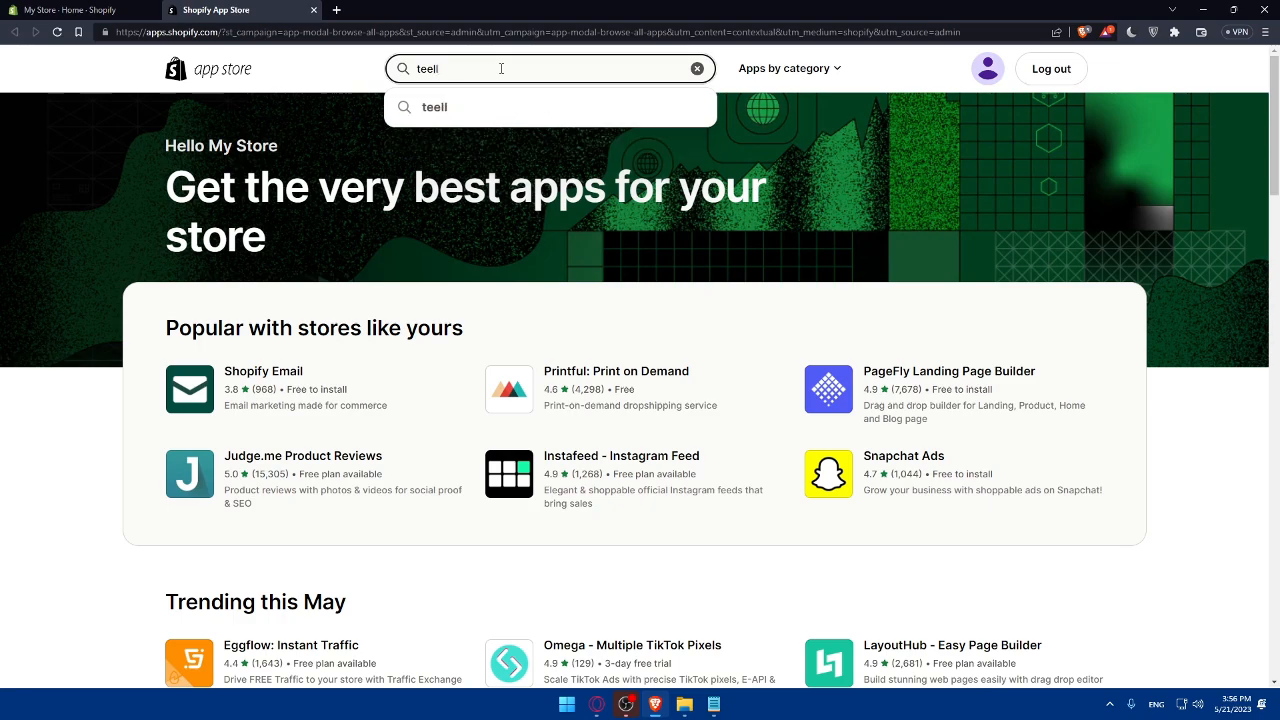
{"action": "type", "text": "launch"}
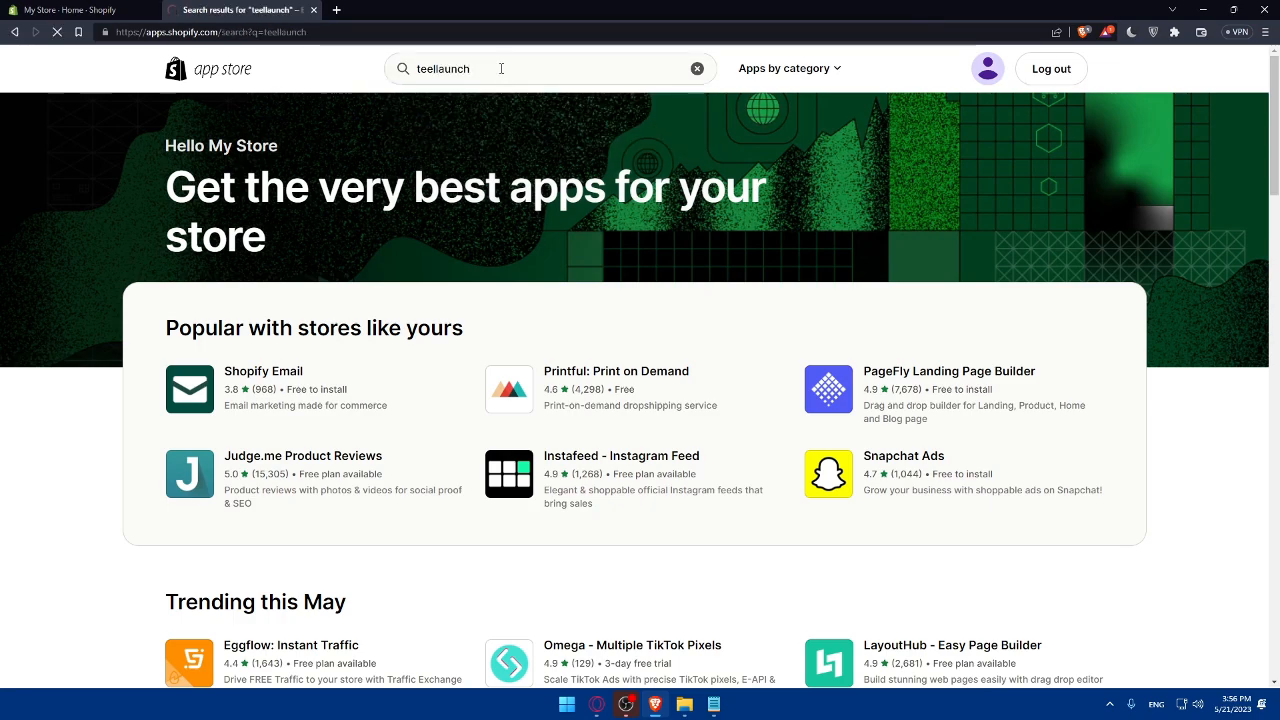
{"action": "key", "text": "Return"}
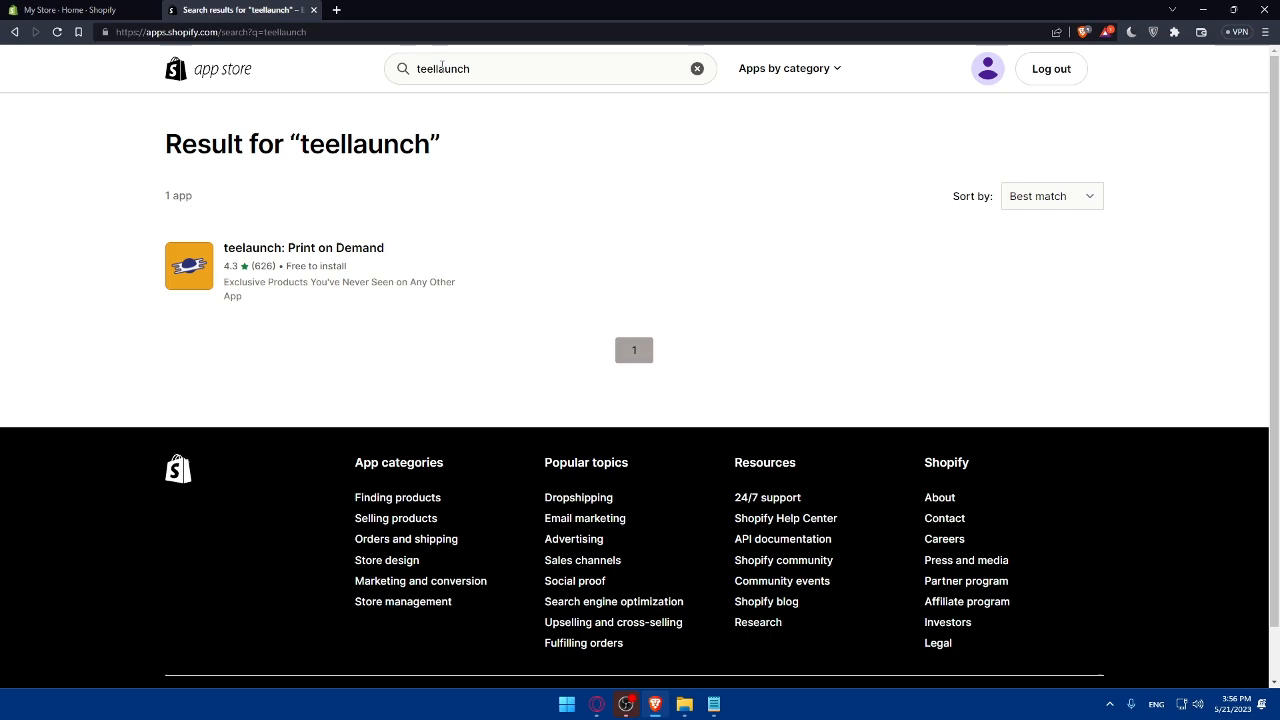
{"action": "left_click", "coordinate": [540, 68]}
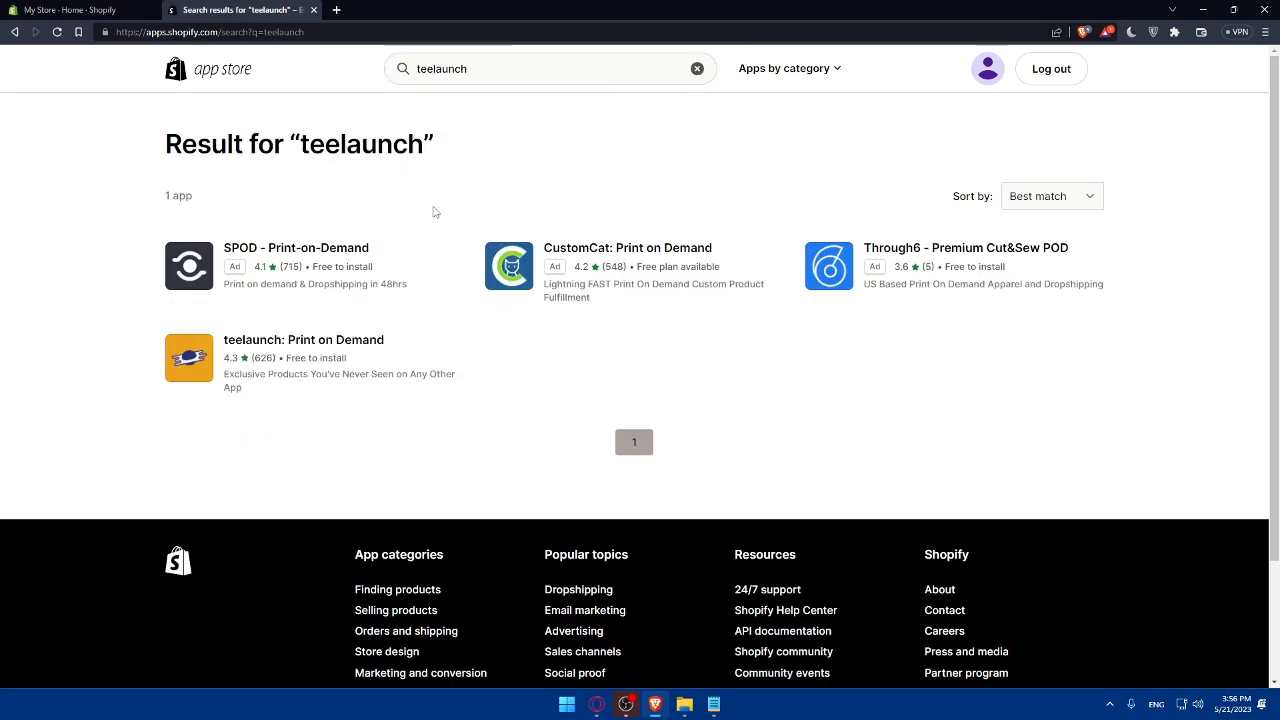
{"action": "mouse_move", "coordinate": [209, 403]}
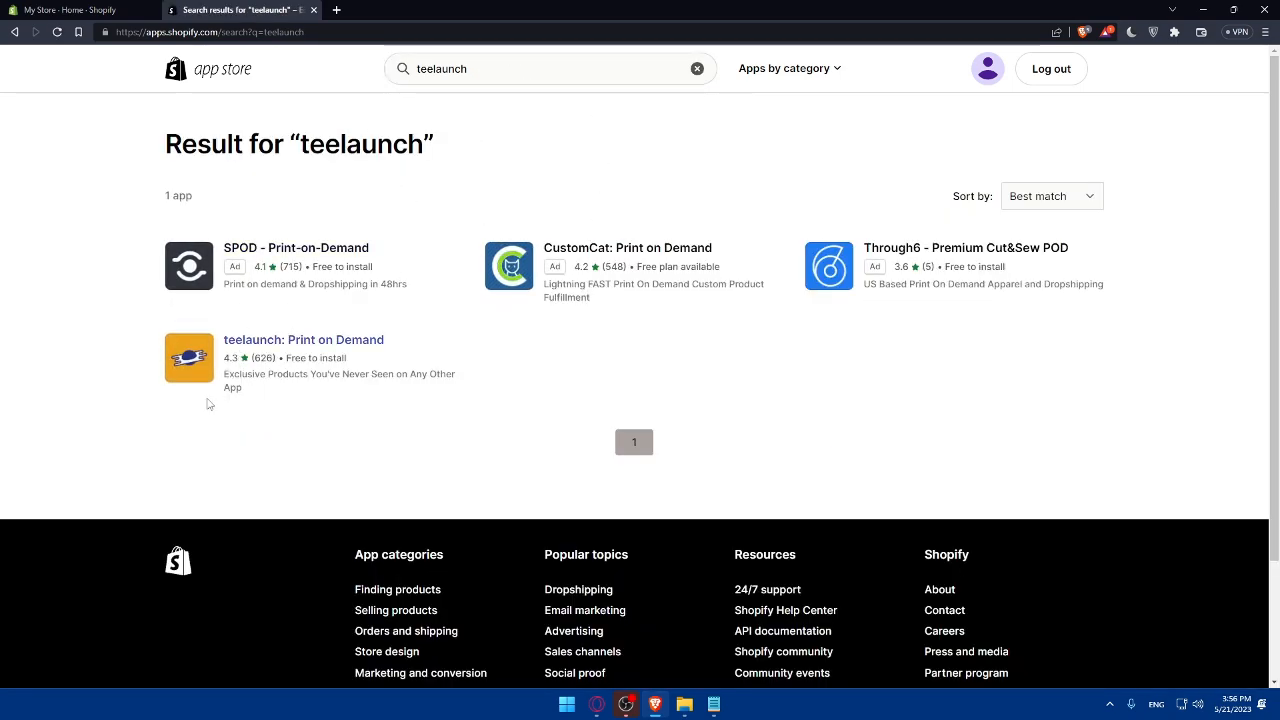
{"action": "mouse_move", "coordinate": [275, 358]}
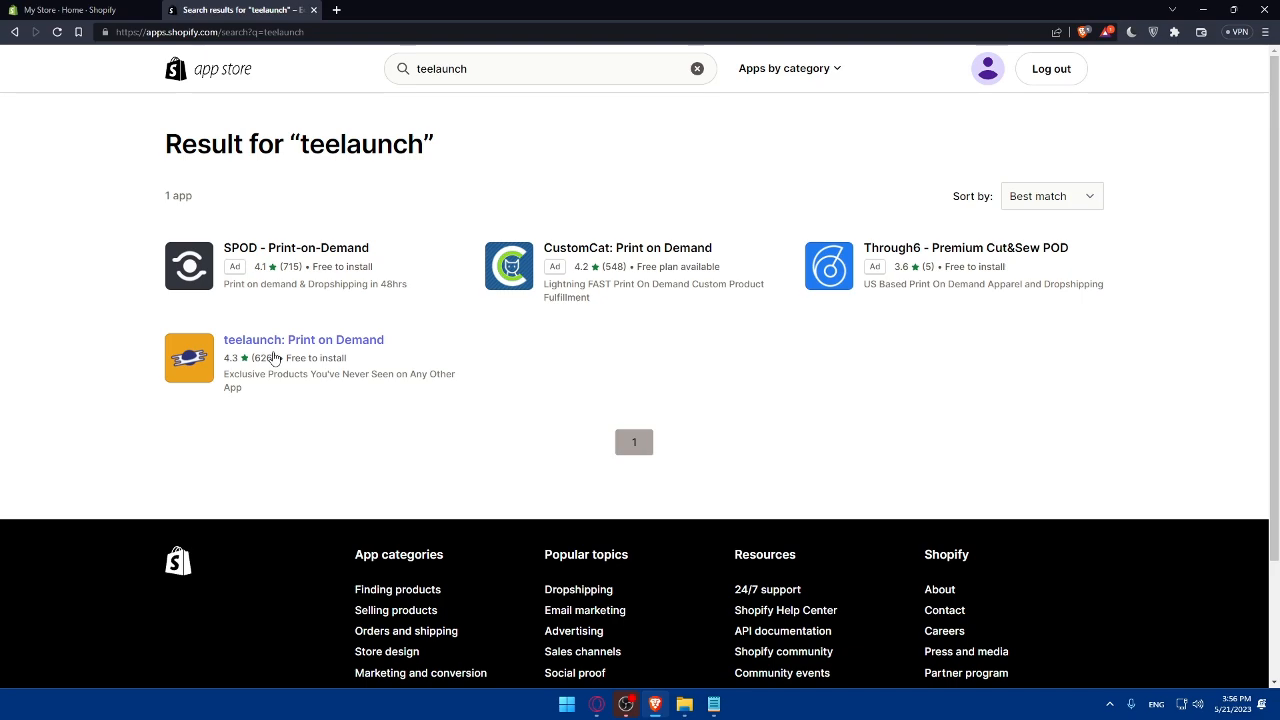
{"action": "left_click", "coordinate": [303, 339]}
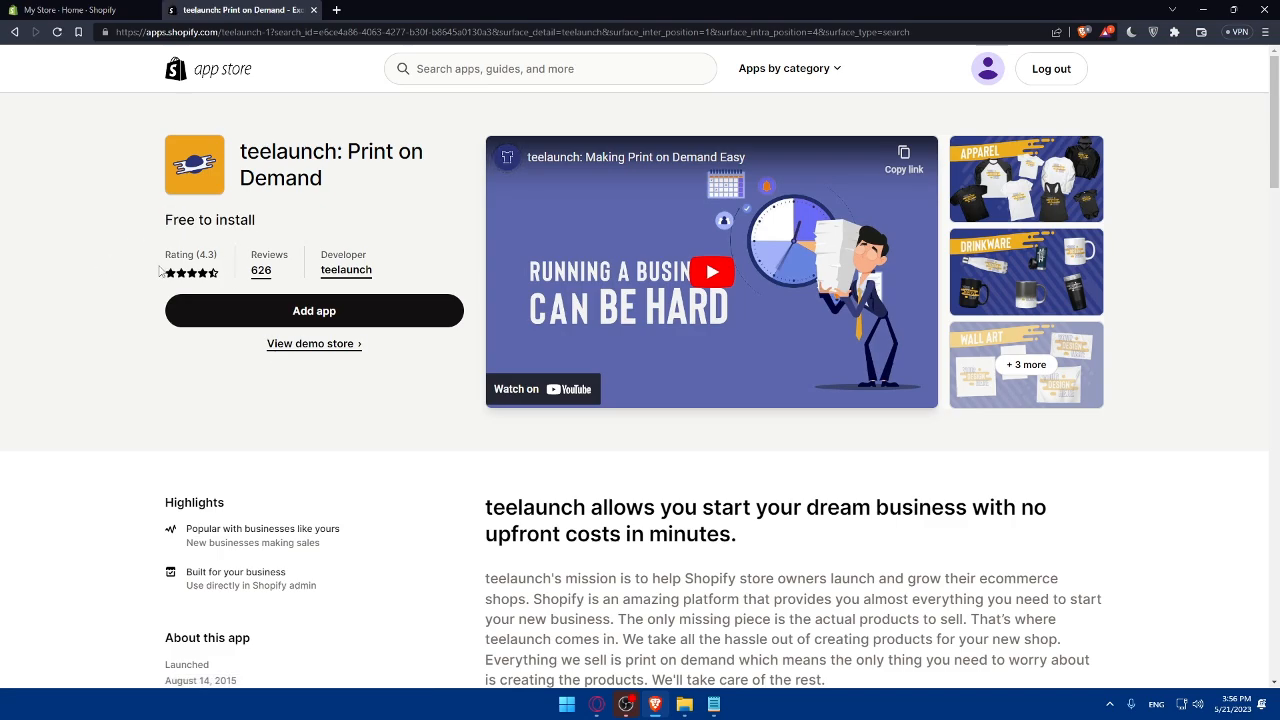
{"action": "double_click", "coordinate": [200, 254]}
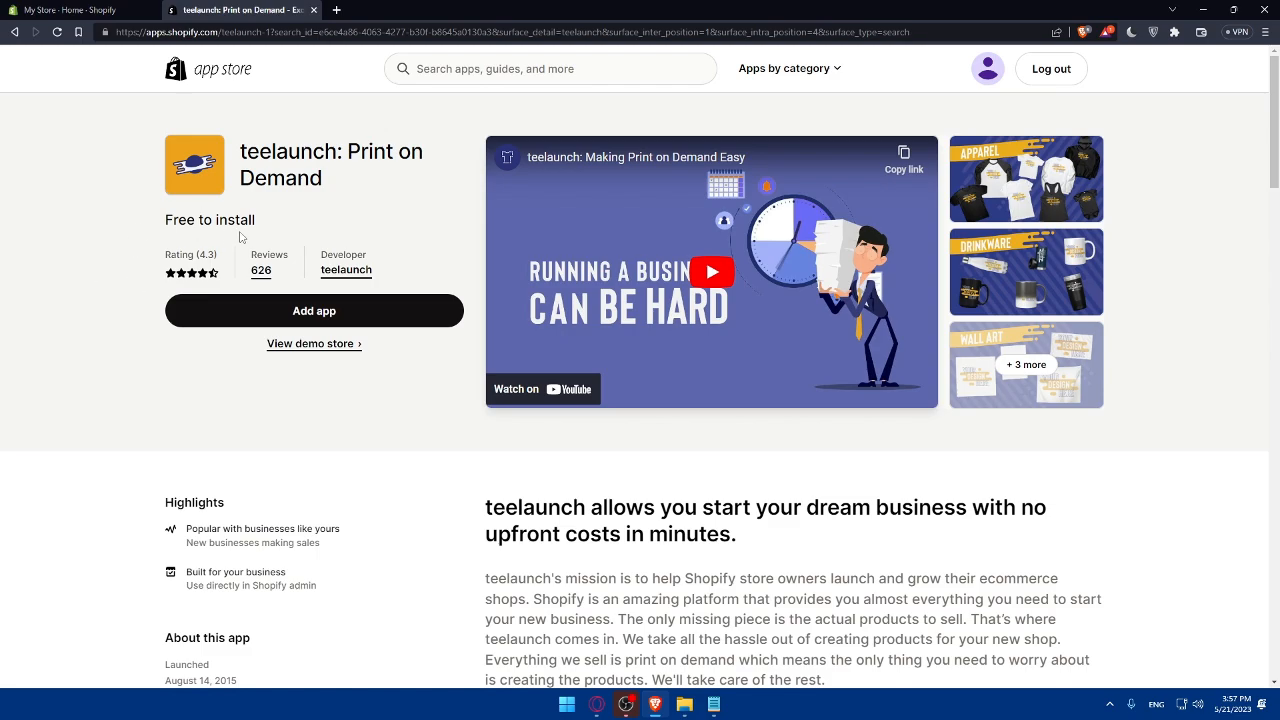
{"action": "scroll", "scroll_direction": "down", "scroll_amount": 3}
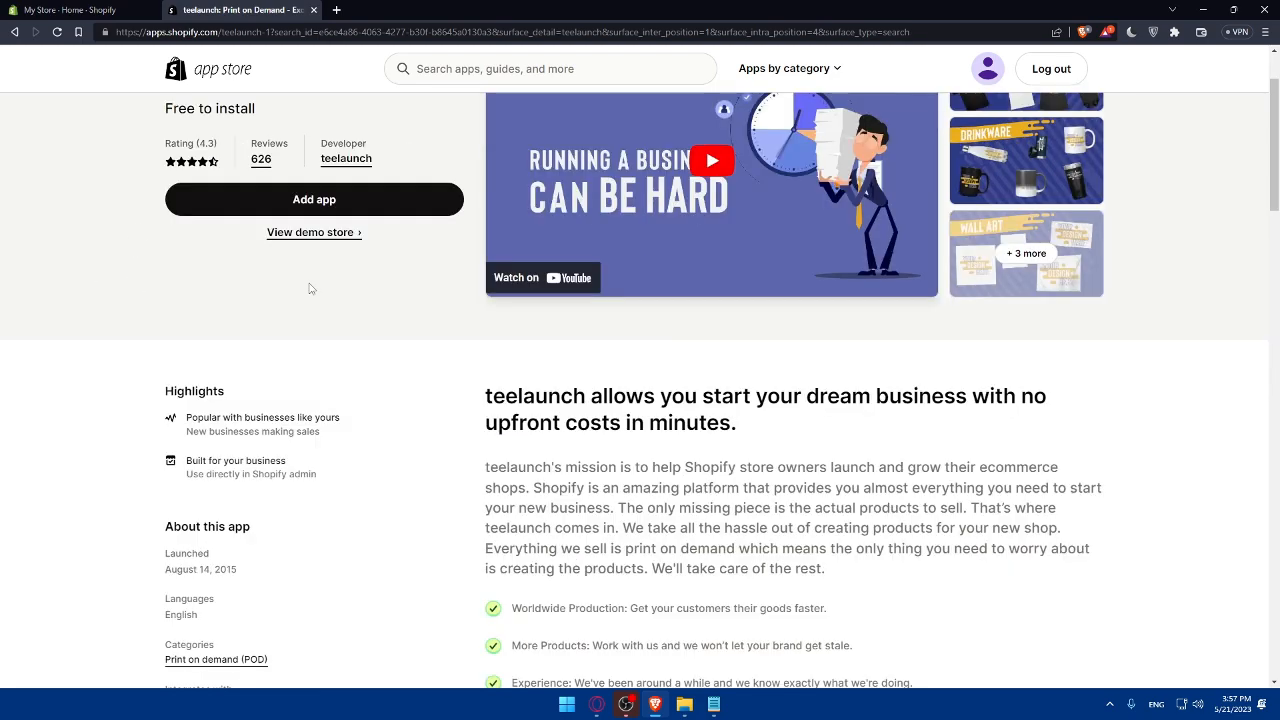
{"action": "scroll", "scroll_direction": "down", "scroll_amount": 3}
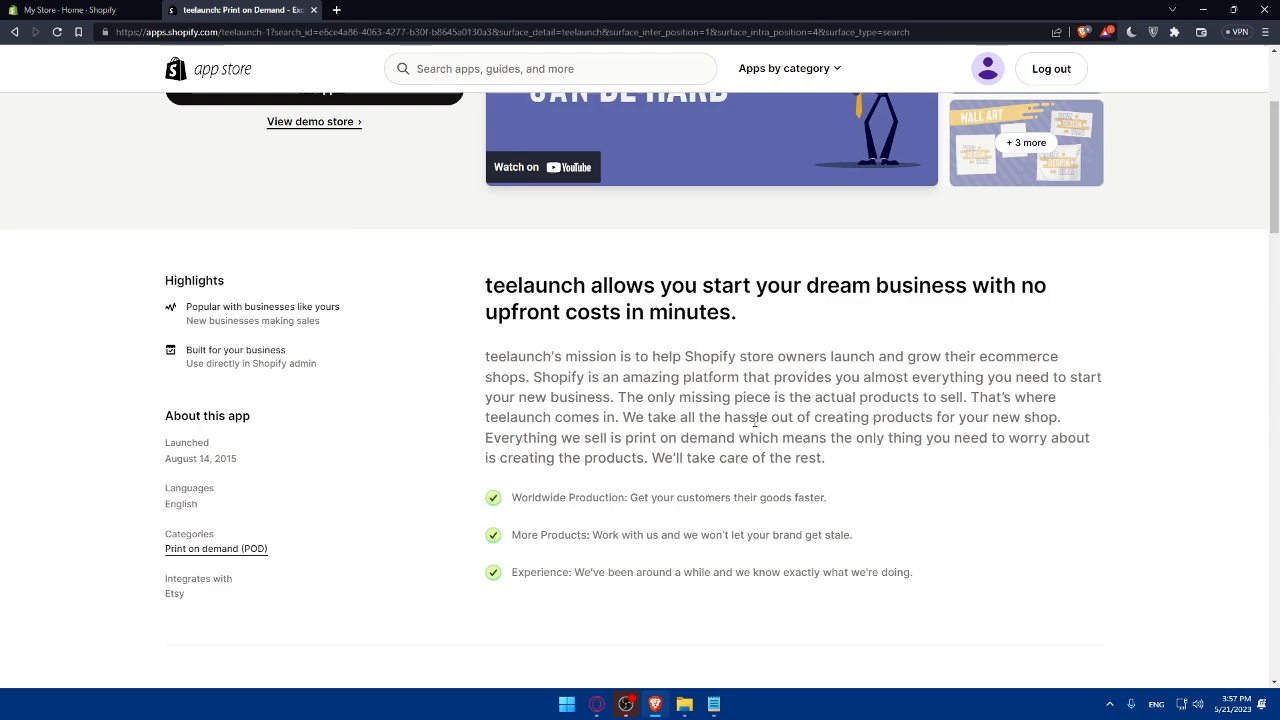
{"action": "mouse_move", "coordinate": [722, 297]}
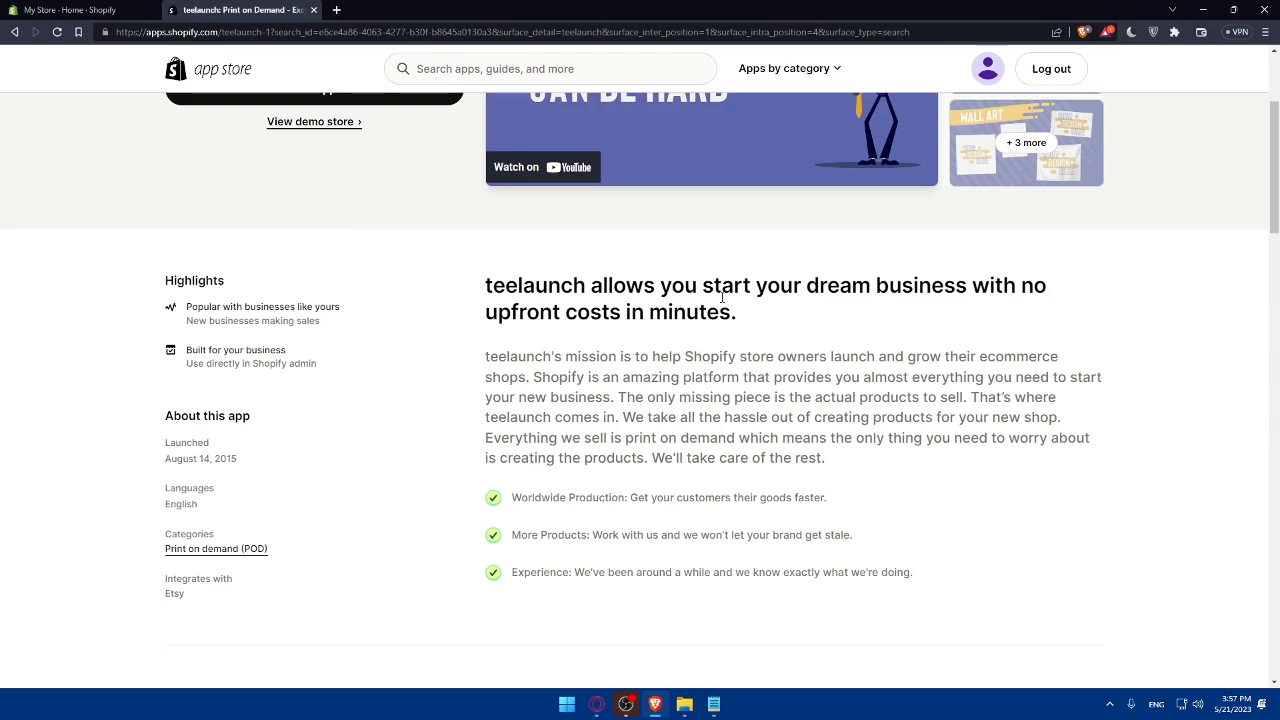
{"action": "mouse_move", "coordinate": [697, 347]}
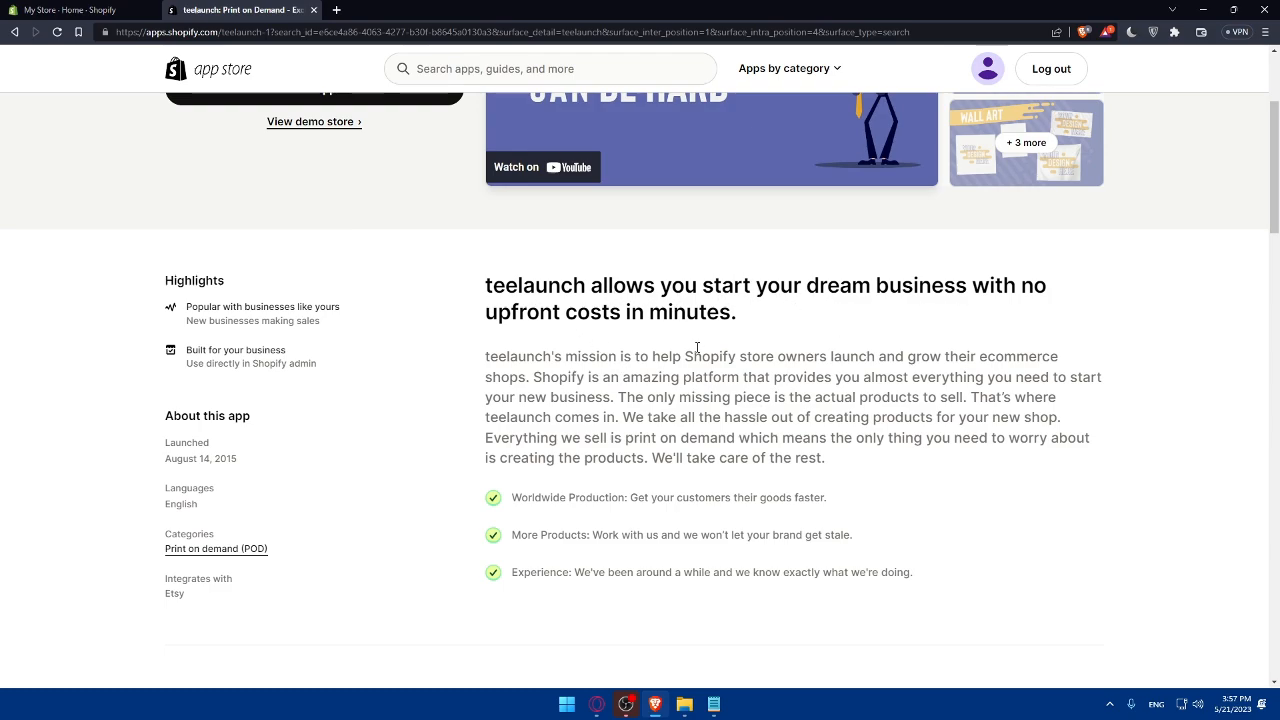
{"action": "mouse_move", "coordinate": [577, 458]}
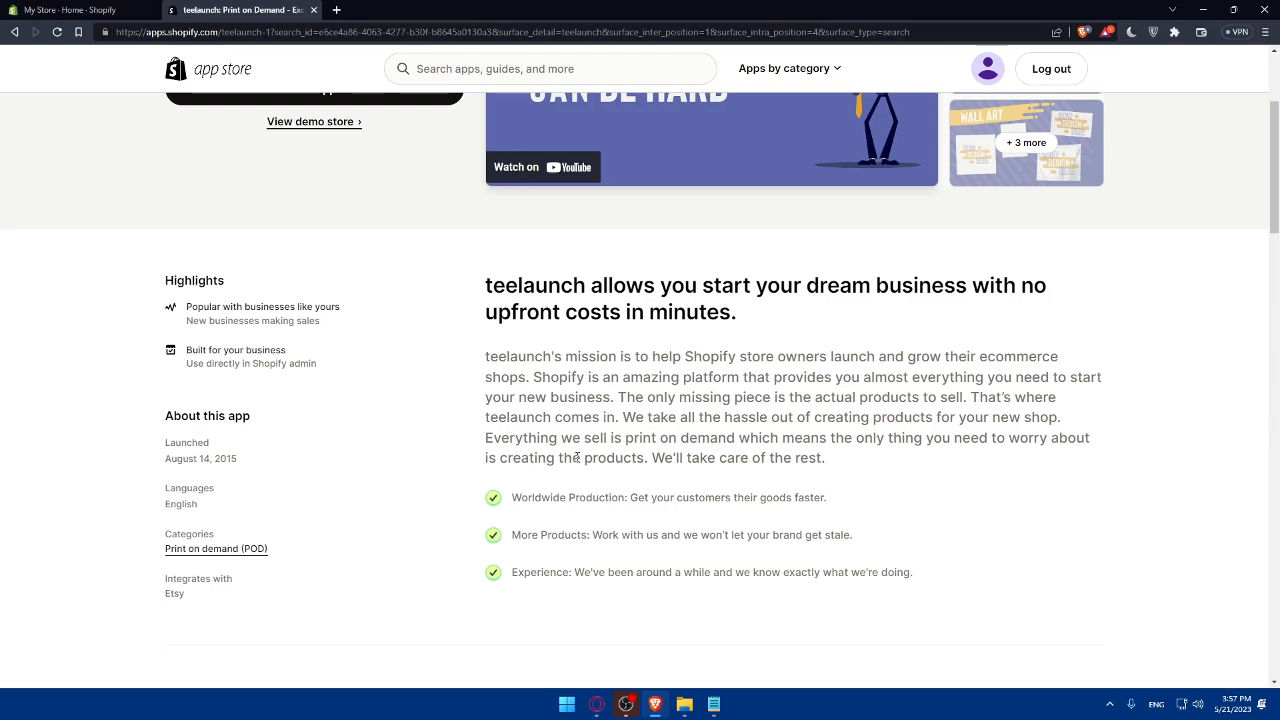
{"action": "mouse_move", "coordinate": [508, 551]}
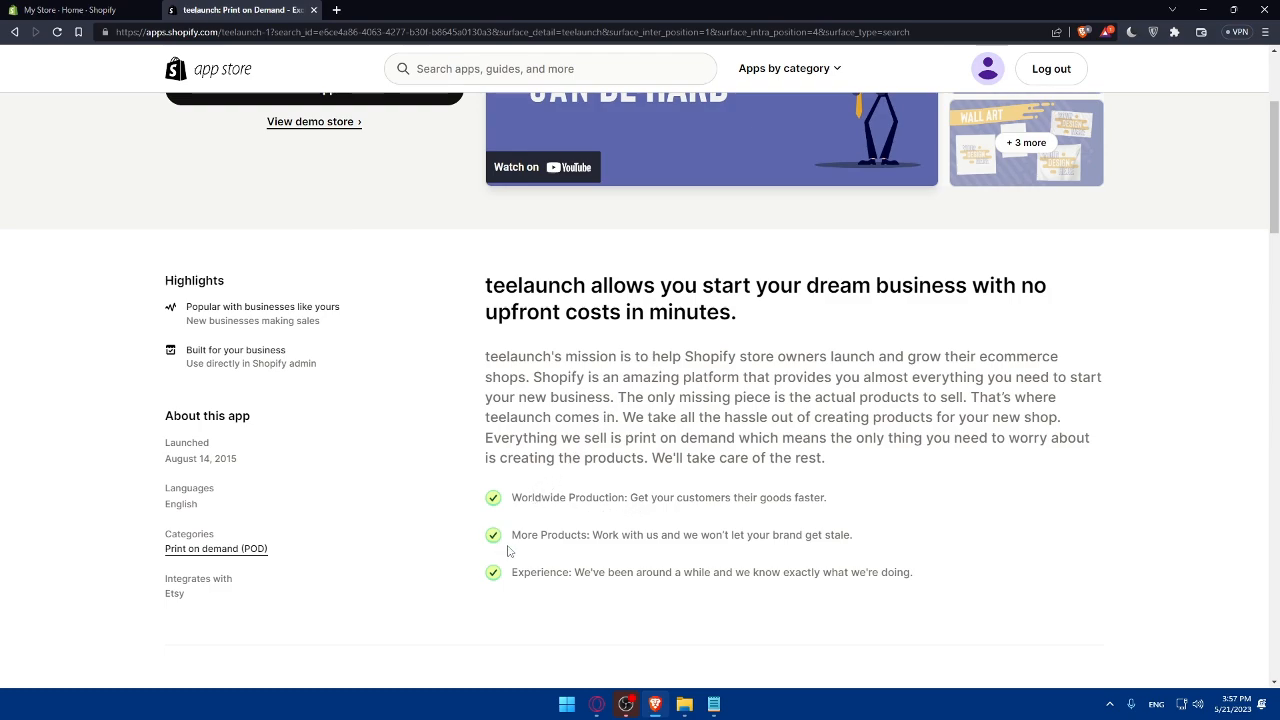
{"action": "mouse_move", "coordinate": [752, 567]}
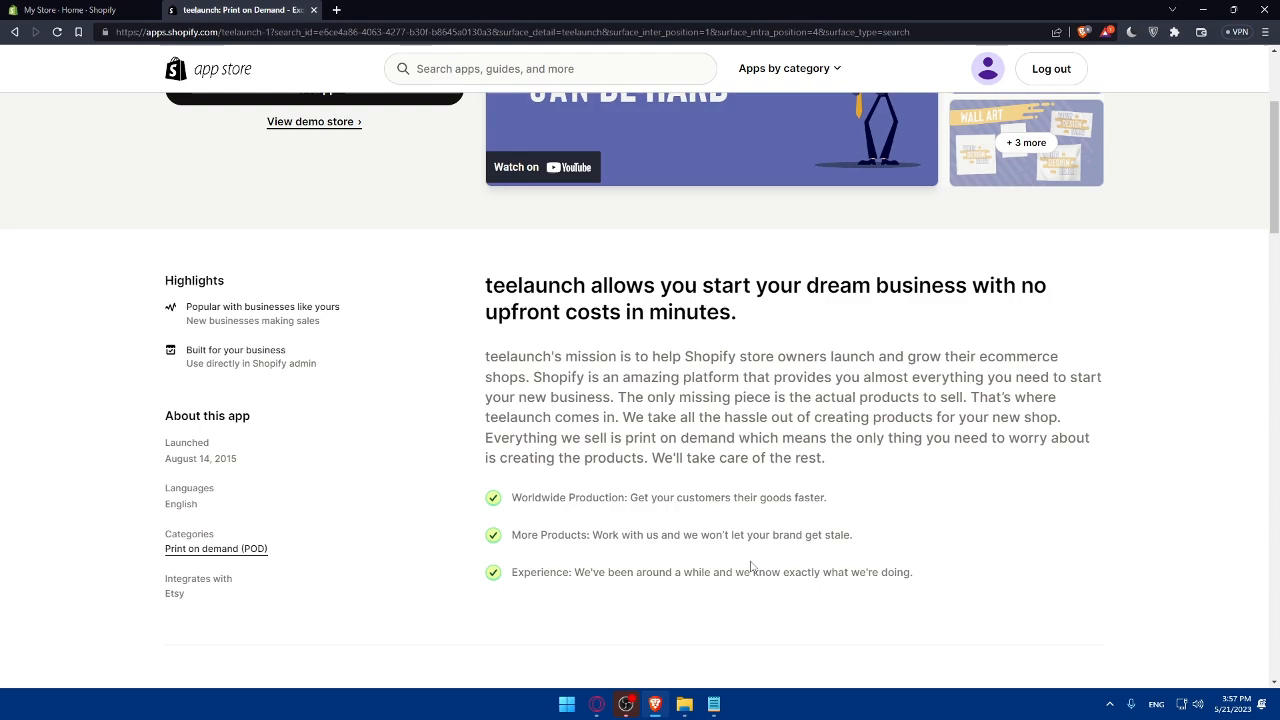
{"action": "mouse_move", "coordinate": [579, 524]}
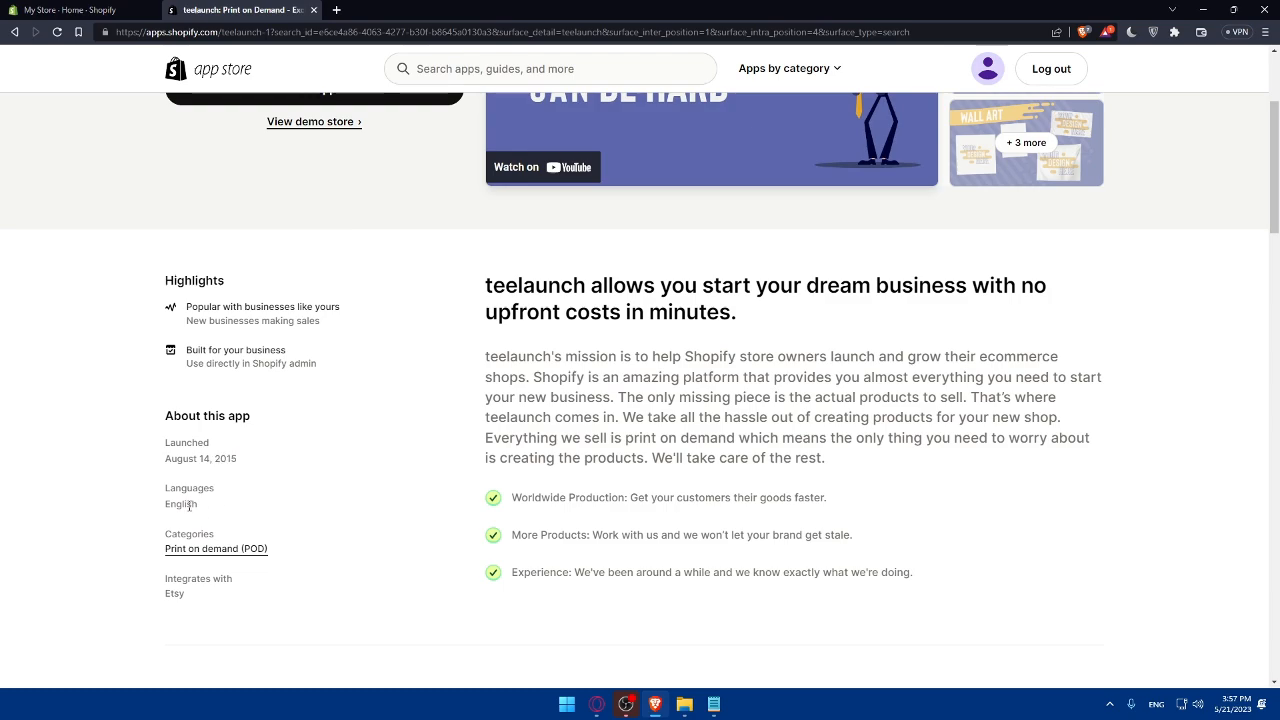
{"action": "mouse_move", "coordinate": [157, 505]}
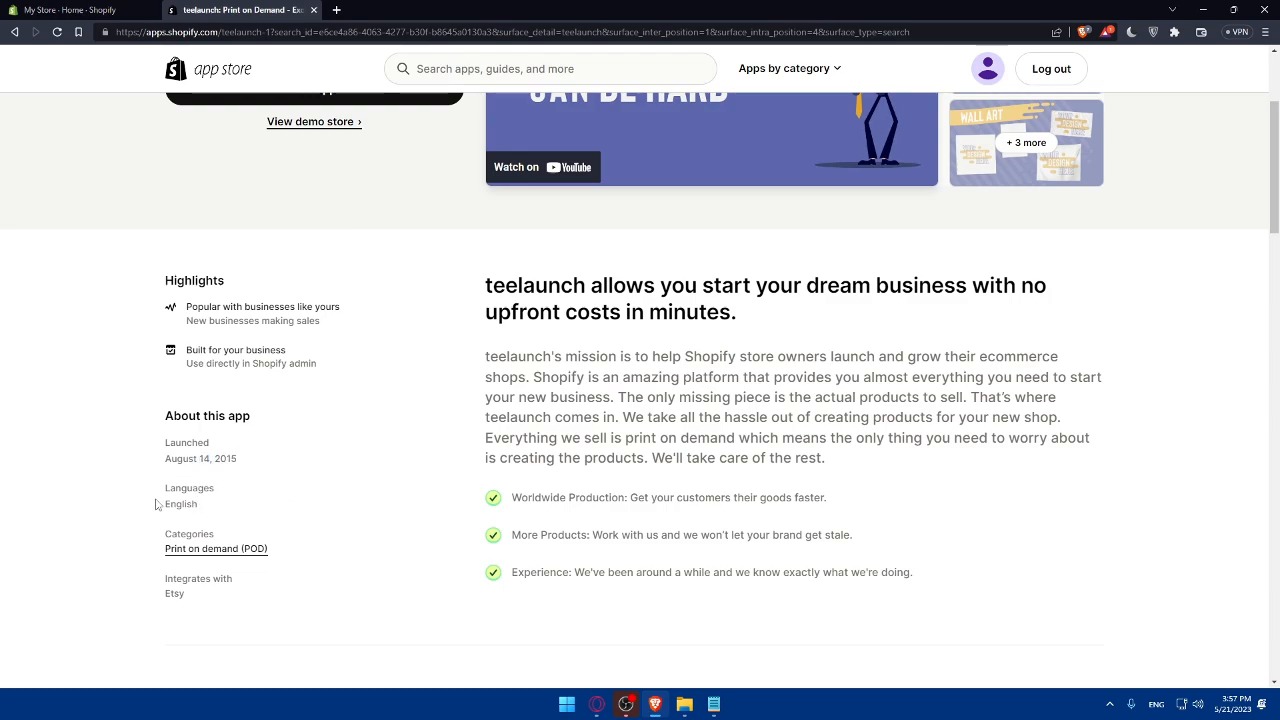
{"action": "mouse_move", "coordinate": [208, 502]}
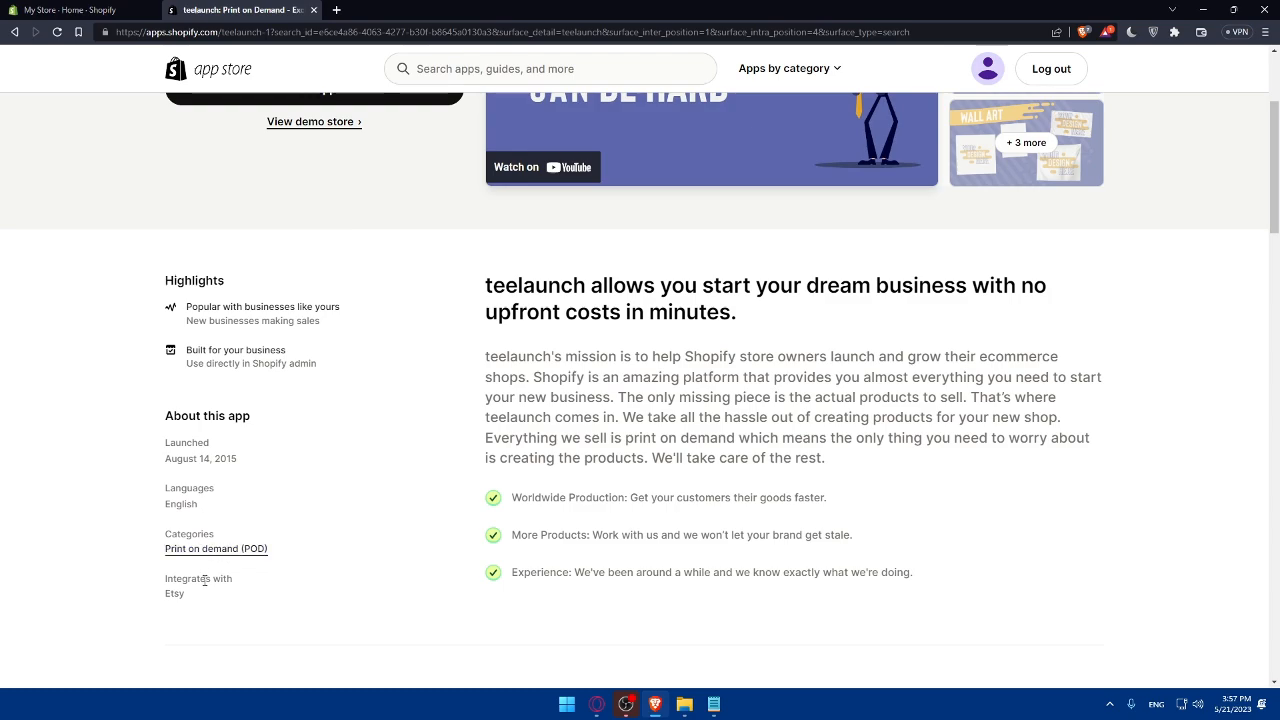
{"action": "scroll", "scroll_direction": "down", "scroll_amount": 3}
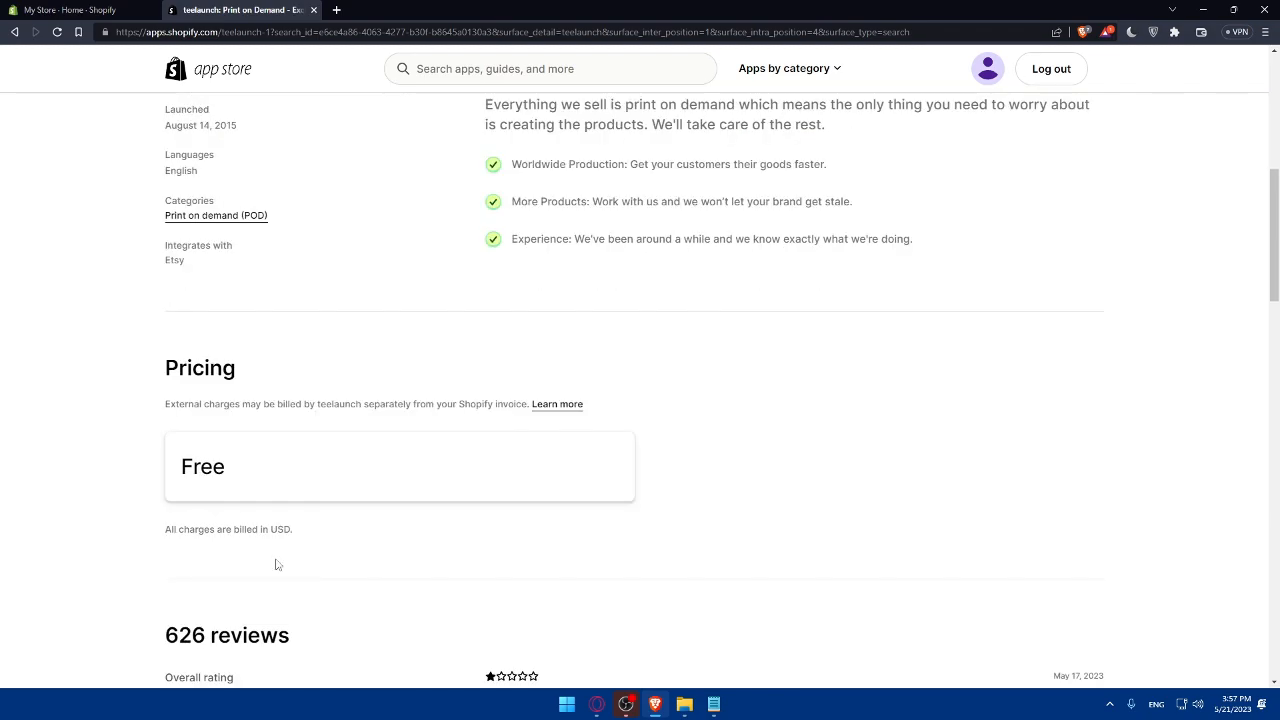
{"action": "scroll", "scroll_direction": "down", "scroll_amount": 3}
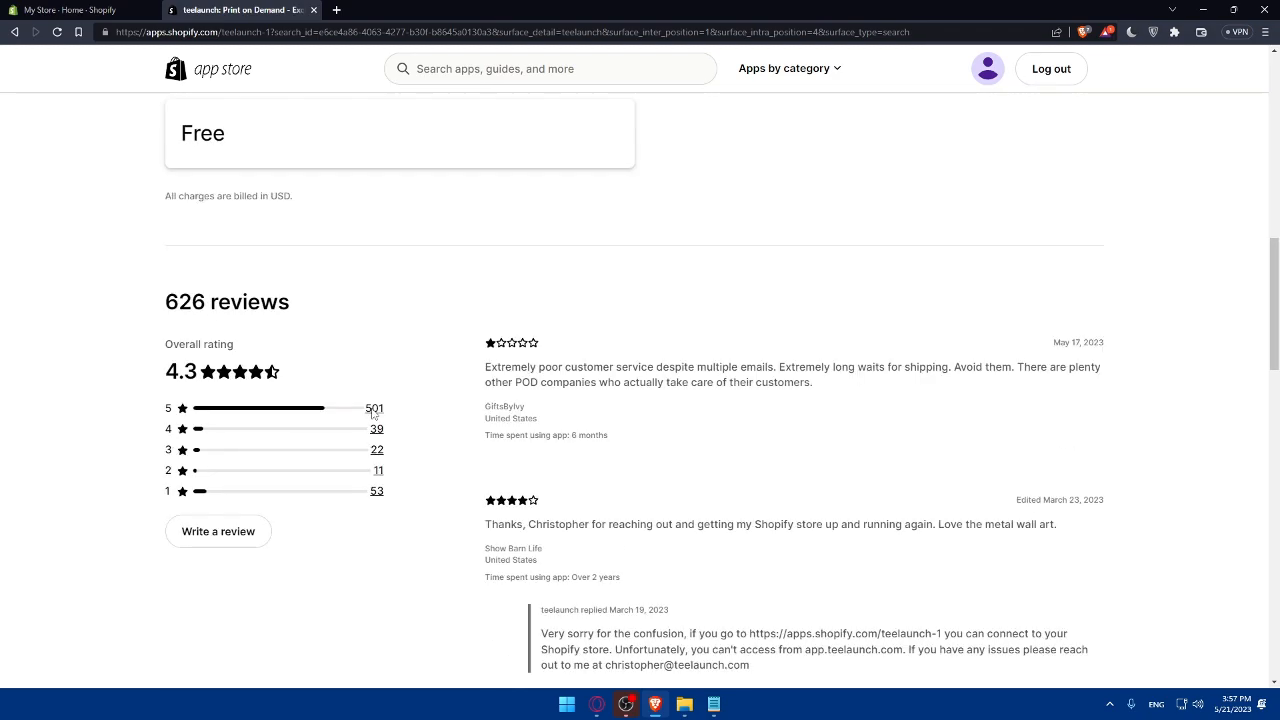
{"action": "scroll", "scroll_direction": "down", "scroll_amount": 3}
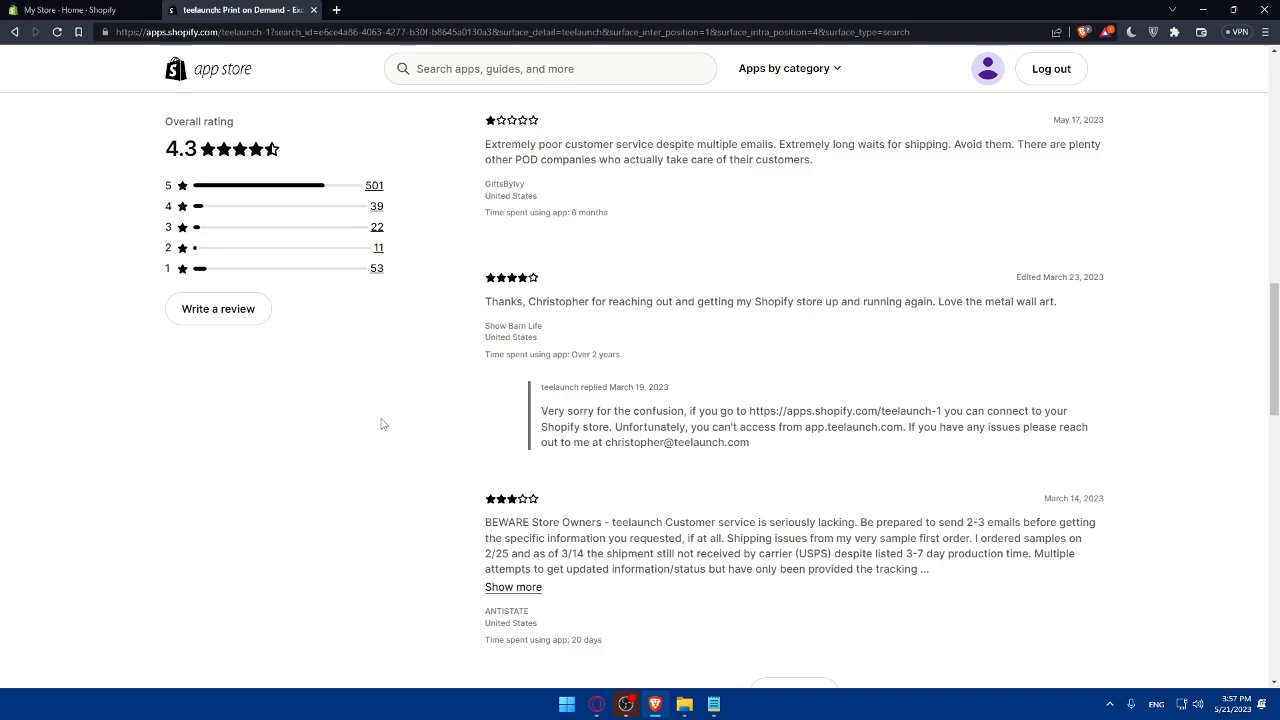
{"action": "mouse_move", "coordinate": [566, 469]}
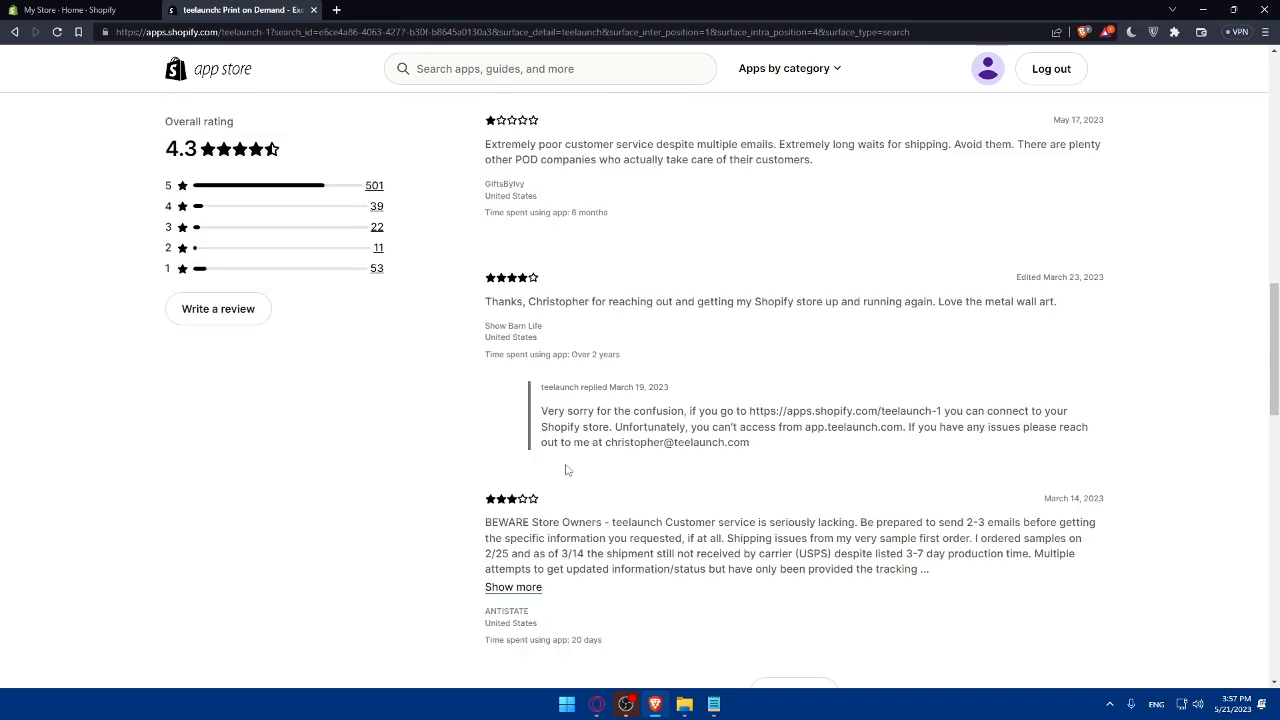
{"action": "mouse_move", "coordinate": [180, 330]}
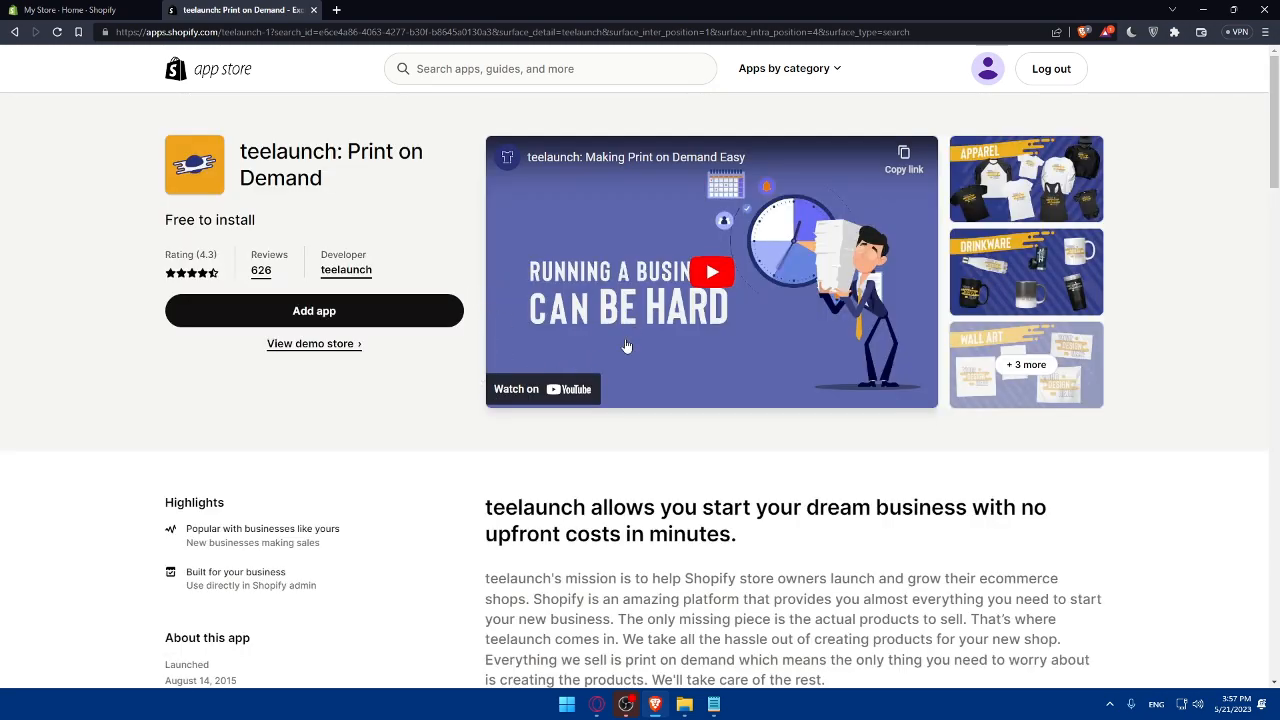
Add teelaunch: Print on Demand from its listing and approve installing it on My Store
{"action": "left_click", "coordinate": [314, 311]}
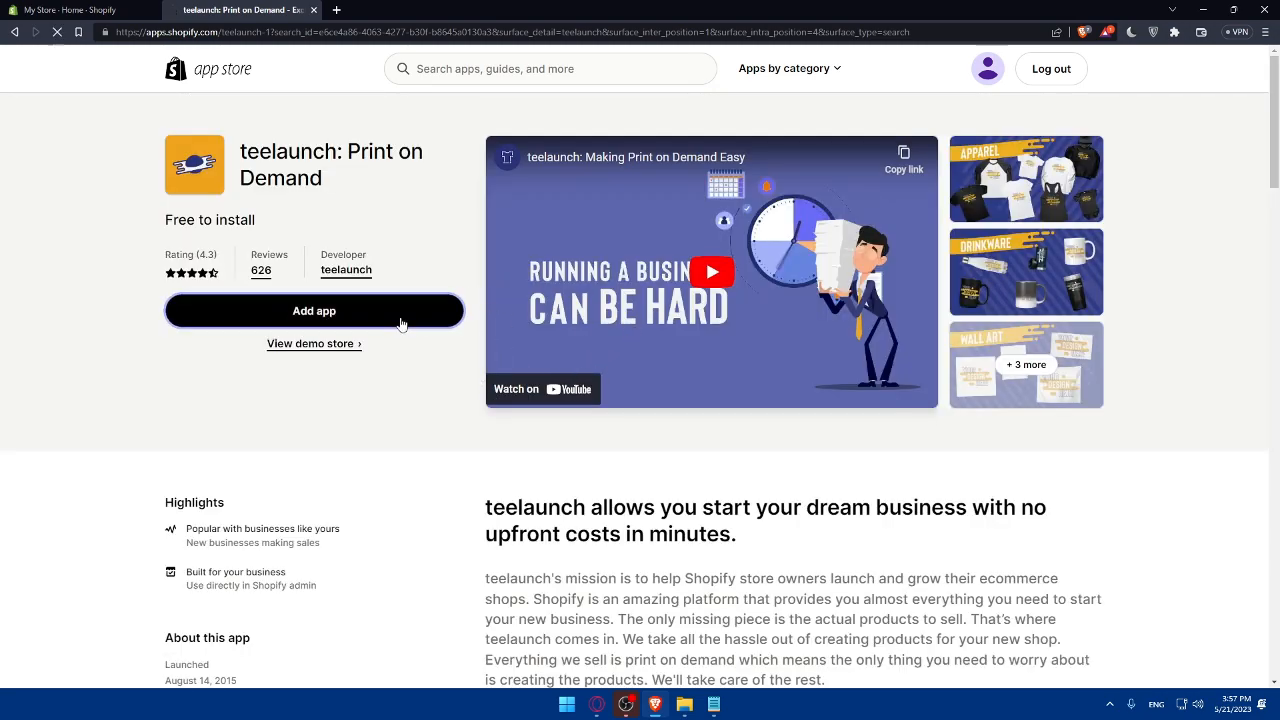
{"action": "left_click", "coordinate": [314, 311]}
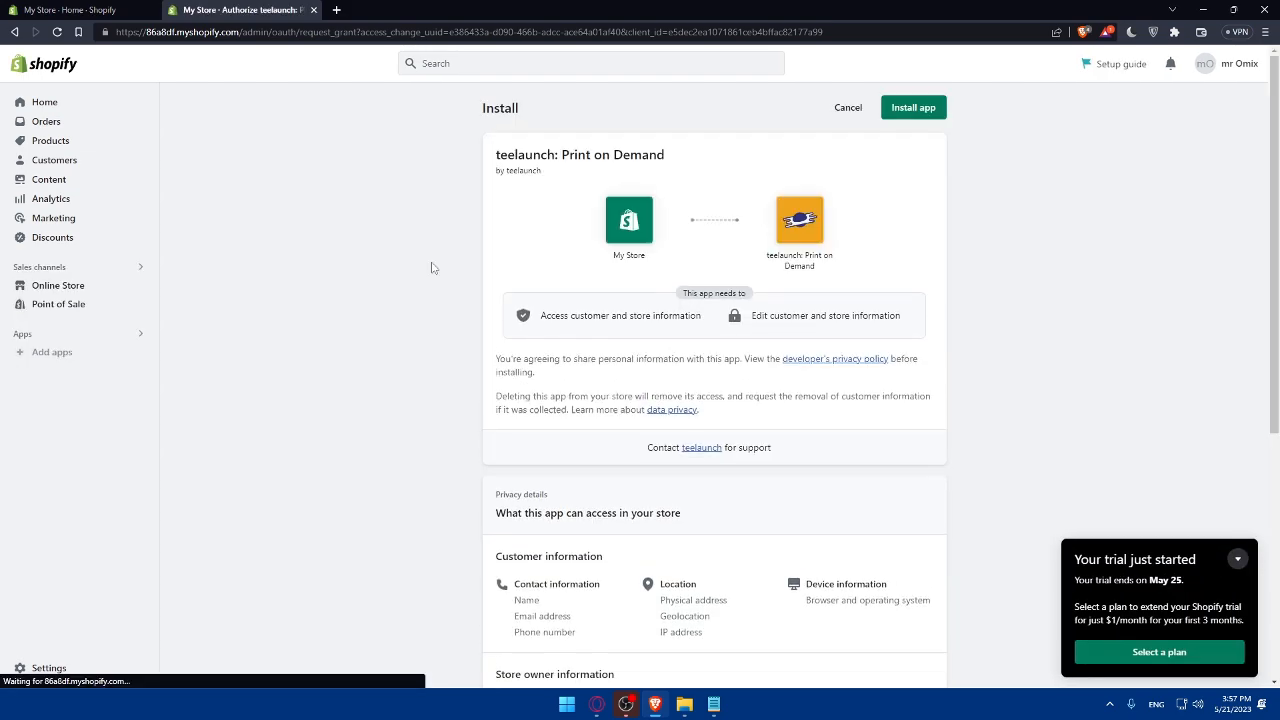
{"action": "mouse_move", "coordinate": [766, 244]}
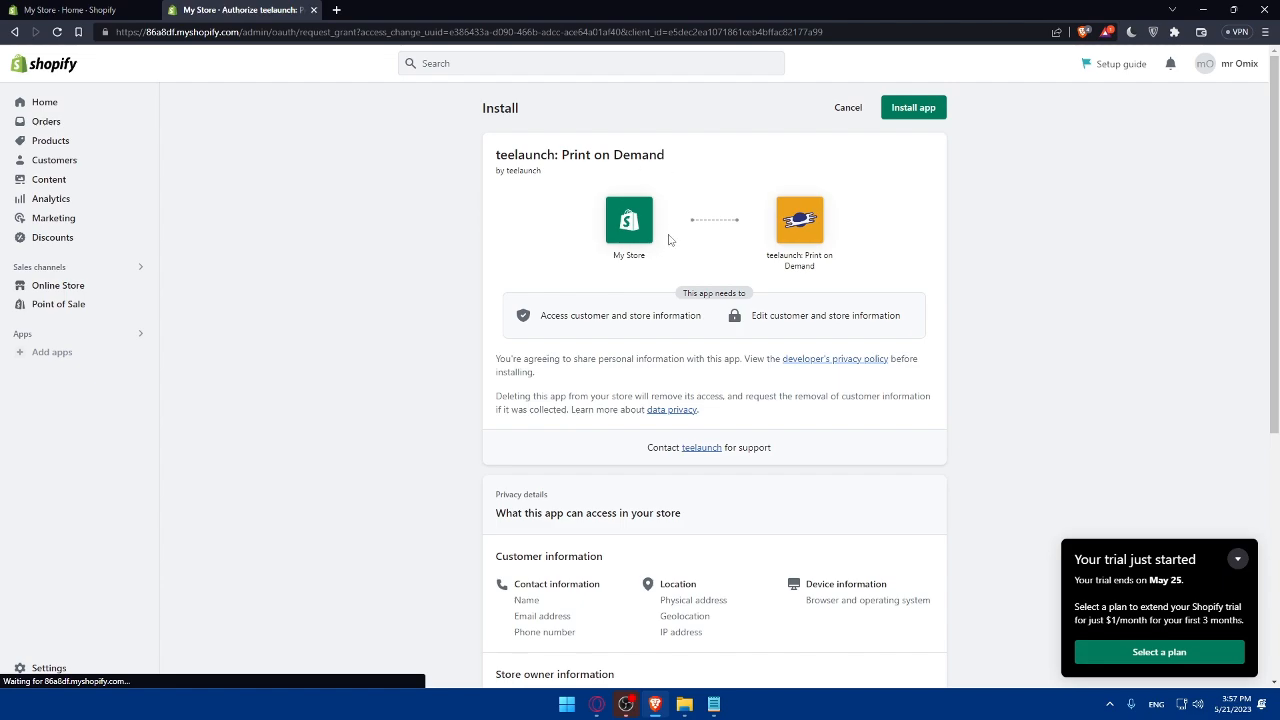
{"action": "mouse_move", "coordinate": [635, 272]}
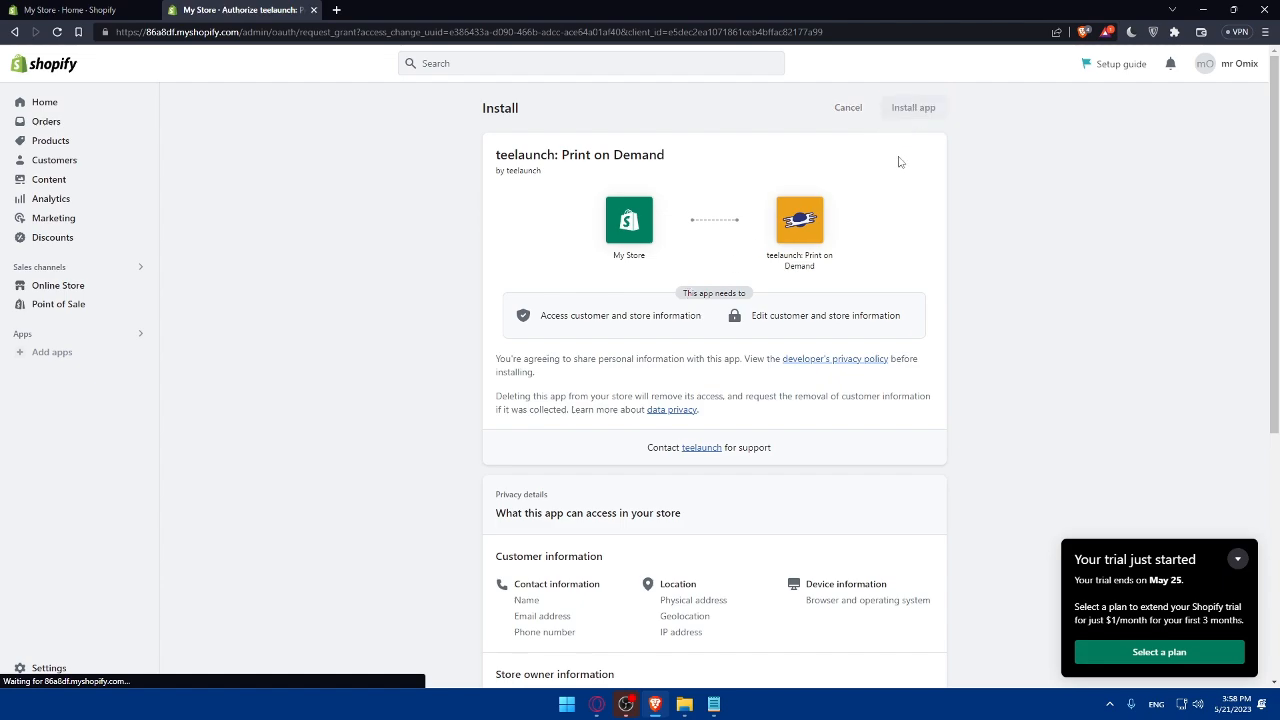
{"action": "left_click", "coordinate": [911, 107]}
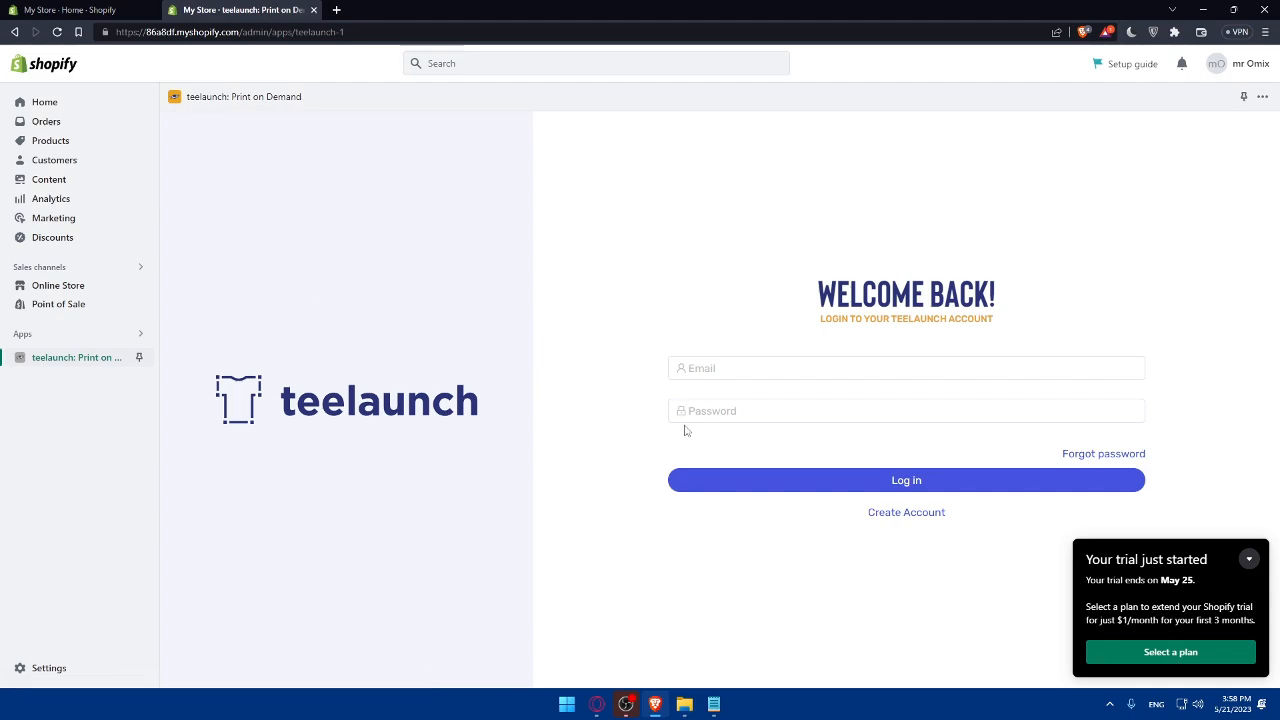
Dismiss the trial notice and fill in the teelaunch sign-up form with name, e-mail, password, store and phone
{"action": "left_click", "coordinate": [1249, 559]}
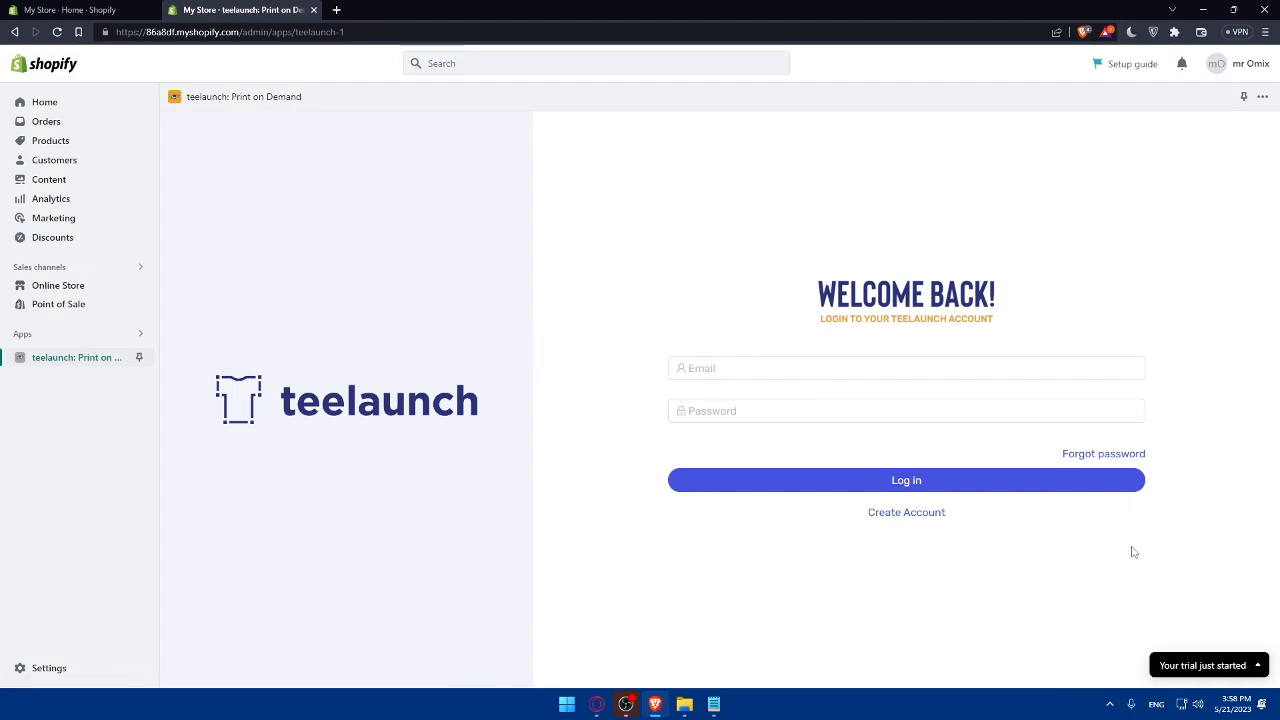
{"action": "left_click", "coordinate": [906, 512]}
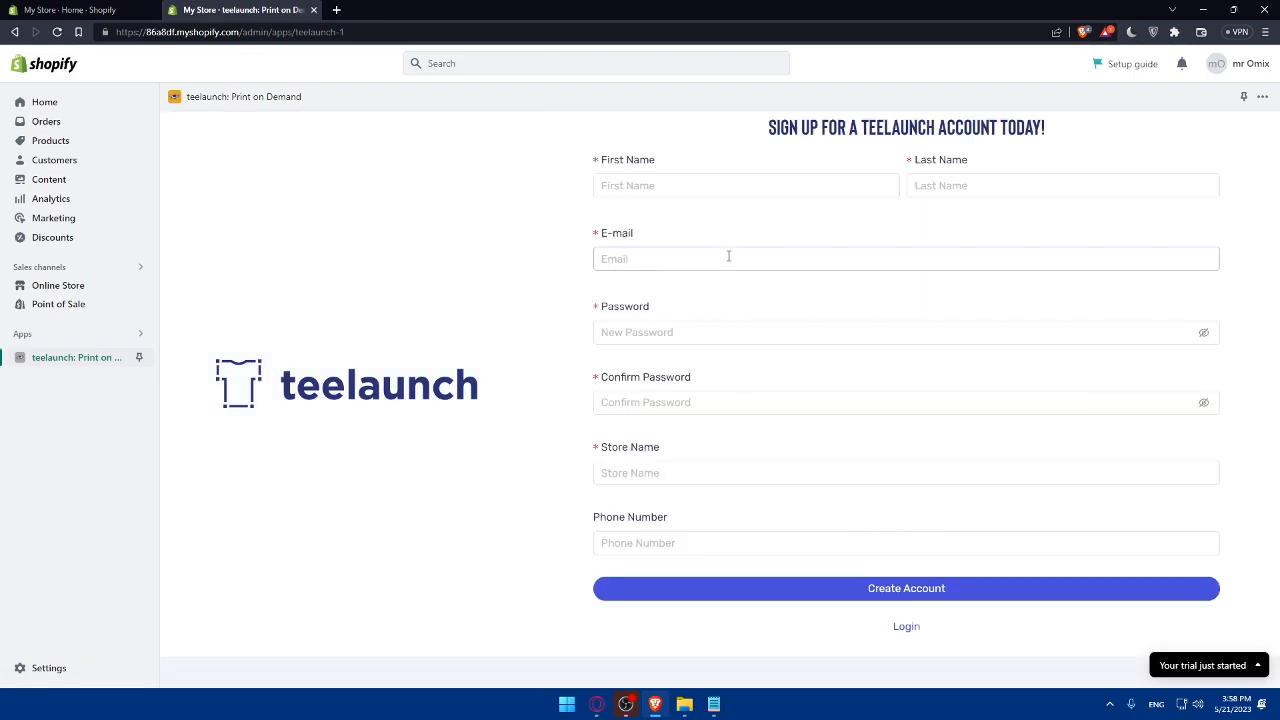
{"action": "type", "text": "test"}
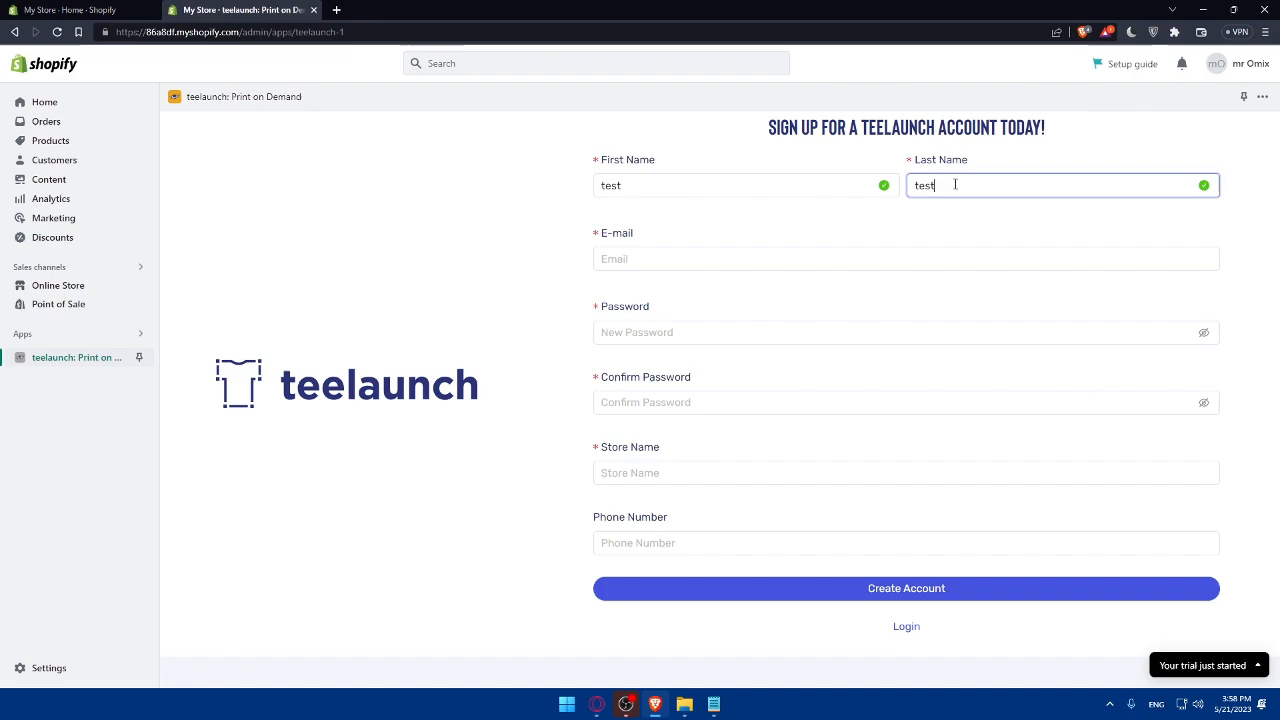
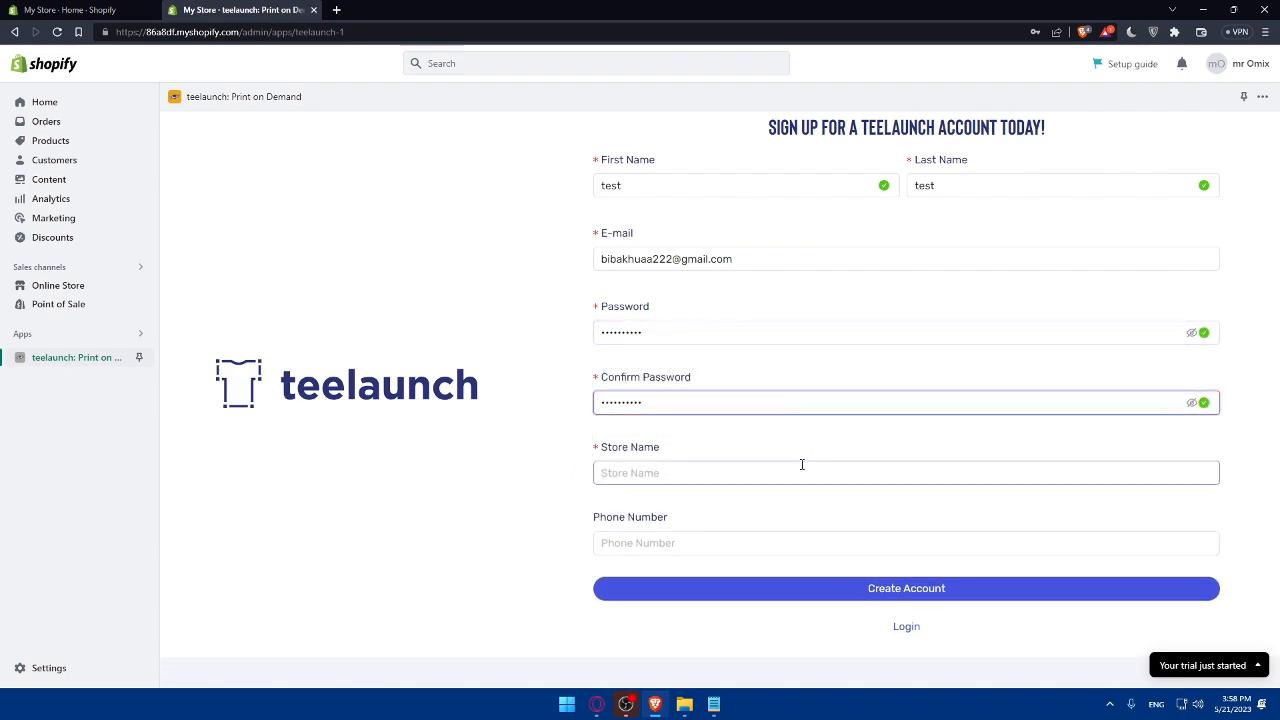
{"action": "type", "text": "Test"}
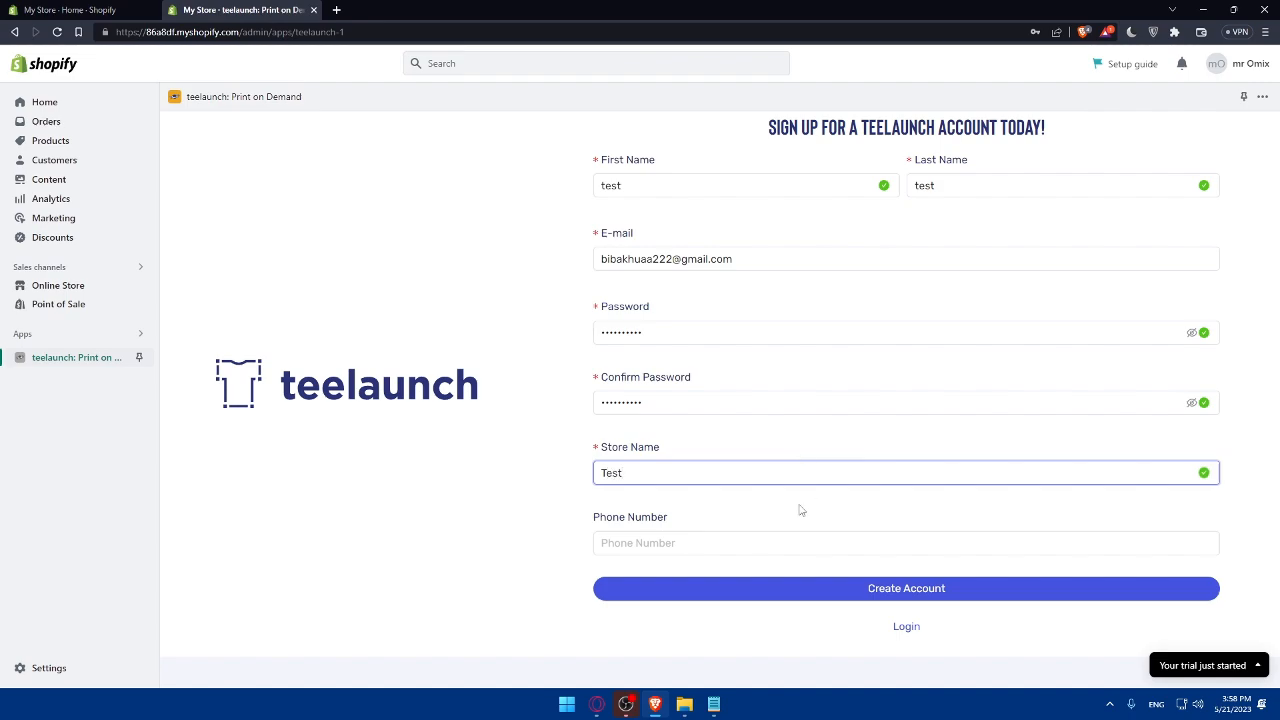
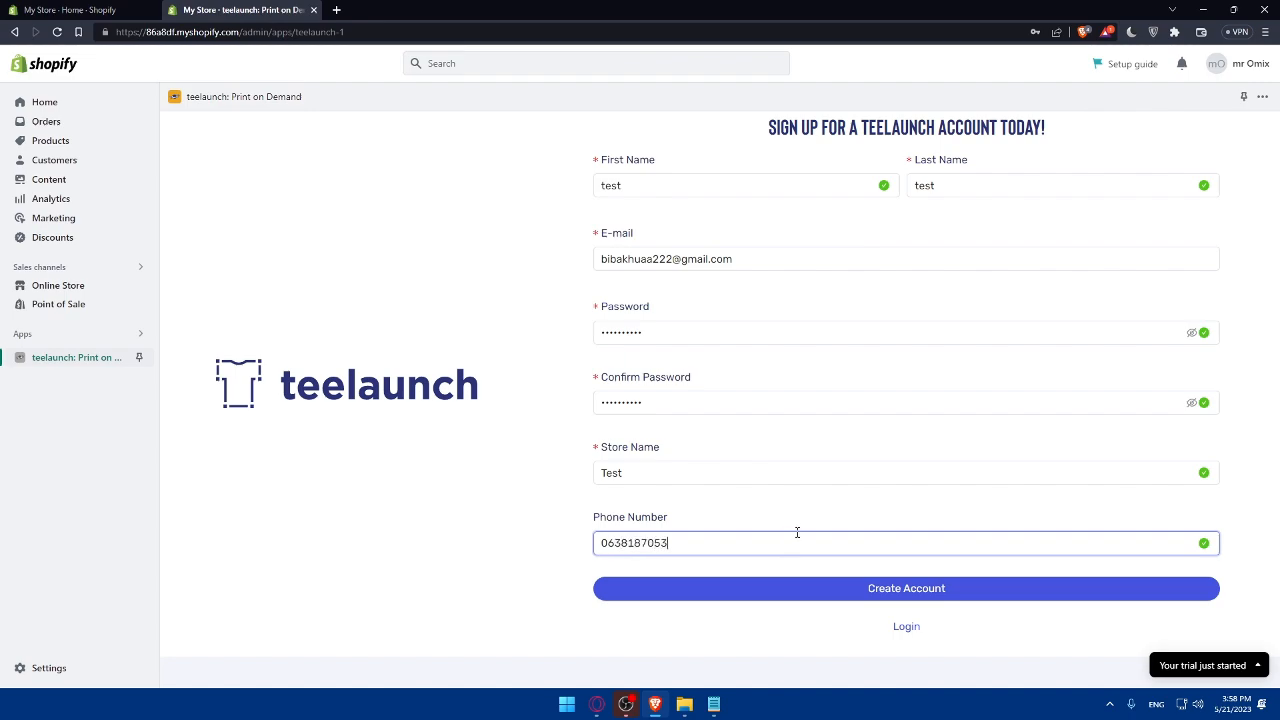
Submit the sign-up, change the duplicate store name to Test19658 and resubmit
{"action": "left_click", "coordinate": [905, 588]}
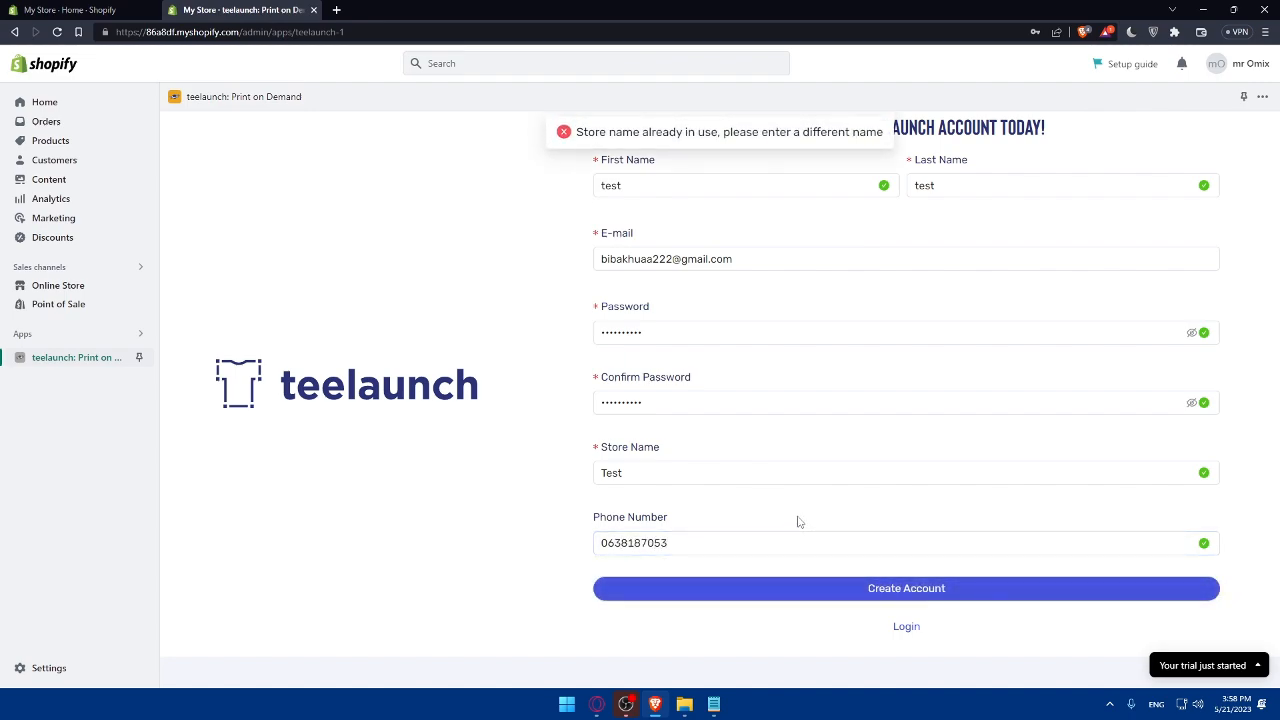
{"action": "left_click", "coordinate": [905, 472]}
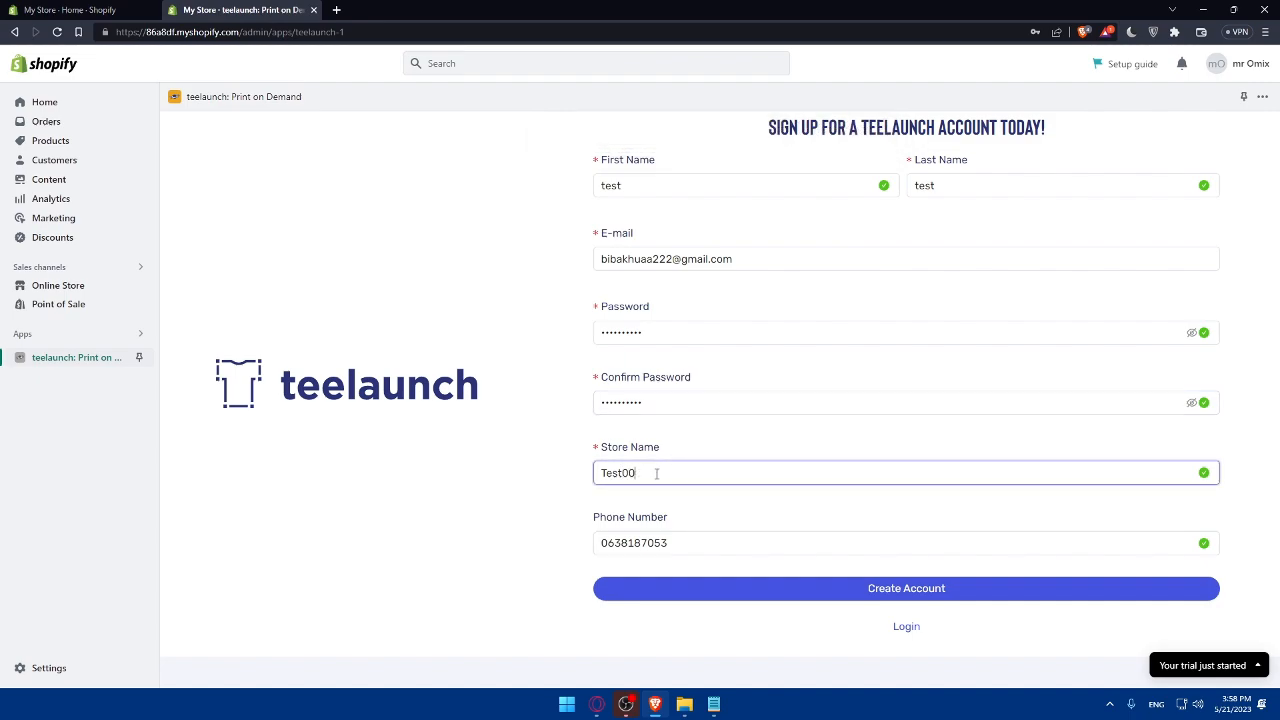
{"action": "type", "text": "19658"}
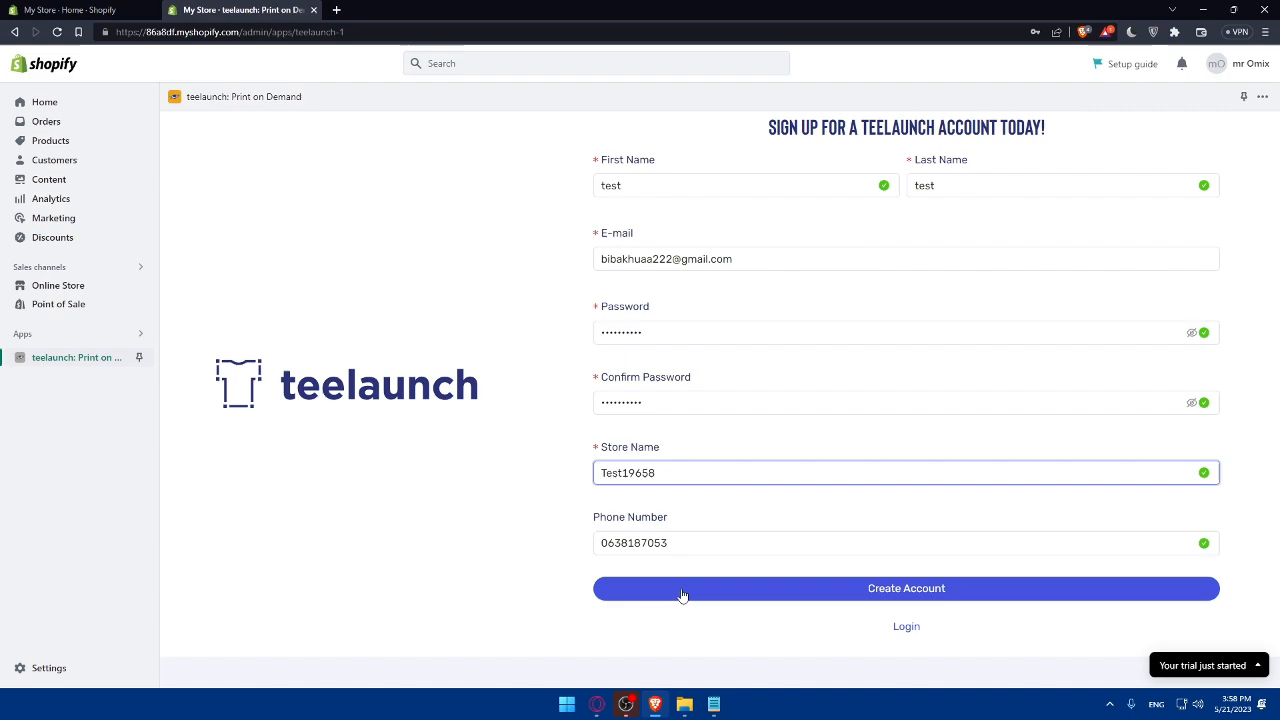
{"action": "left_click", "coordinate": [906, 588]}
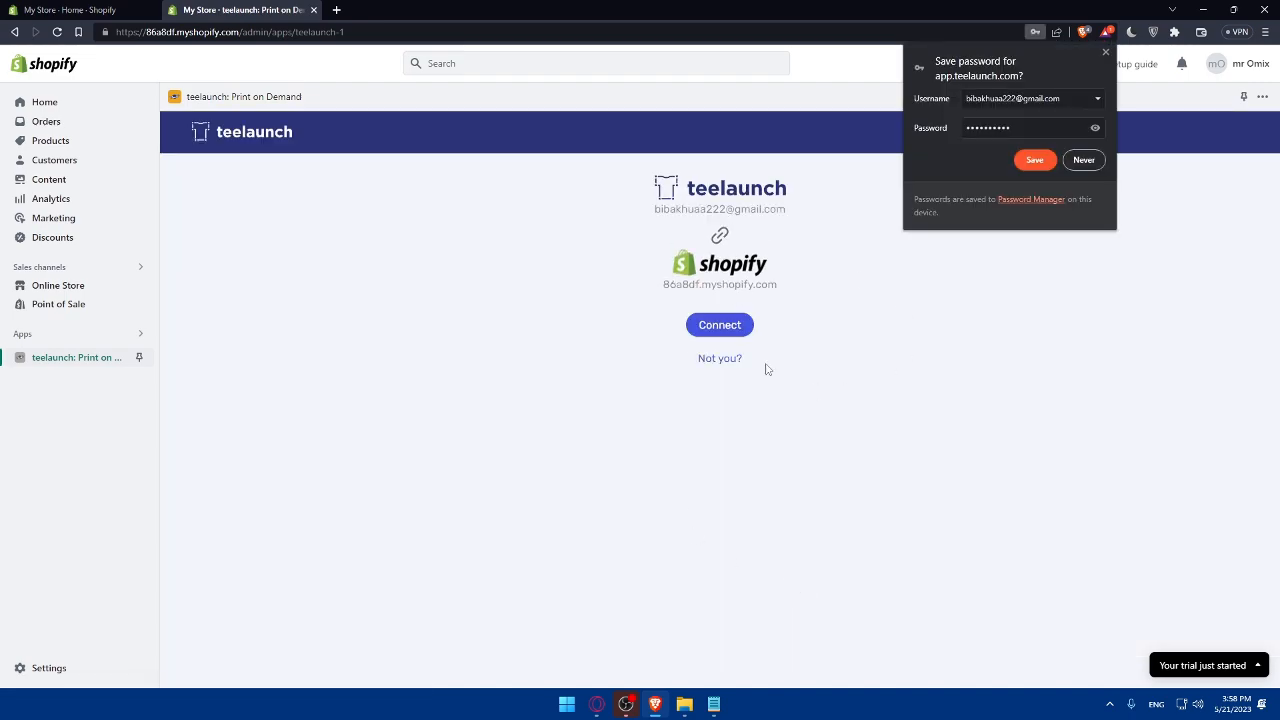
{"action": "mouse_move", "coordinate": [937, 222]}
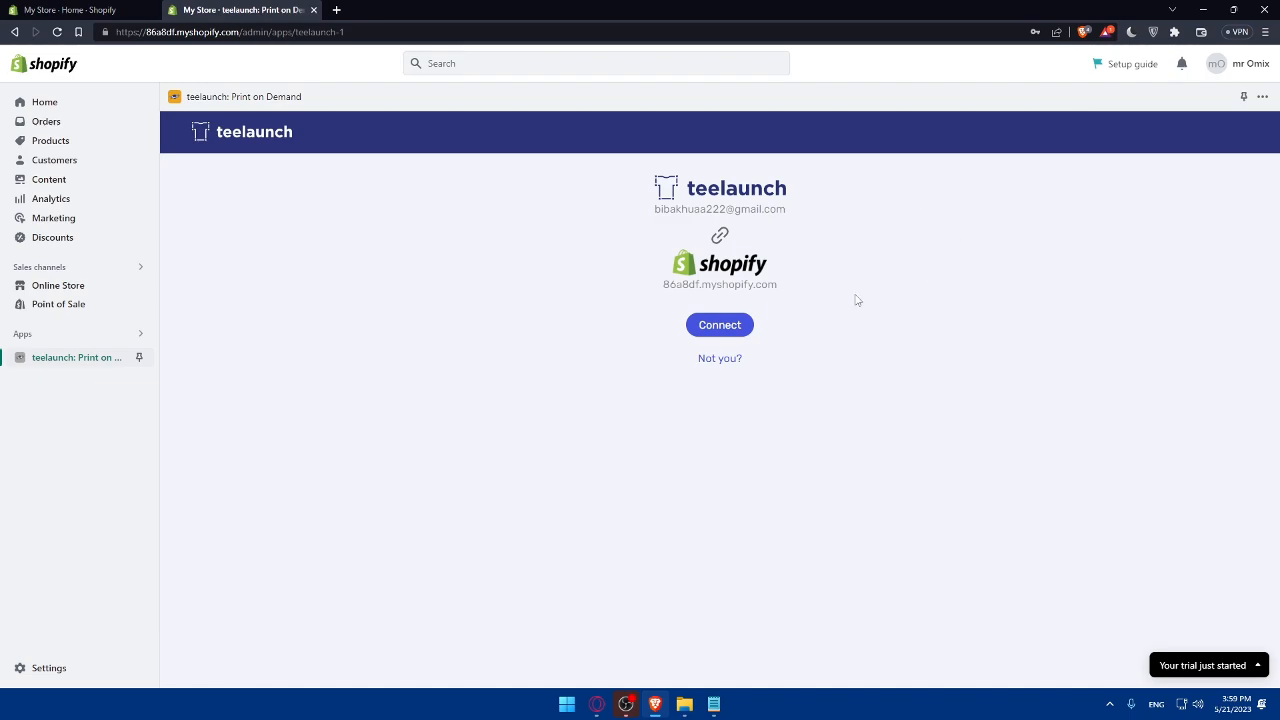
Connect the teelaunch account to My Store, opening teelaunch's Create a Product catalog
{"action": "left_click", "coordinate": [719, 324]}
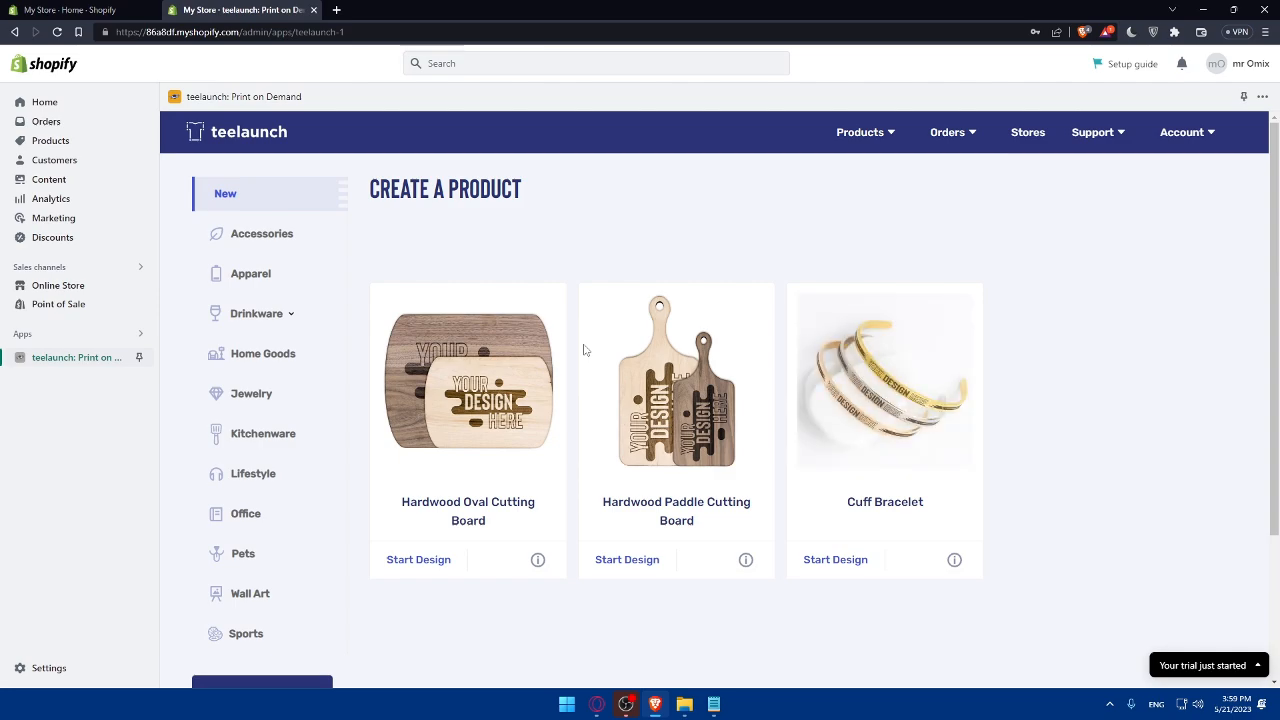
{"action": "mouse_move", "coordinate": [66, 200]}
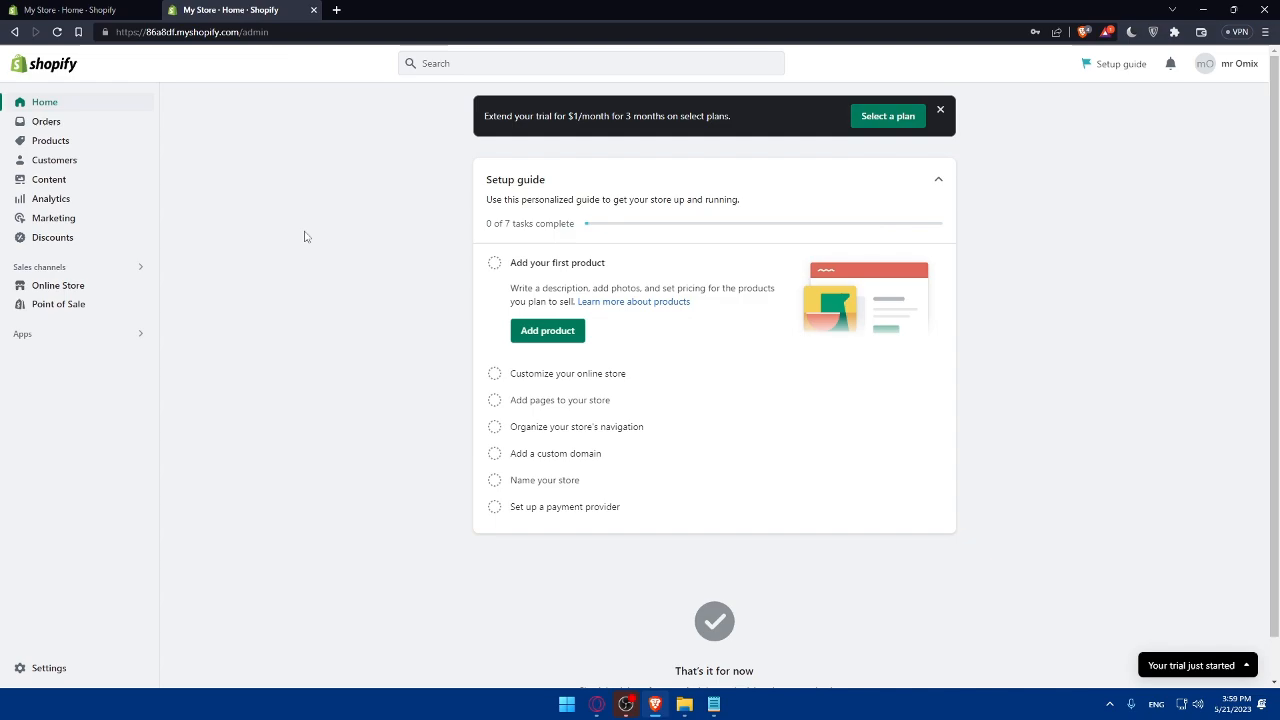
{"action": "mouse_move", "coordinate": [632, 318]}
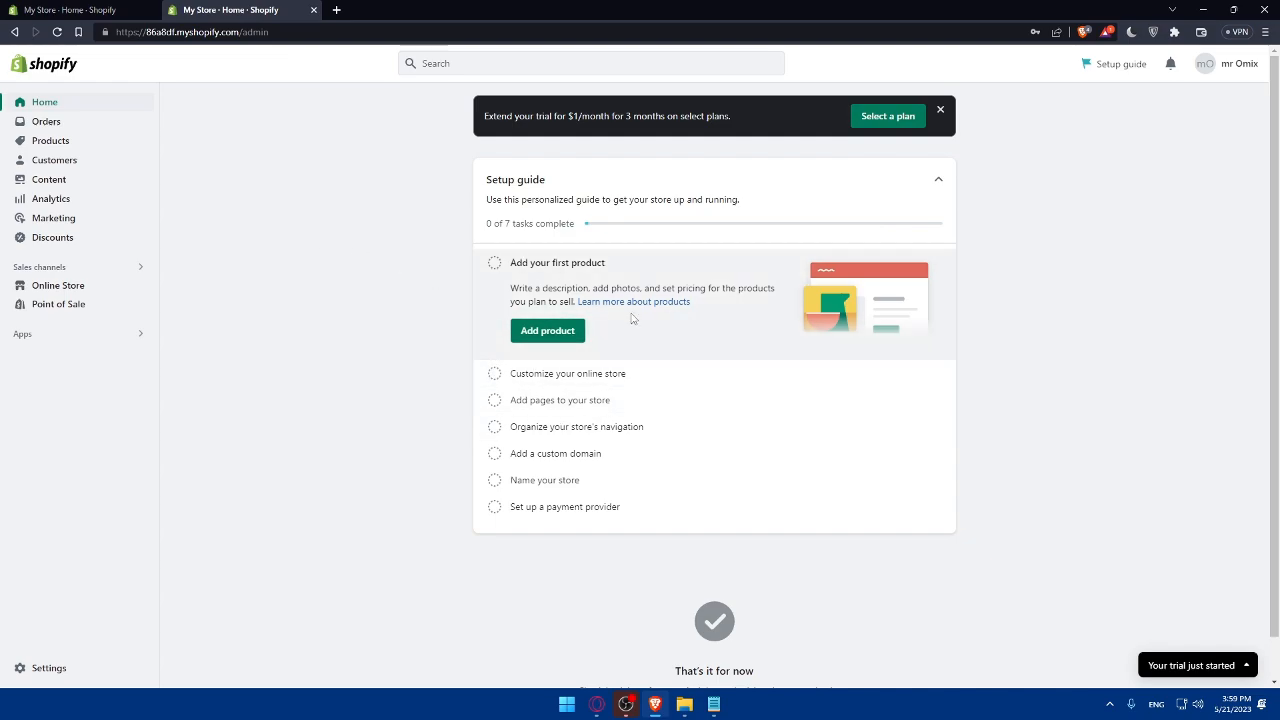
{"action": "mouse_move", "coordinate": [503, 360]}
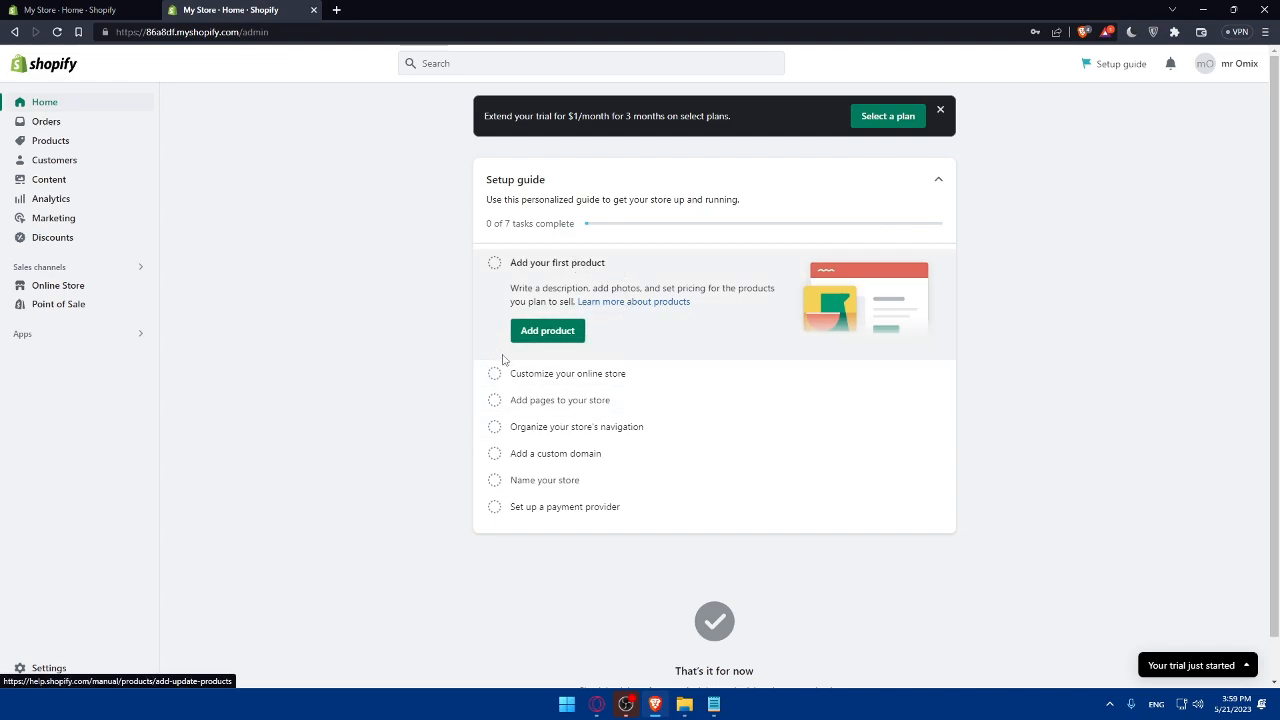
{"action": "mouse_move", "coordinate": [587, 388]}
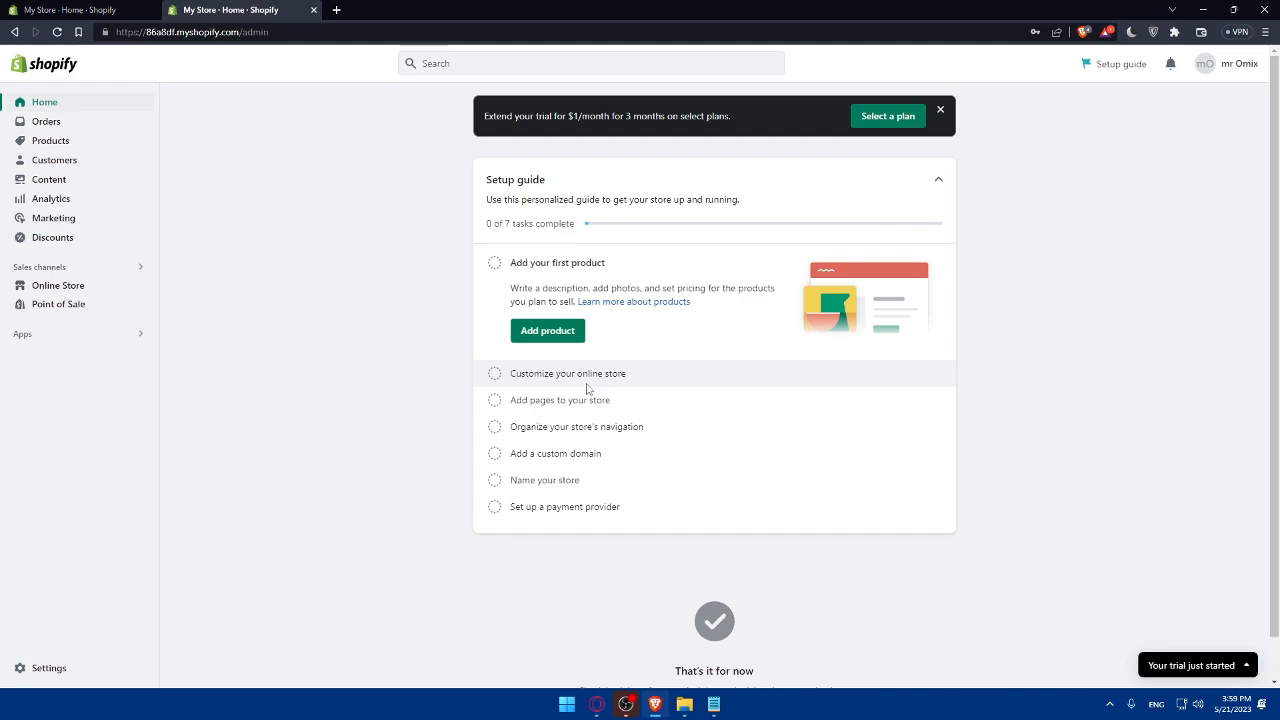
{"action": "mouse_move", "coordinate": [684, 427]}
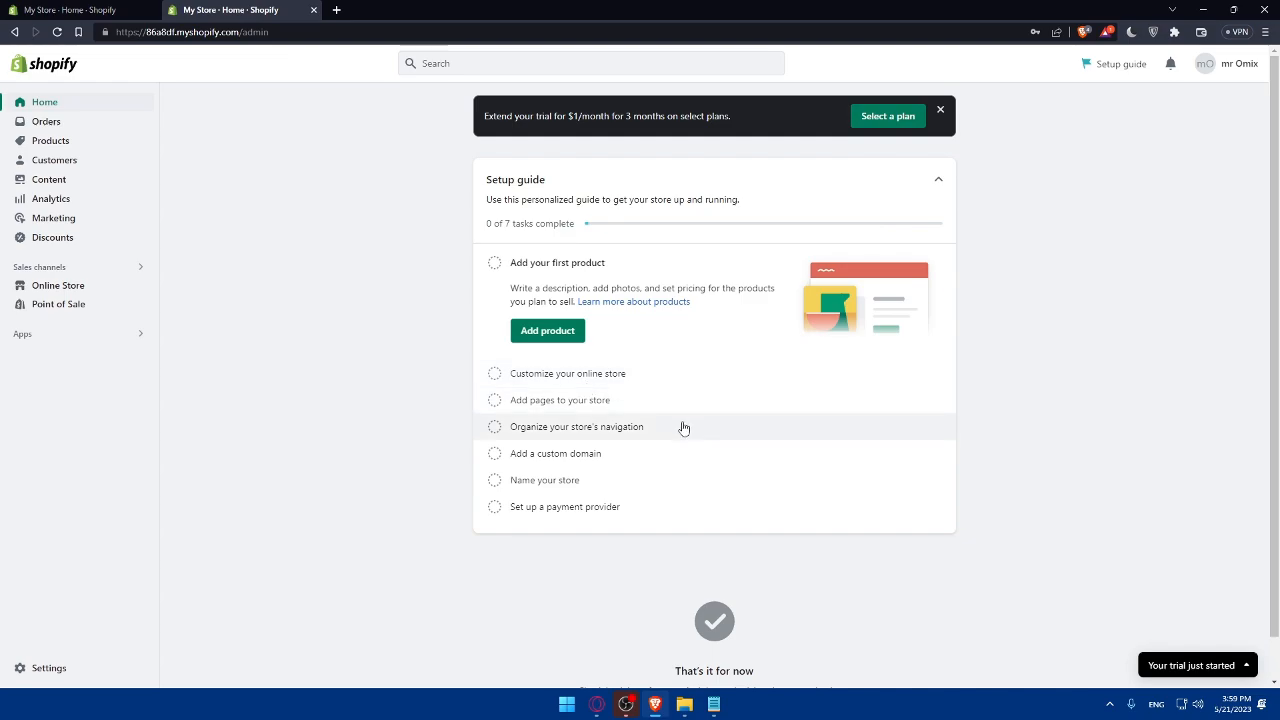
{"action": "mouse_move", "coordinate": [666, 461]}
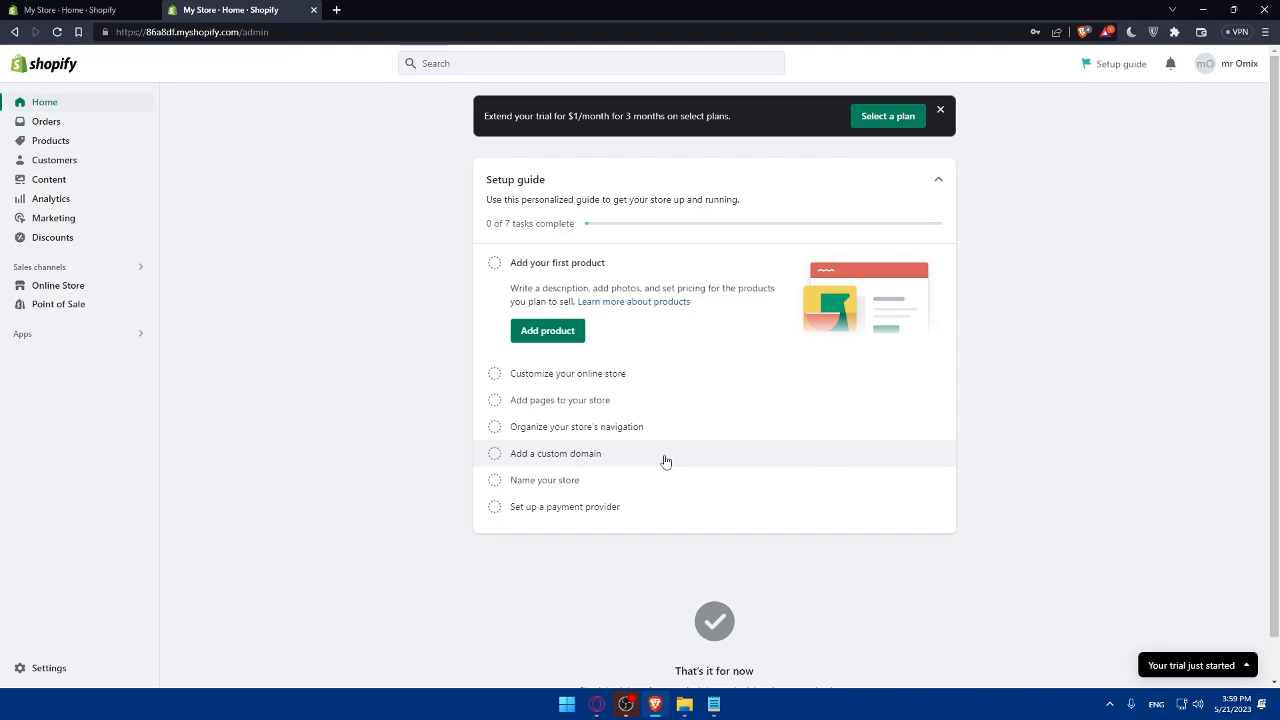
{"action": "mouse_move", "coordinate": [531, 400]}
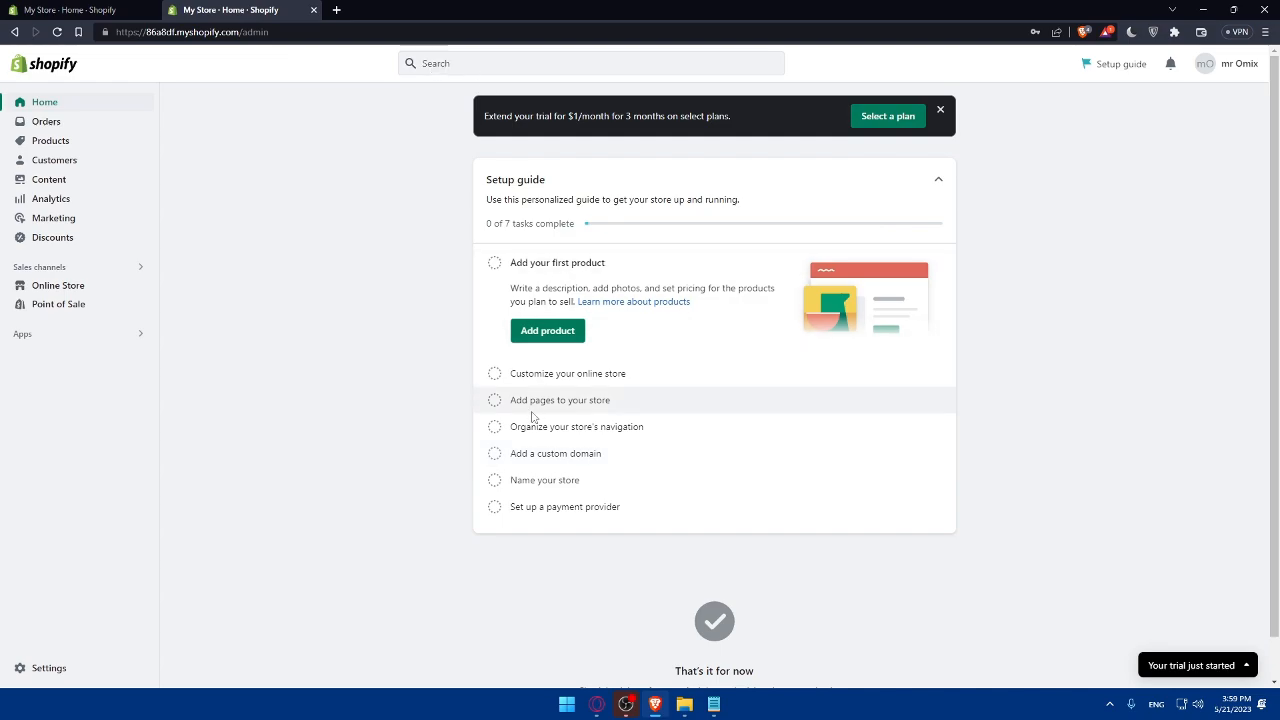
{"action": "mouse_move", "coordinate": [645, 341]}
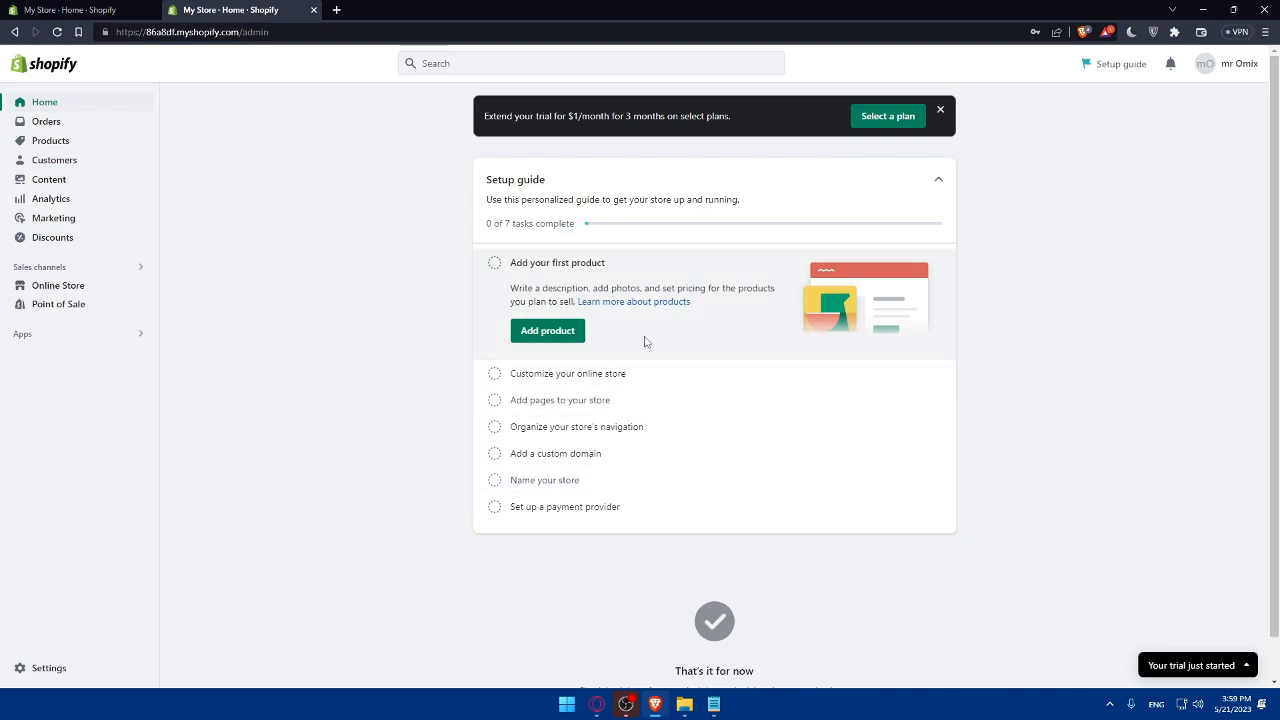
{"action": "mouse_move", "coordinate": [639, 356]}
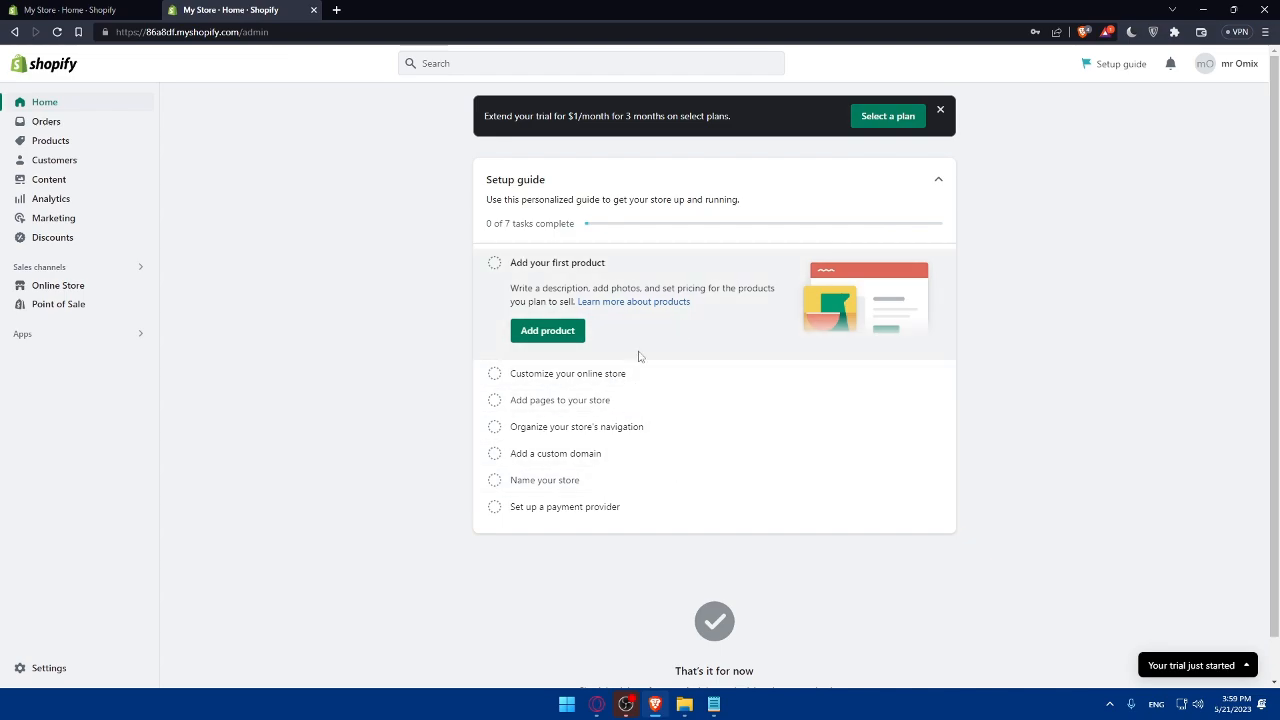
{"action": "left_click", "coordinate": [22, 334]}
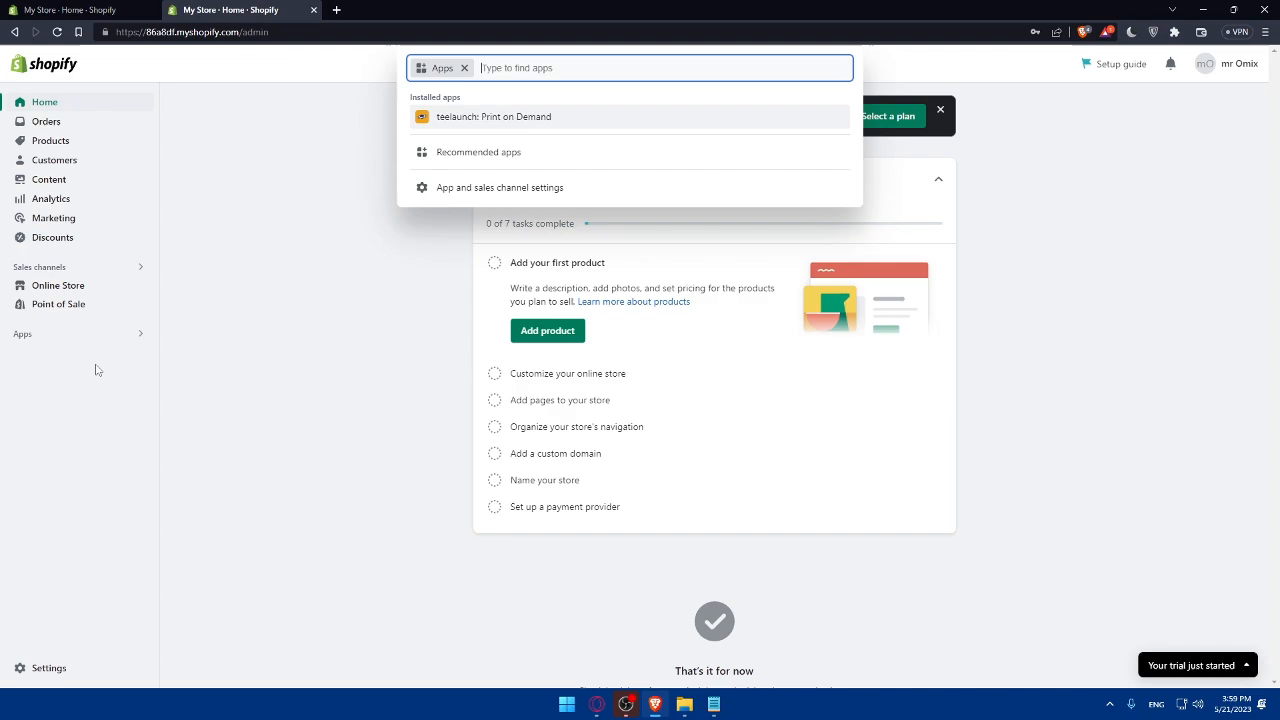
{"action": "left_click", "coordinate": [313, 305]}
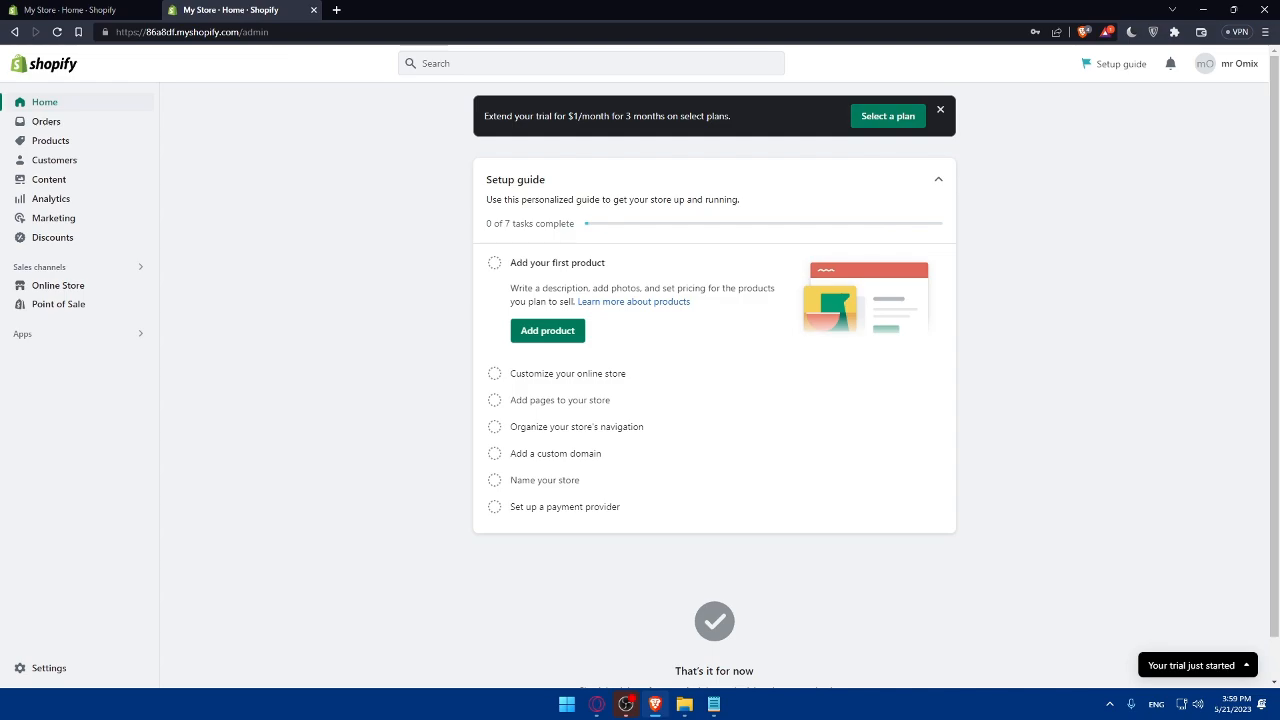
{"action": "mouse_move", "coordinate": [96, 378]}
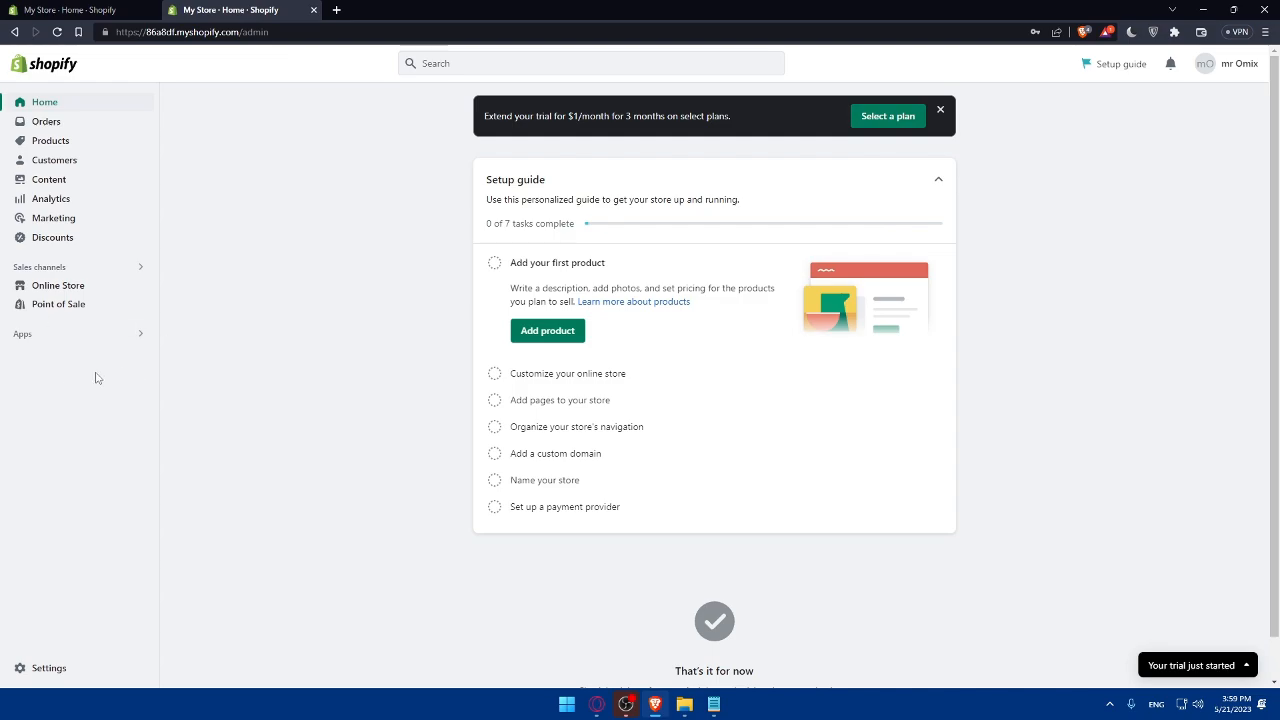
{"action": "mouse_move", "coordinate": [41, 414]}
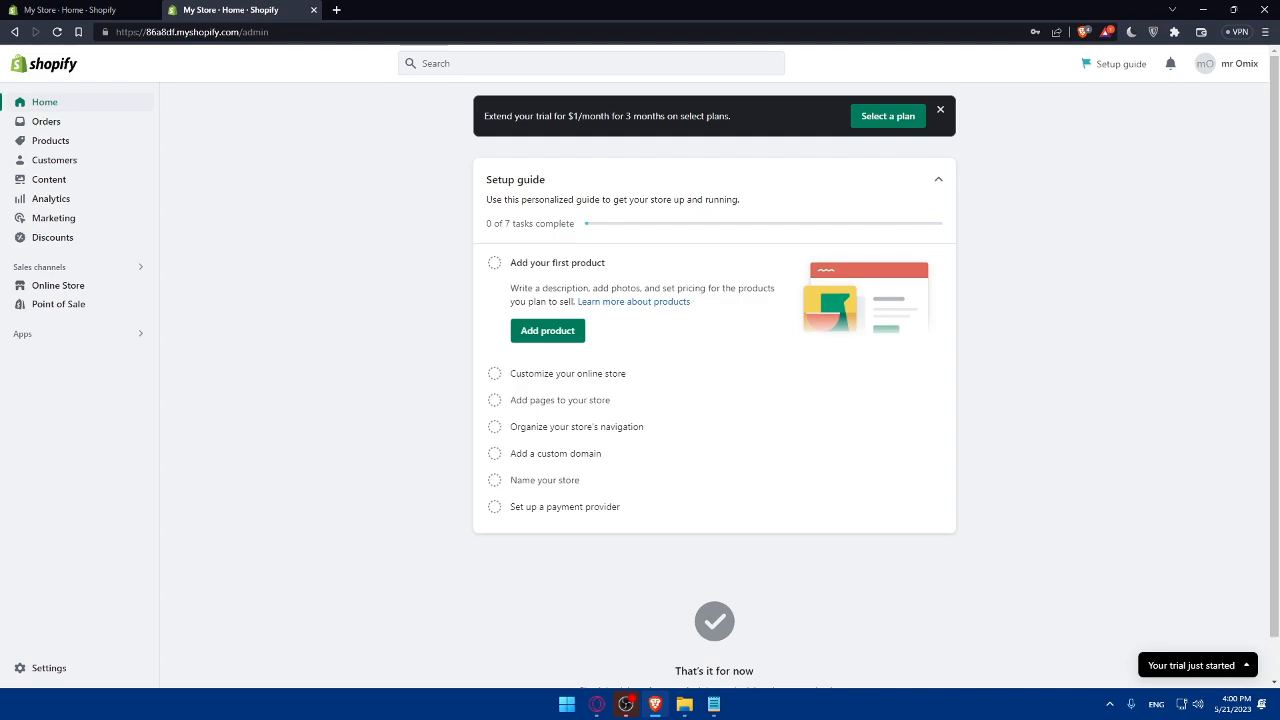
{"action": "mouse_move", "coordinate": [141, 324]}
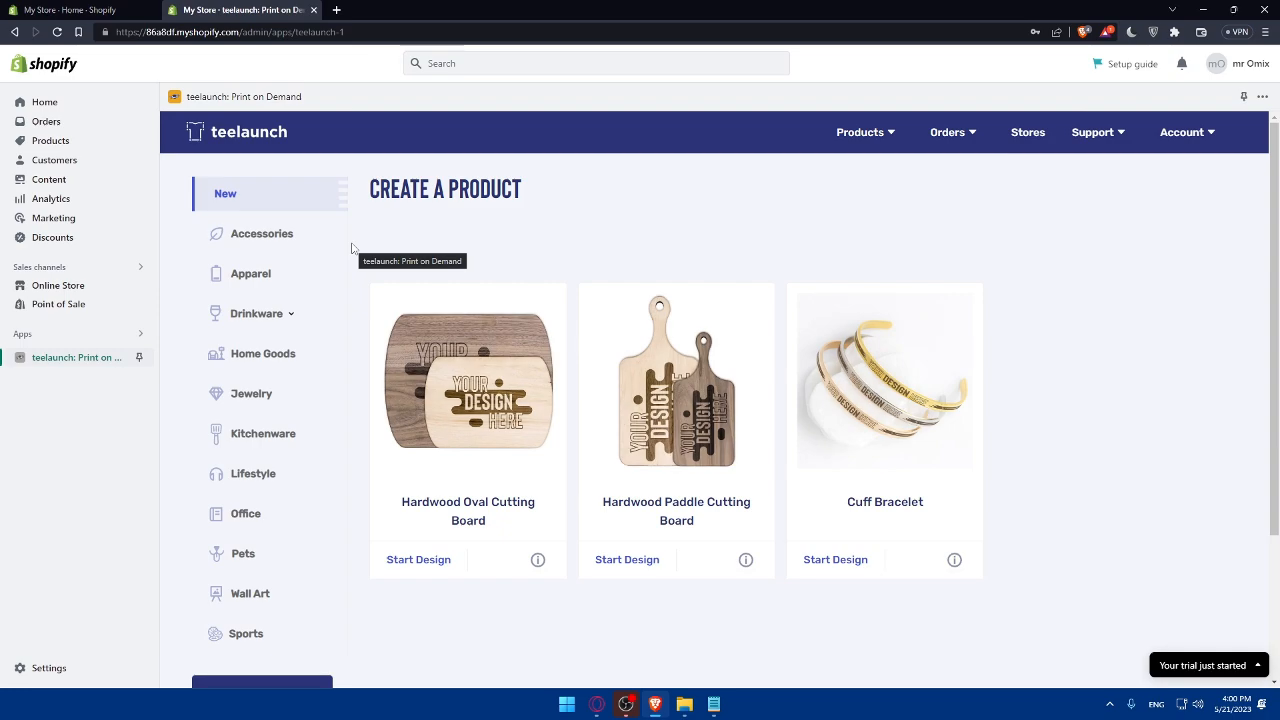
{"action": "mouse_move", "coordinate": [845, 337]}
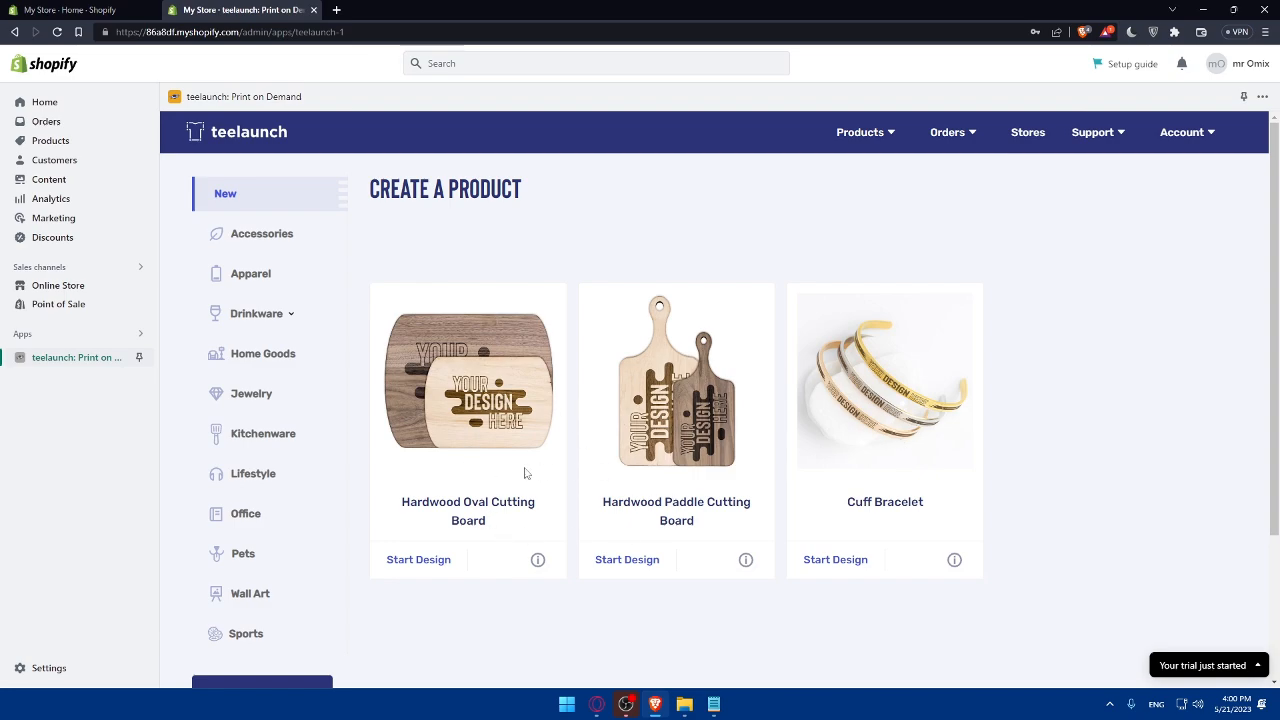
{"action": "mouse_move", "coordinate": [481, 335]}
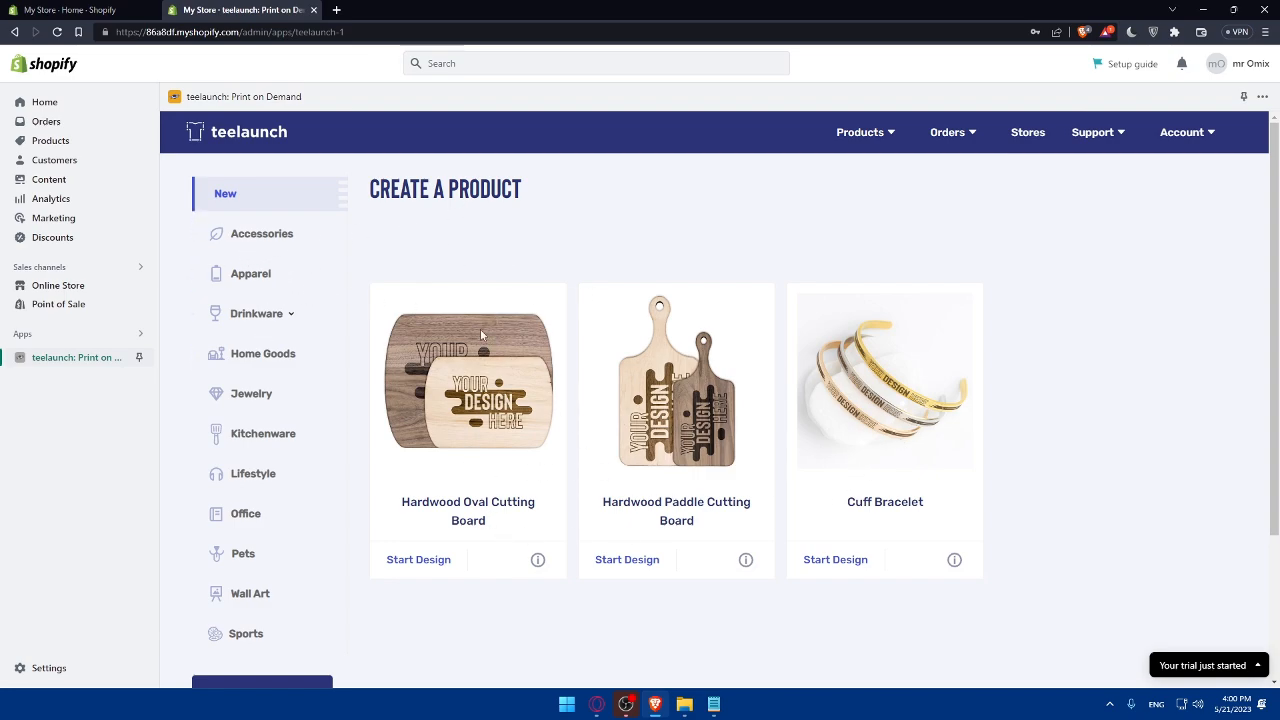
Reopen teelaunch's Create a Product catalog from Apps, then return to the admin home
{"action": "left_click", "coordinate": [77, 357]}
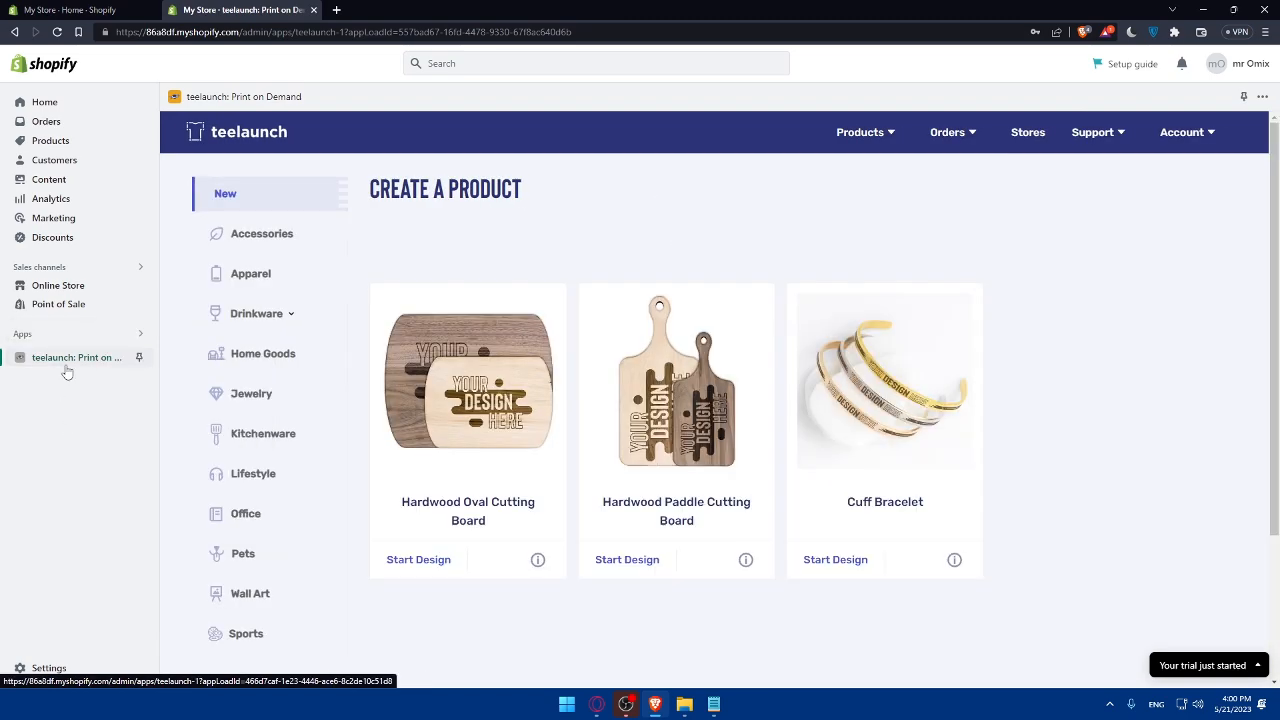
{"action": "left_click", "coordinate": [44, 101]}
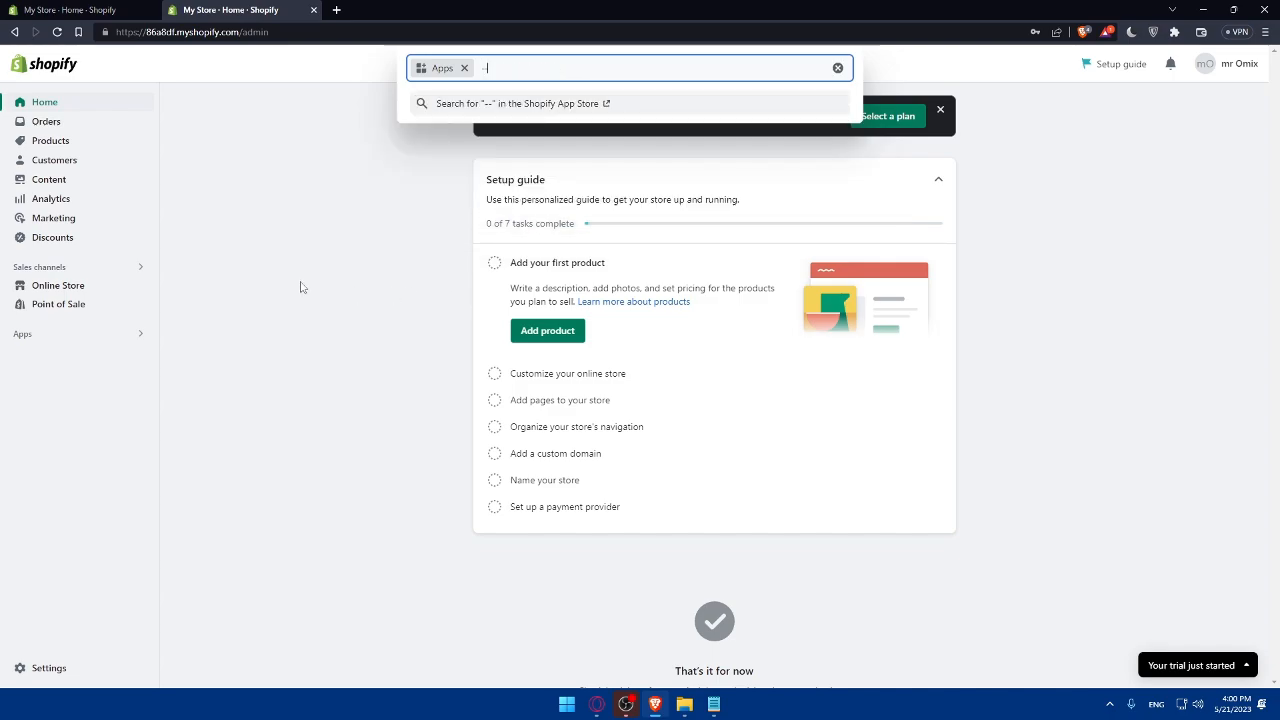
Remove the Apps filter chip and dismiss the search popup, leaving the seven-task setup guide
{"action": "left_click", "coordinate": [465, 68]}
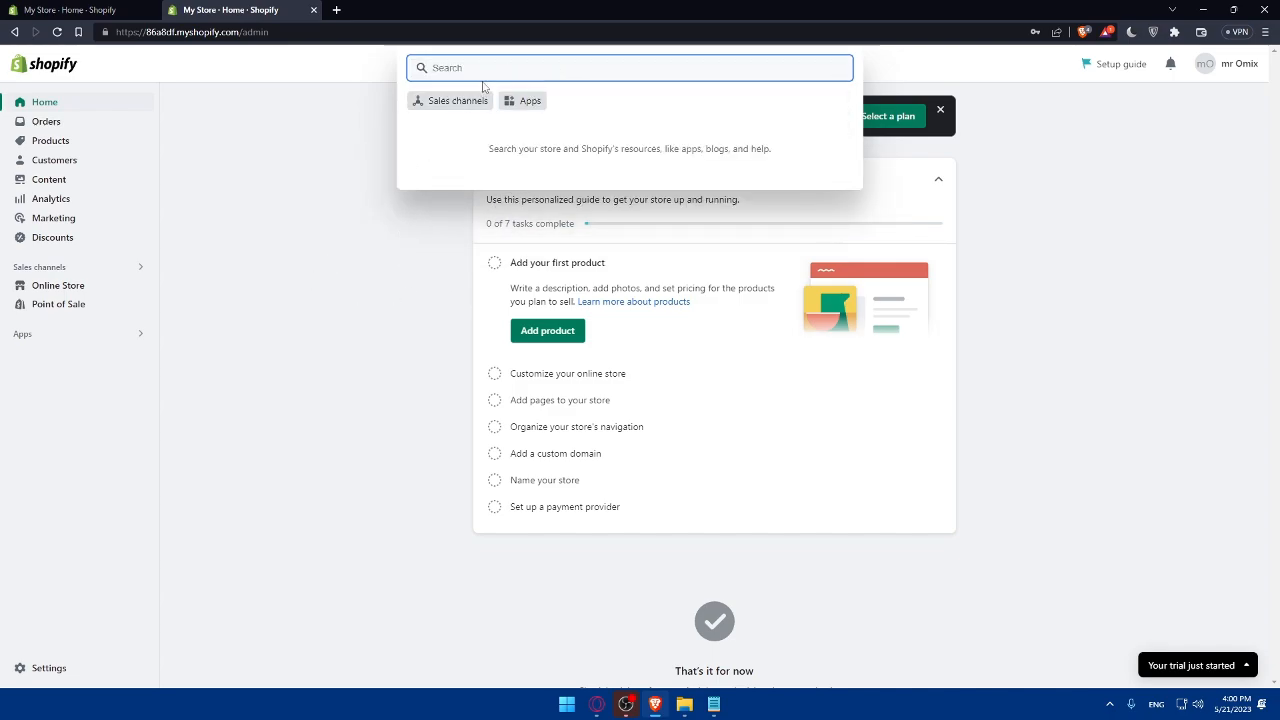
{"action": "left_click", "coordinate": [522, 100]}
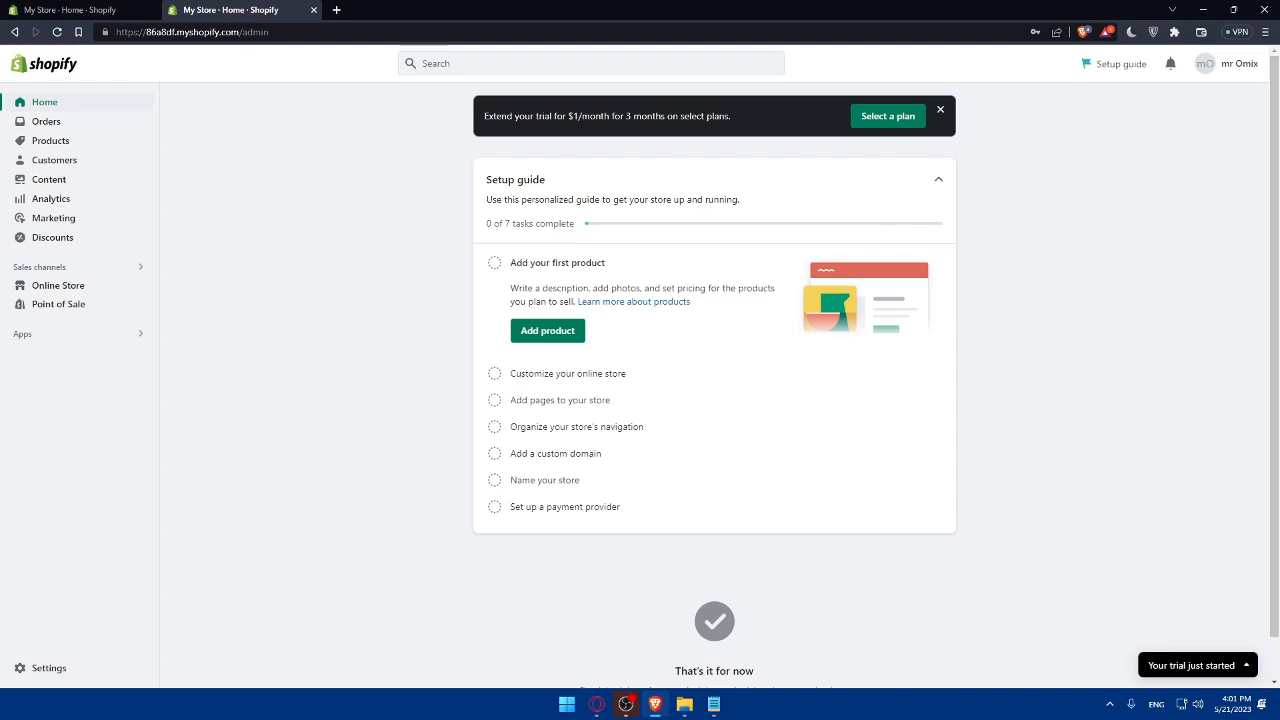
{"action": "mouse_move", "coordinate": [416, 374]}
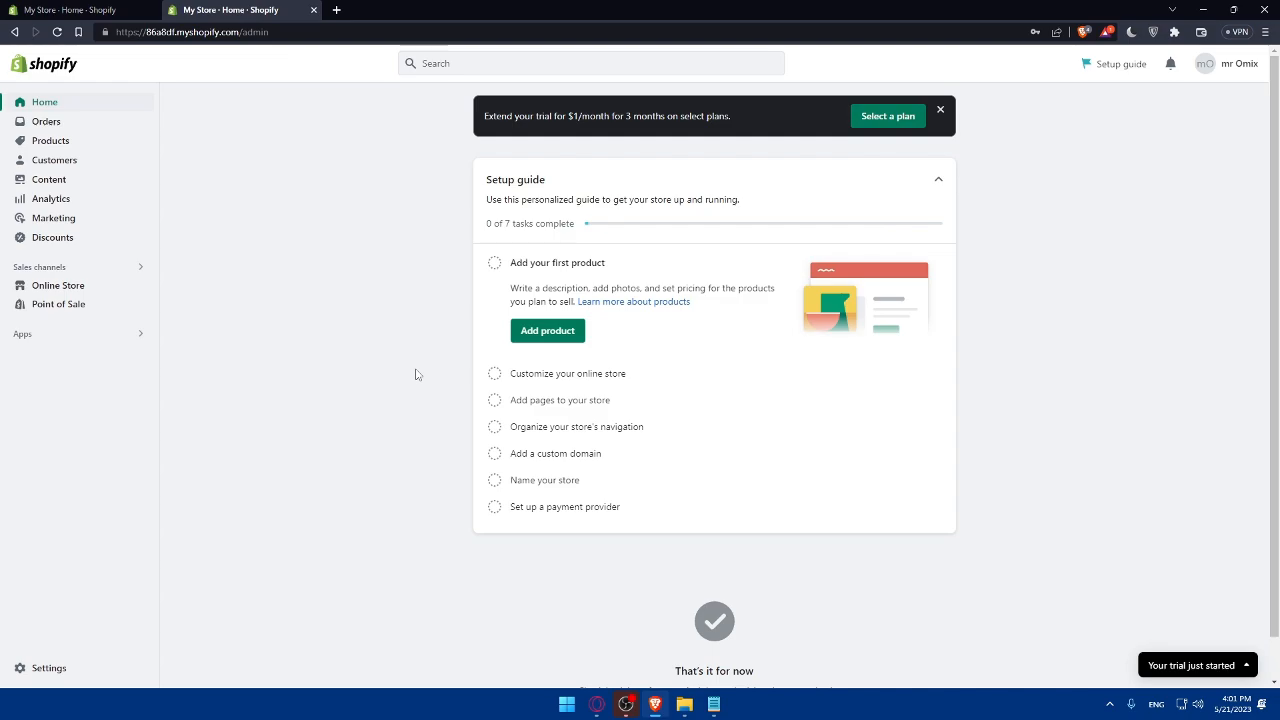
{"action": "mouse_move", "coordinate": [373, 319]}
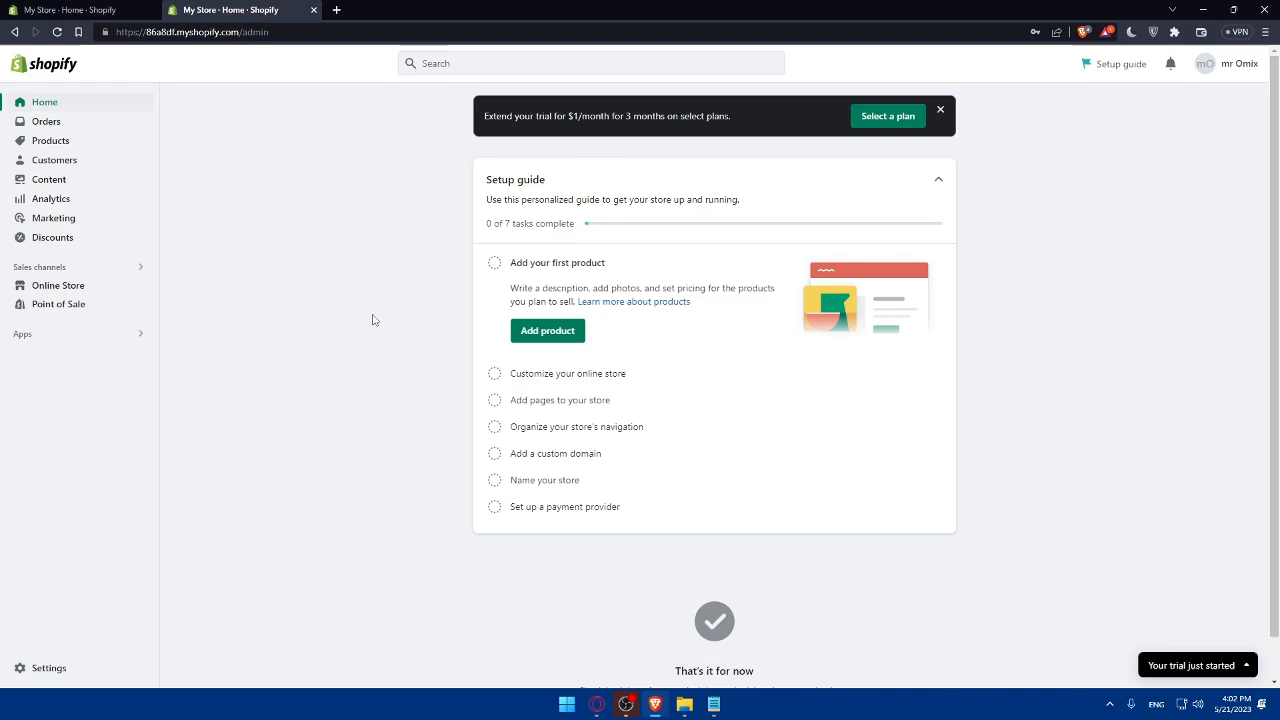
{"action": "mouse_move", "coordinate": [45, 102]}
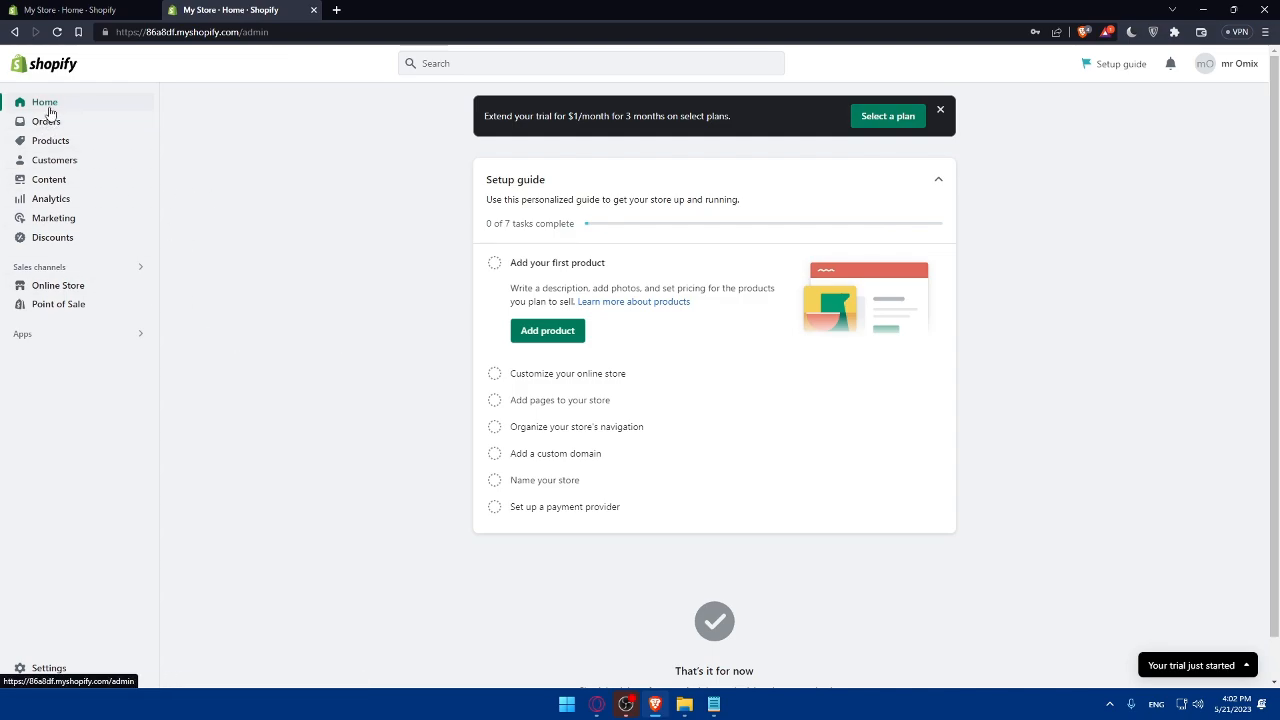
Browse Products, Customers, Content, Analytics, Marketing and Discounts, then return to the admin home
{"action": "left_click", "coordinate": [46, 121]}
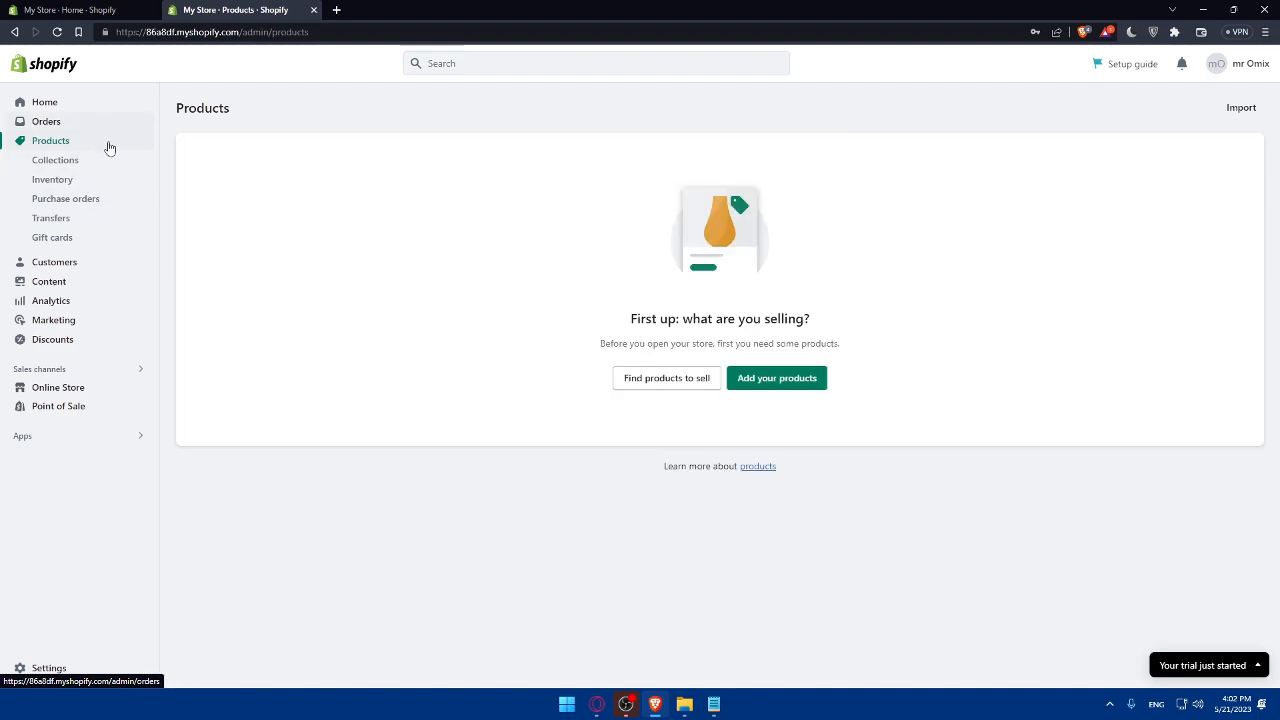
{"action": "mouse_move", "coordinate": [600, 423]}
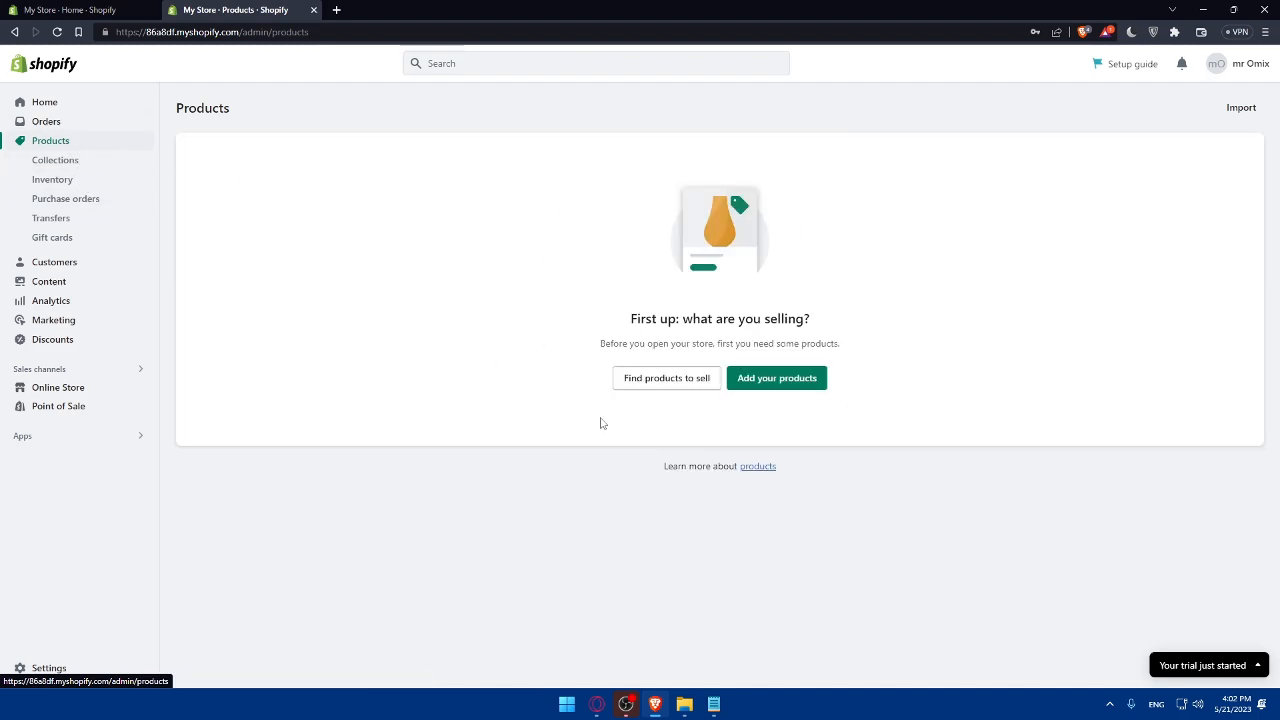
{"action": "mouse_move", "coordinate": [89, 281]}
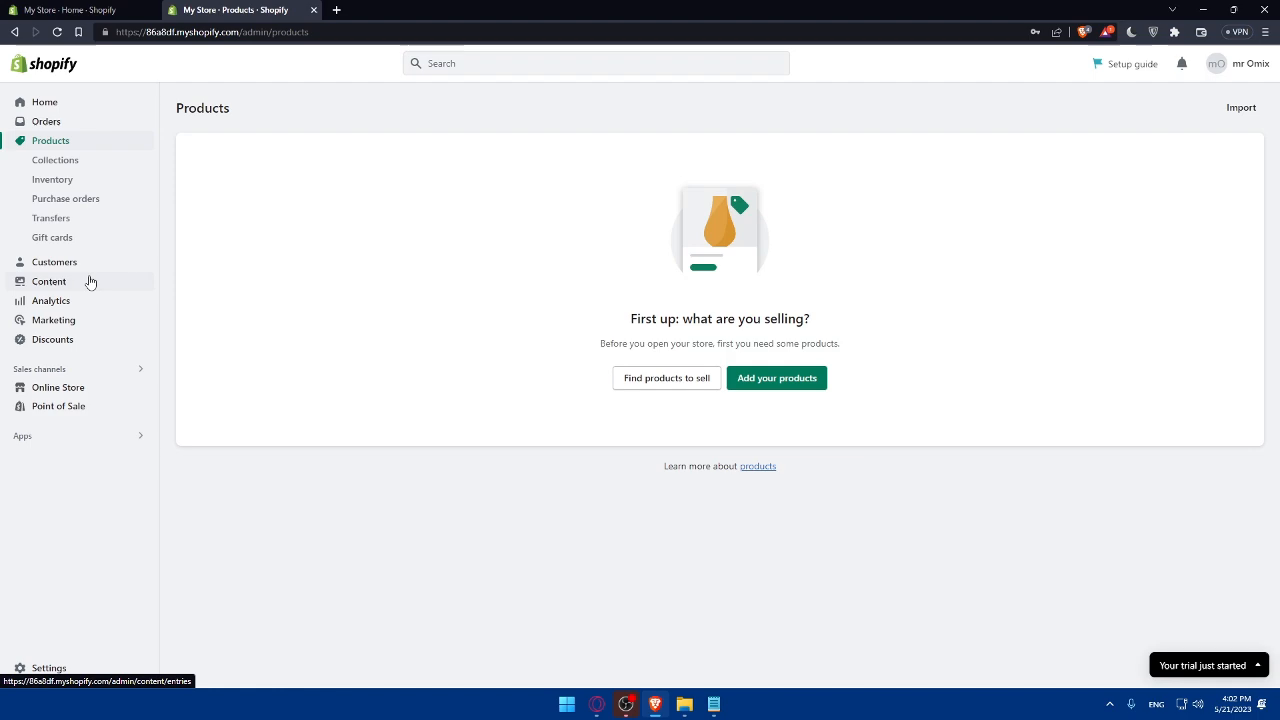
{"action": "left_click", "coordinate": [54, 261]}
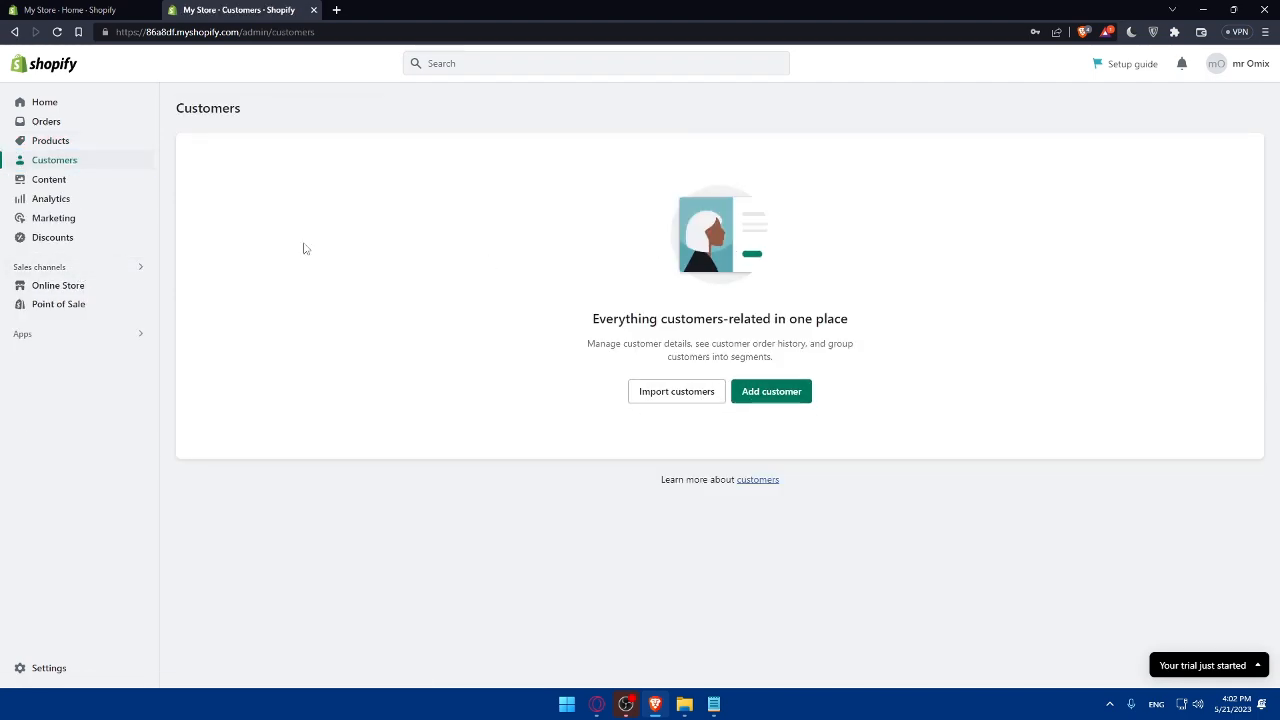
{"action": "left_click", "coordinate": [48, 179]}
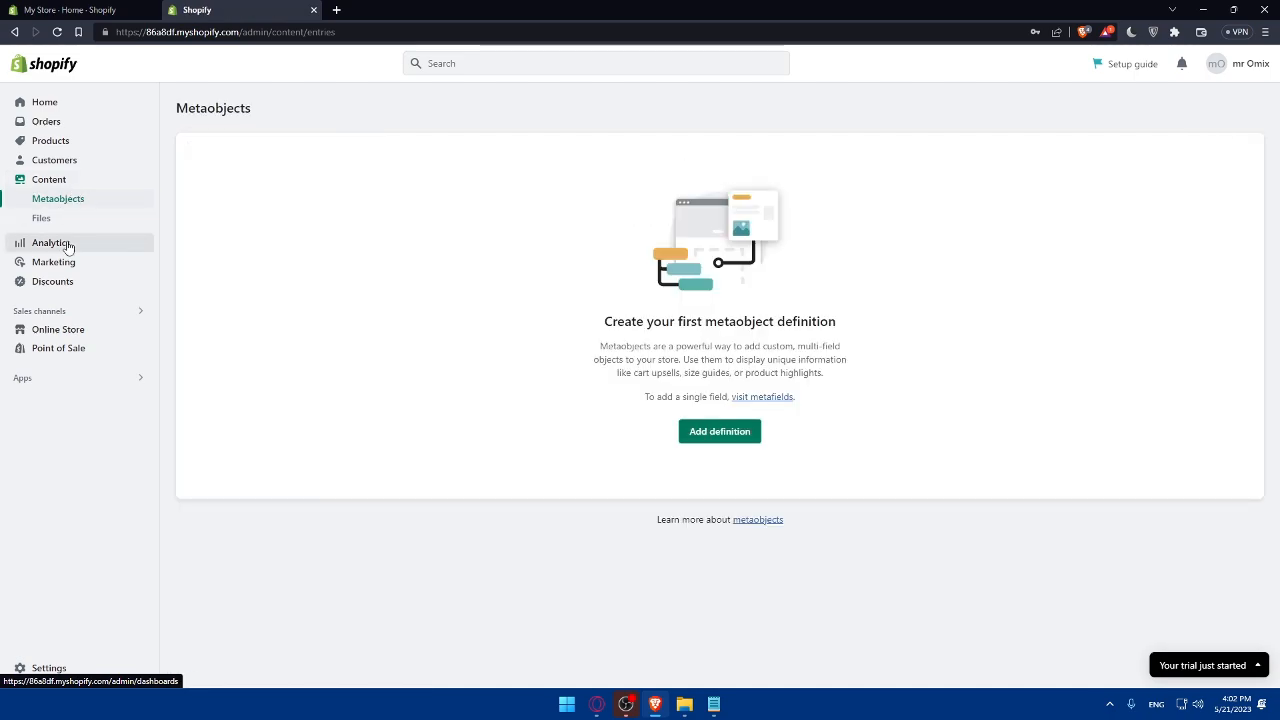
{"action": "left_click", "coordinate": [51, 242]}
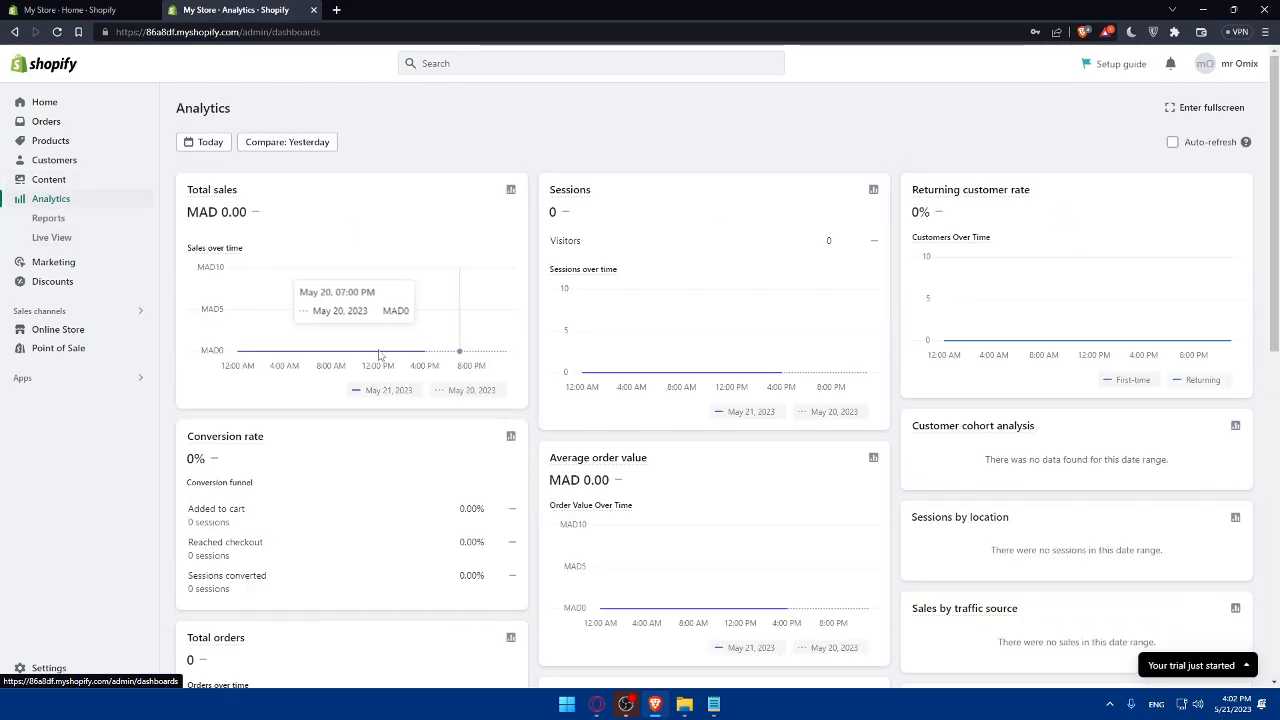
{"action": "mouse_move", "coordinate": [581, 371]}
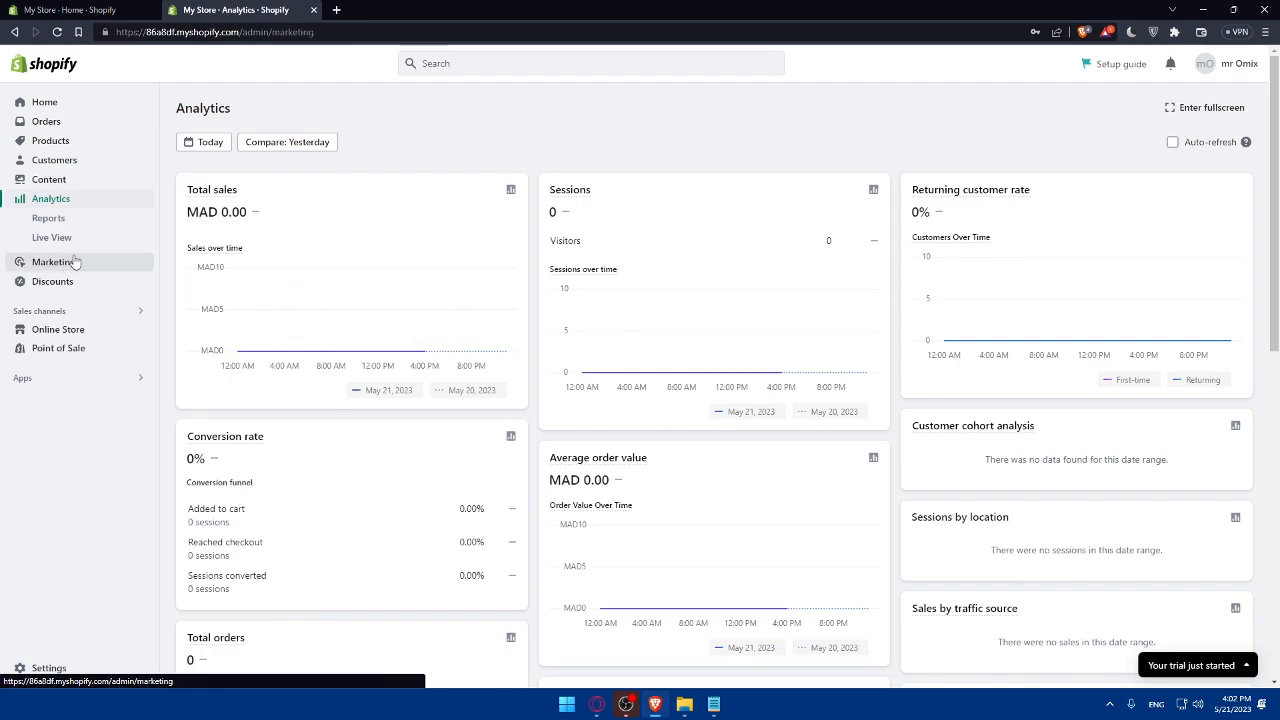
{"action": "left_click", "coordinate": [53, 261]}
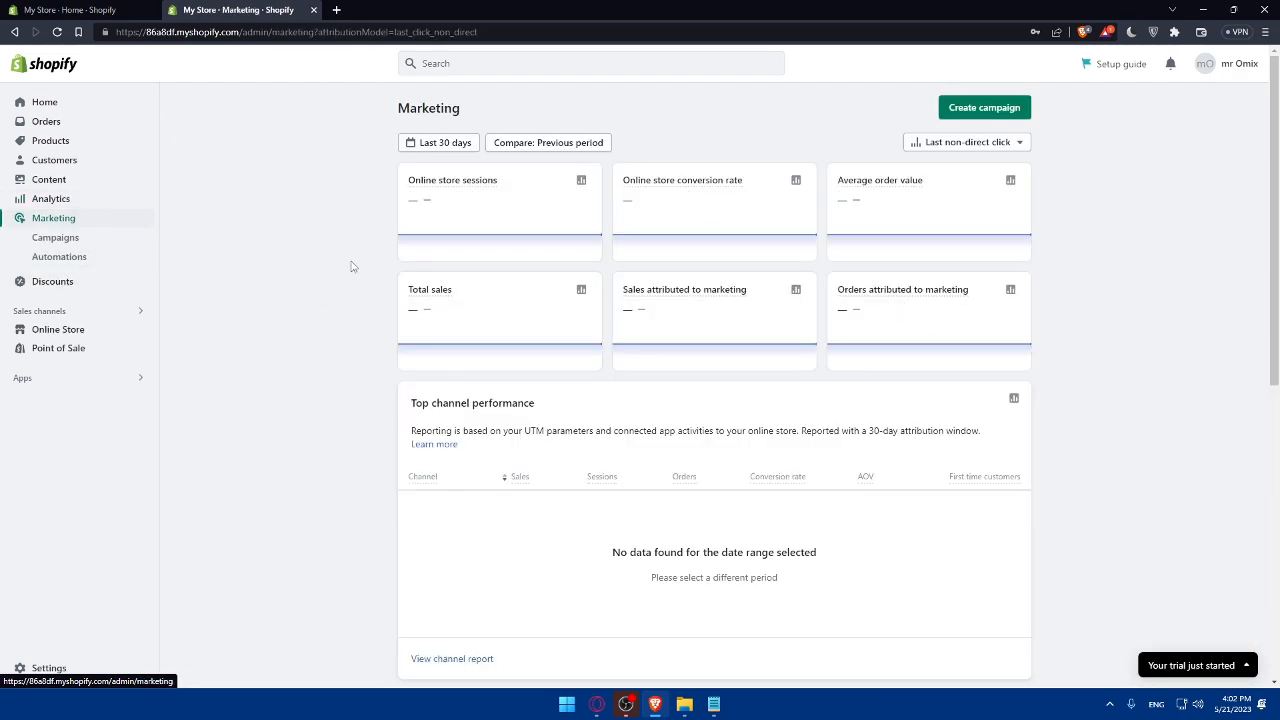
{"action": "mouse_move", "coordinate": [226, 267]}
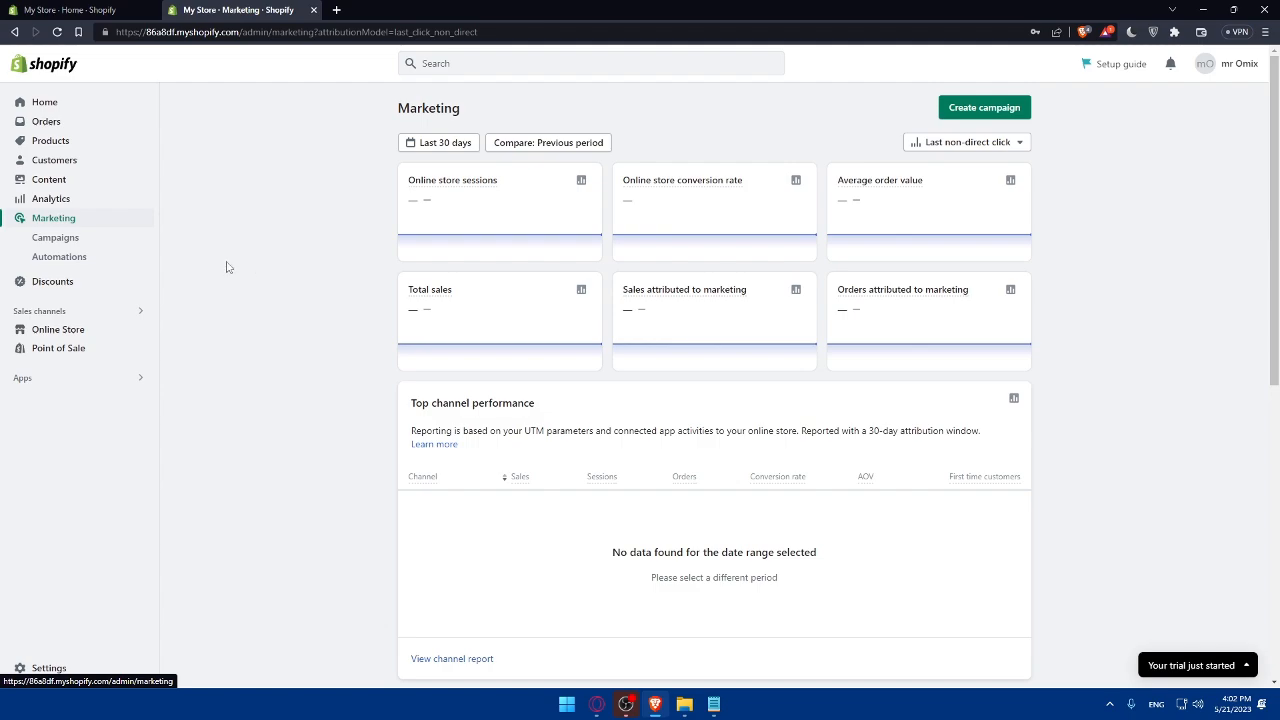
{"action": "left_click", "coordinate": [52, 281]}
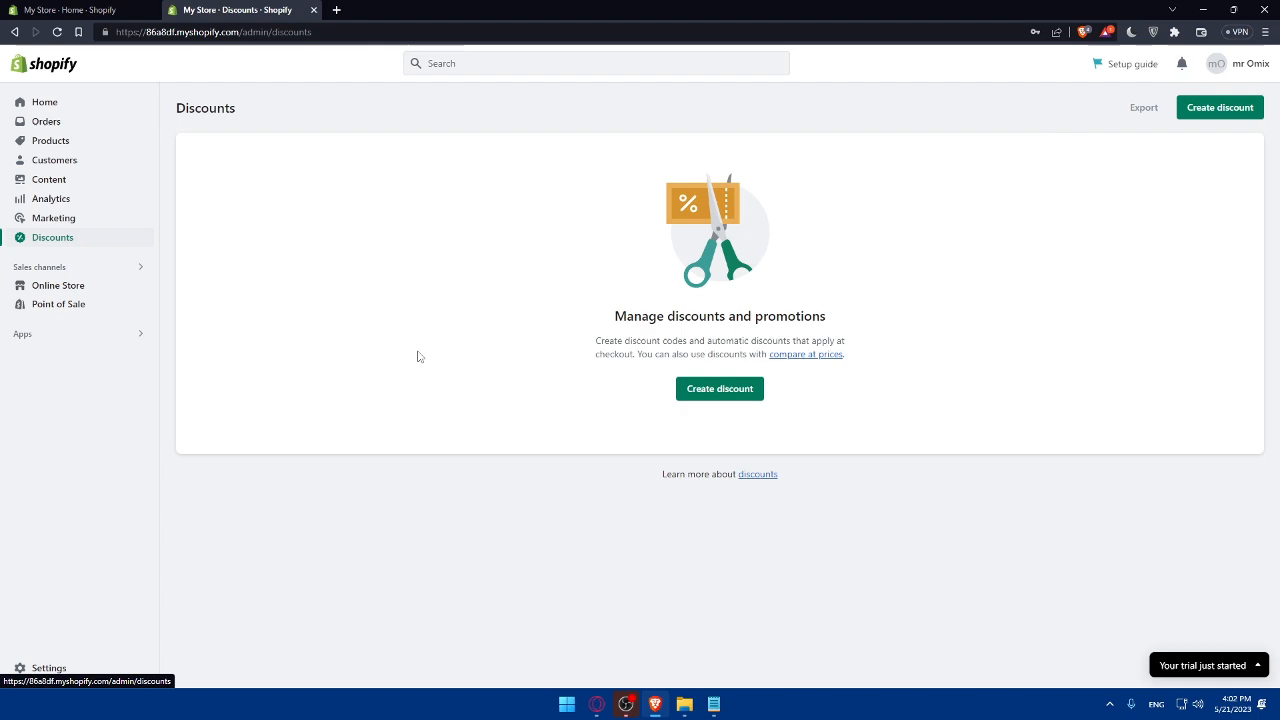
{"action": "mouse_move", "coordinate": [228, 267]}
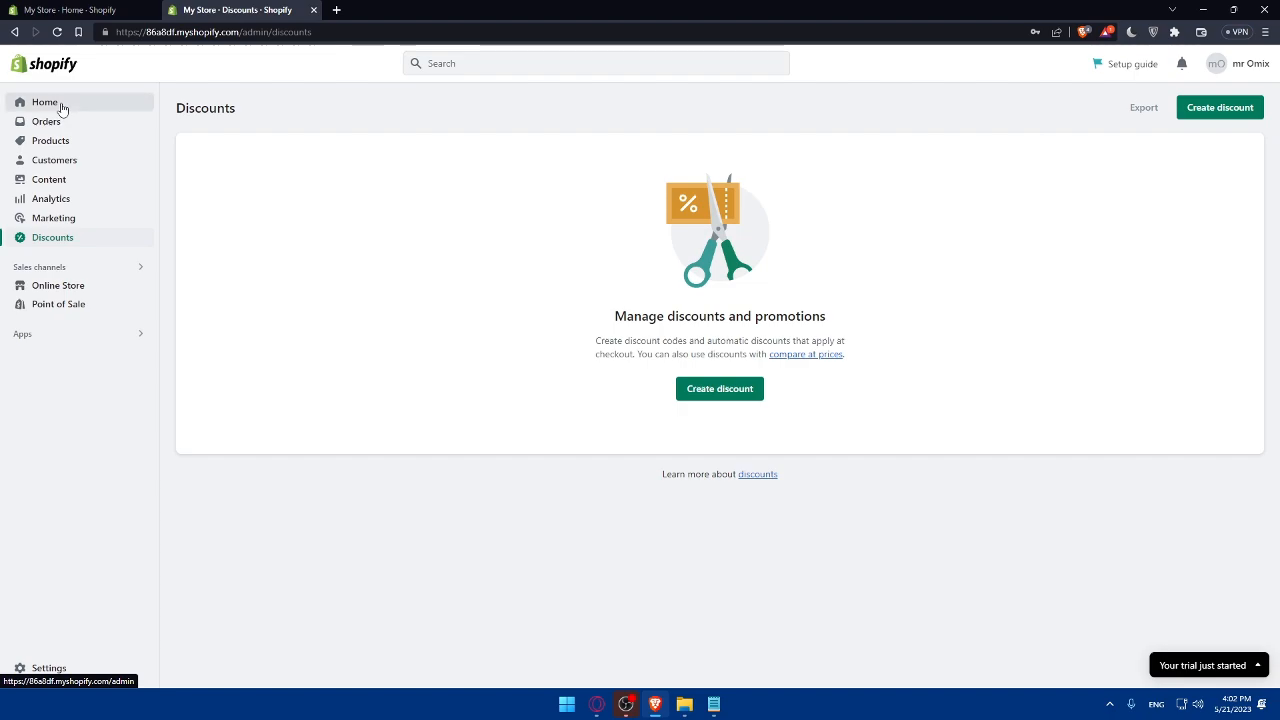
{"action": "left_click", "coordinate": [44, 101]}
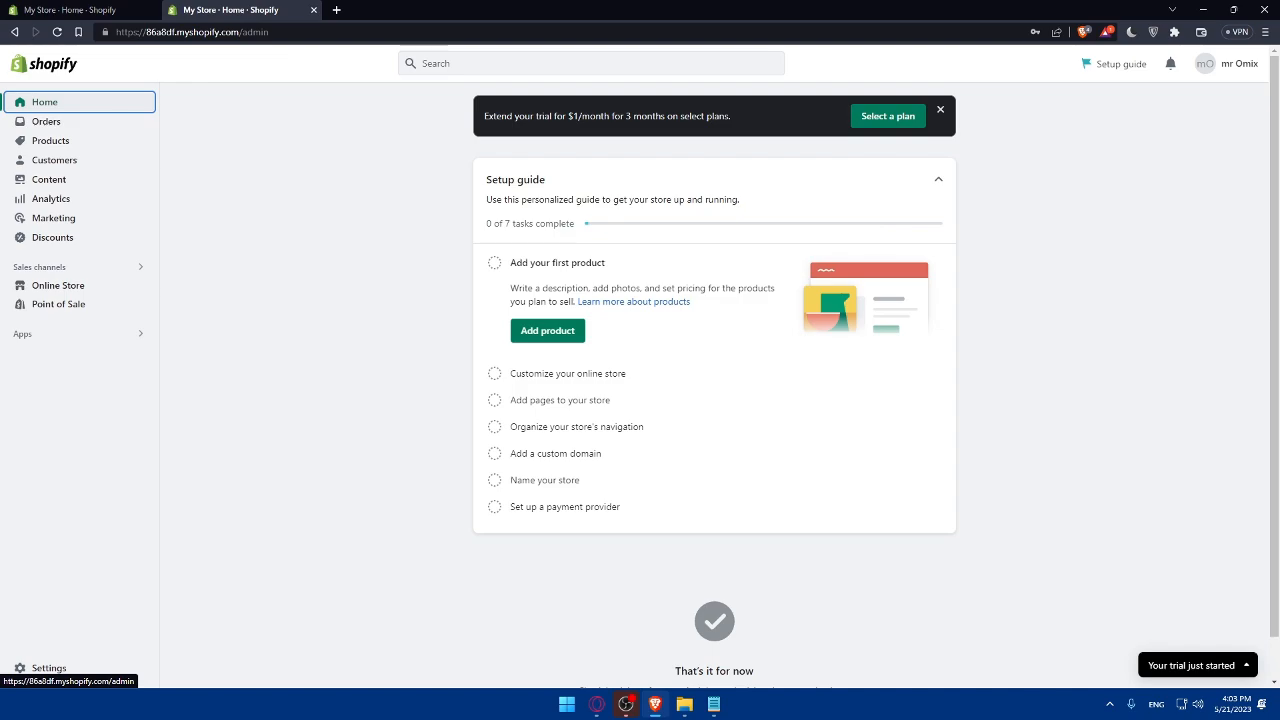
{"action": "mouse_move", "coordinate": [48, 668]}
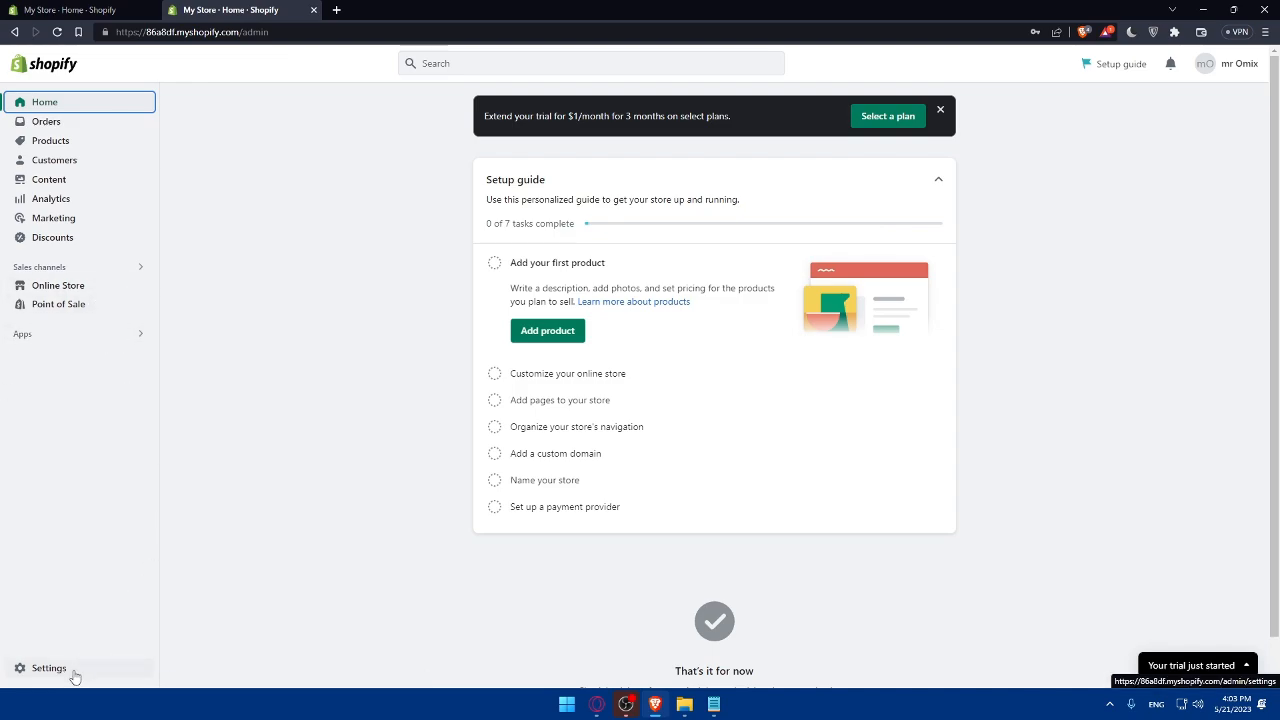